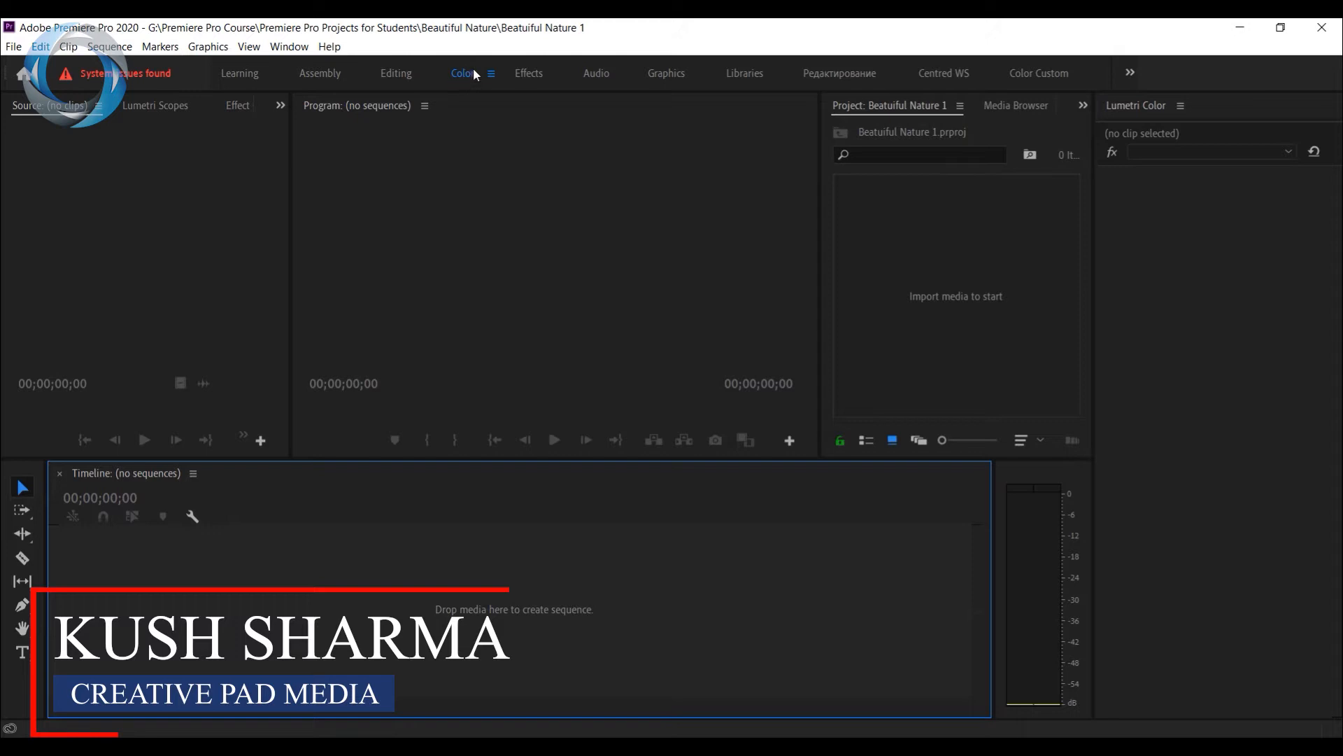
mouse_move(471, 77)
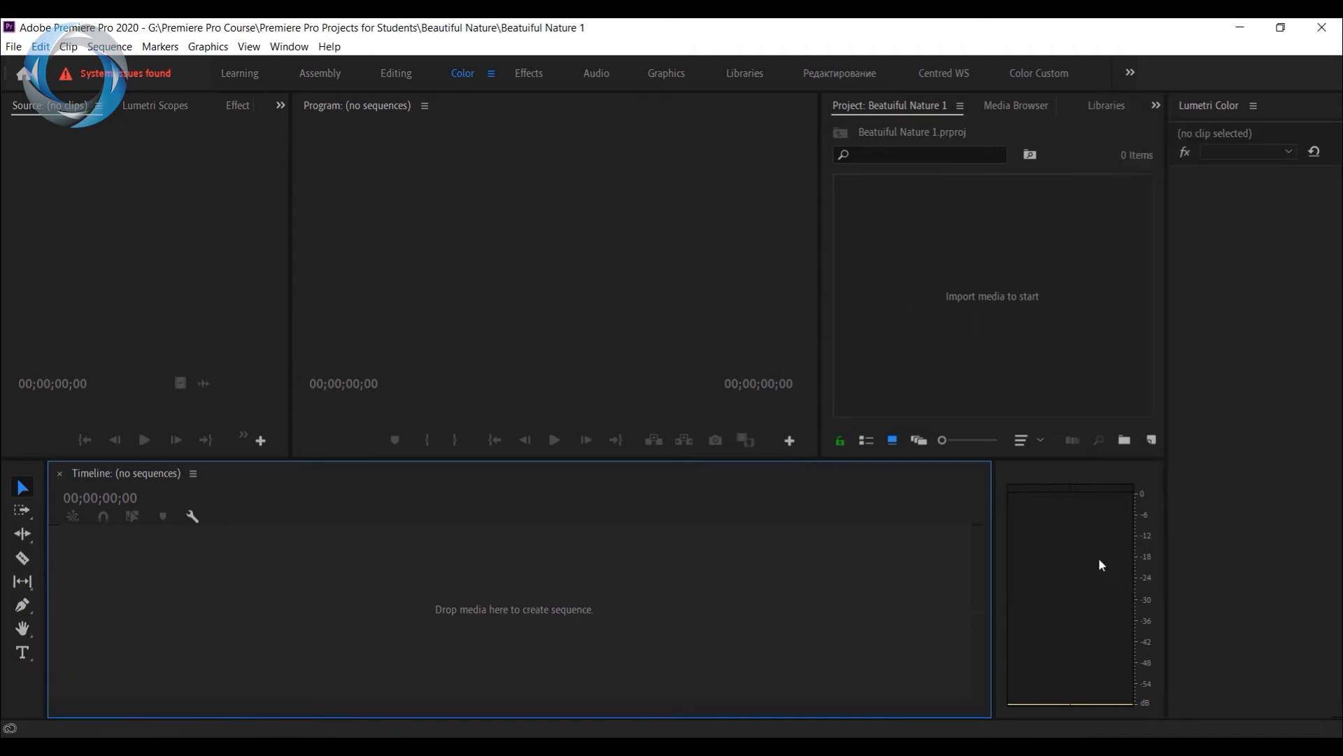
mouse_move(1176, 466)
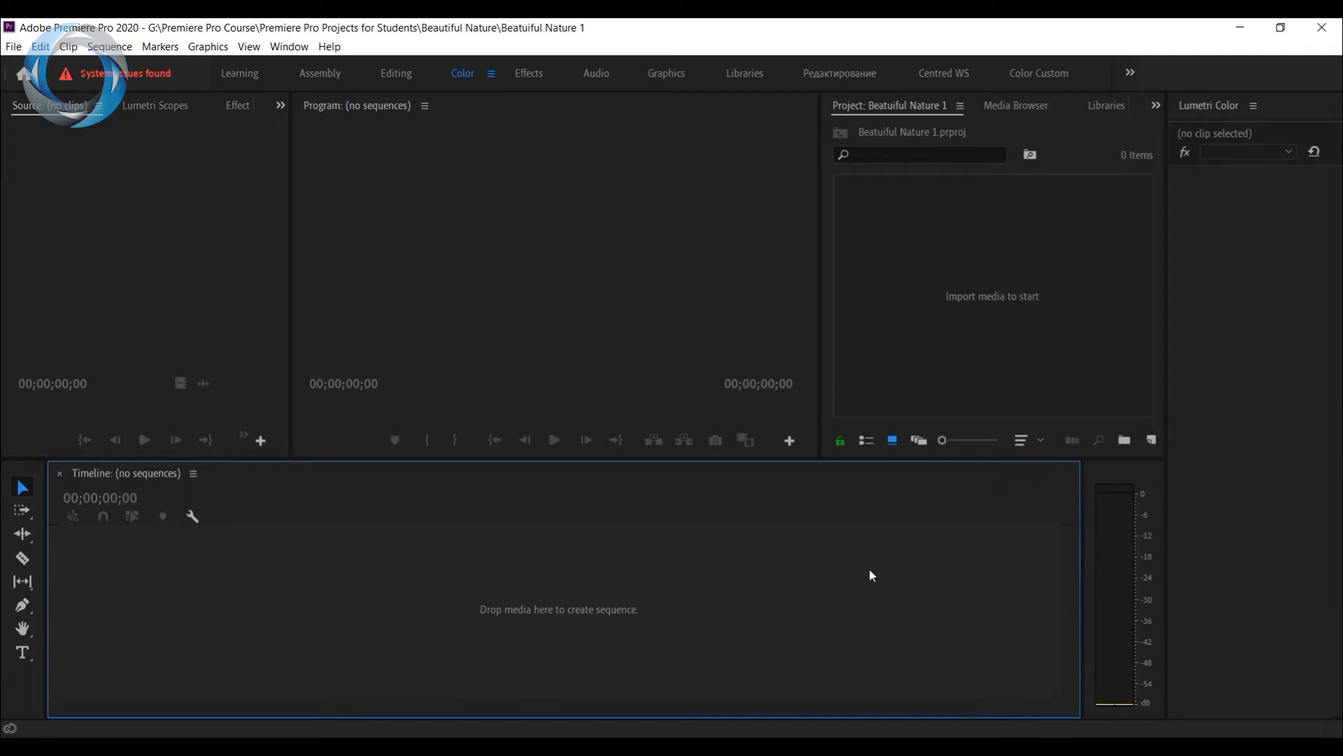
mouse_move(671, 477)
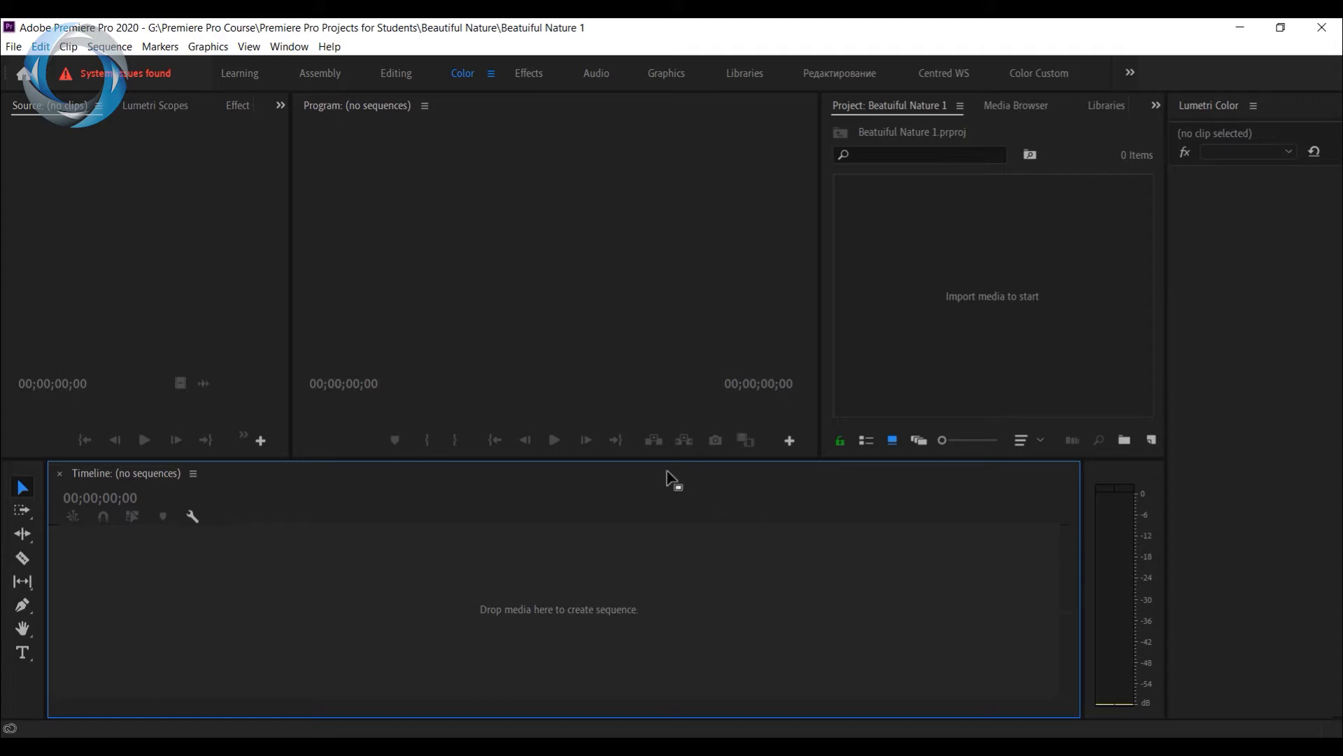
mouse_move(584, 600)
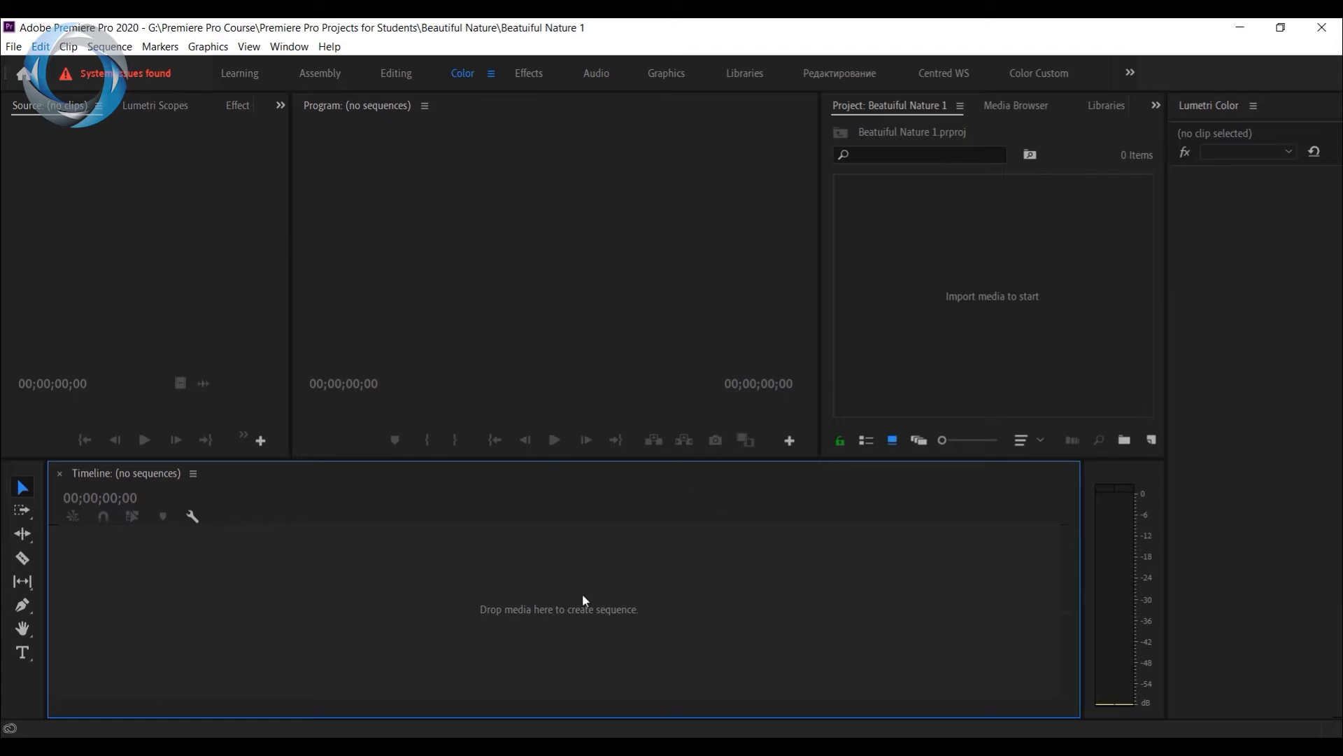
mouse_move(496, 135)
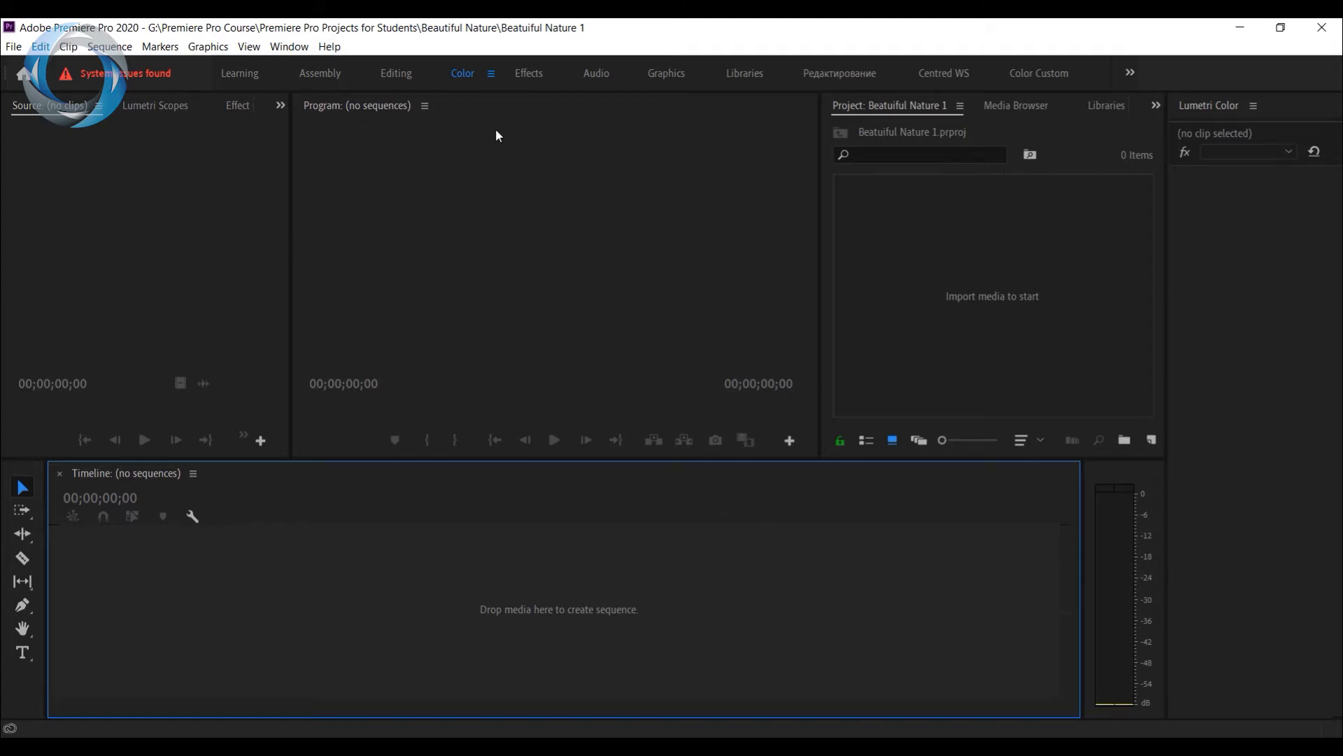
mouse_move(115, 249)
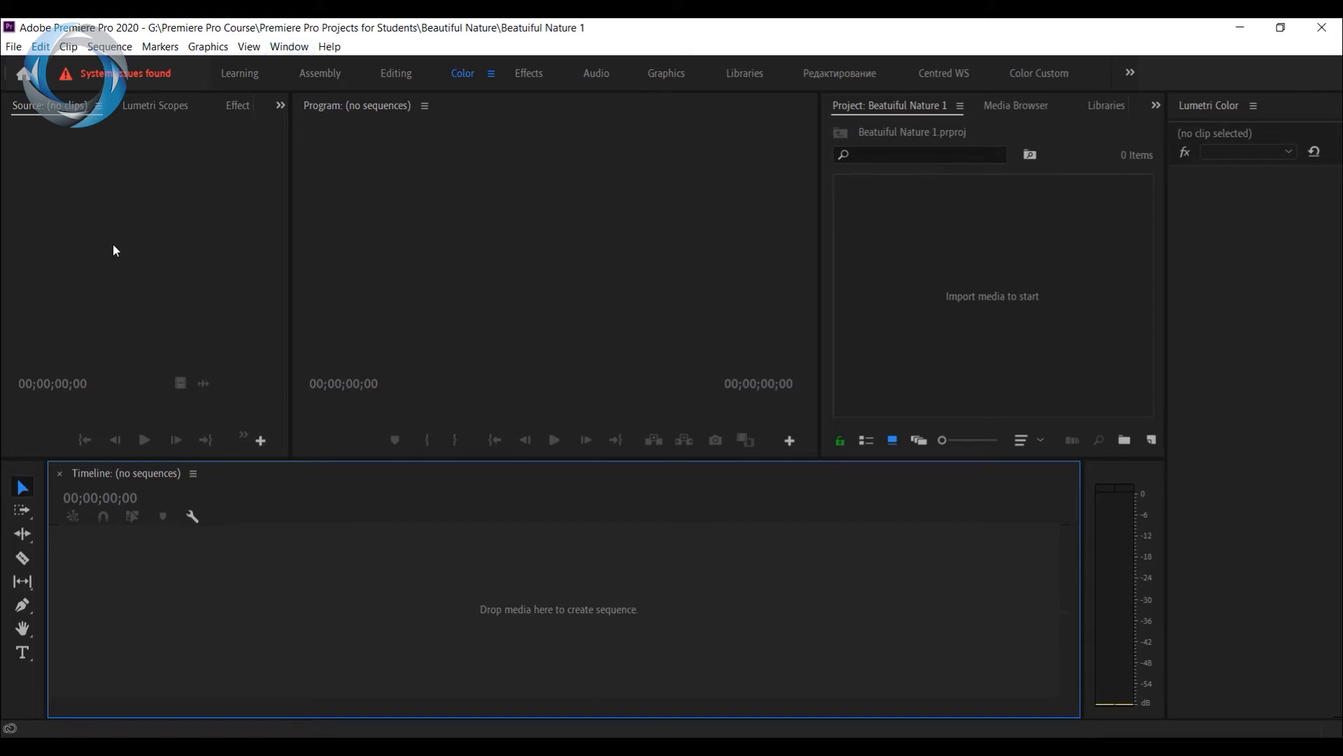
left_click(289, 46)
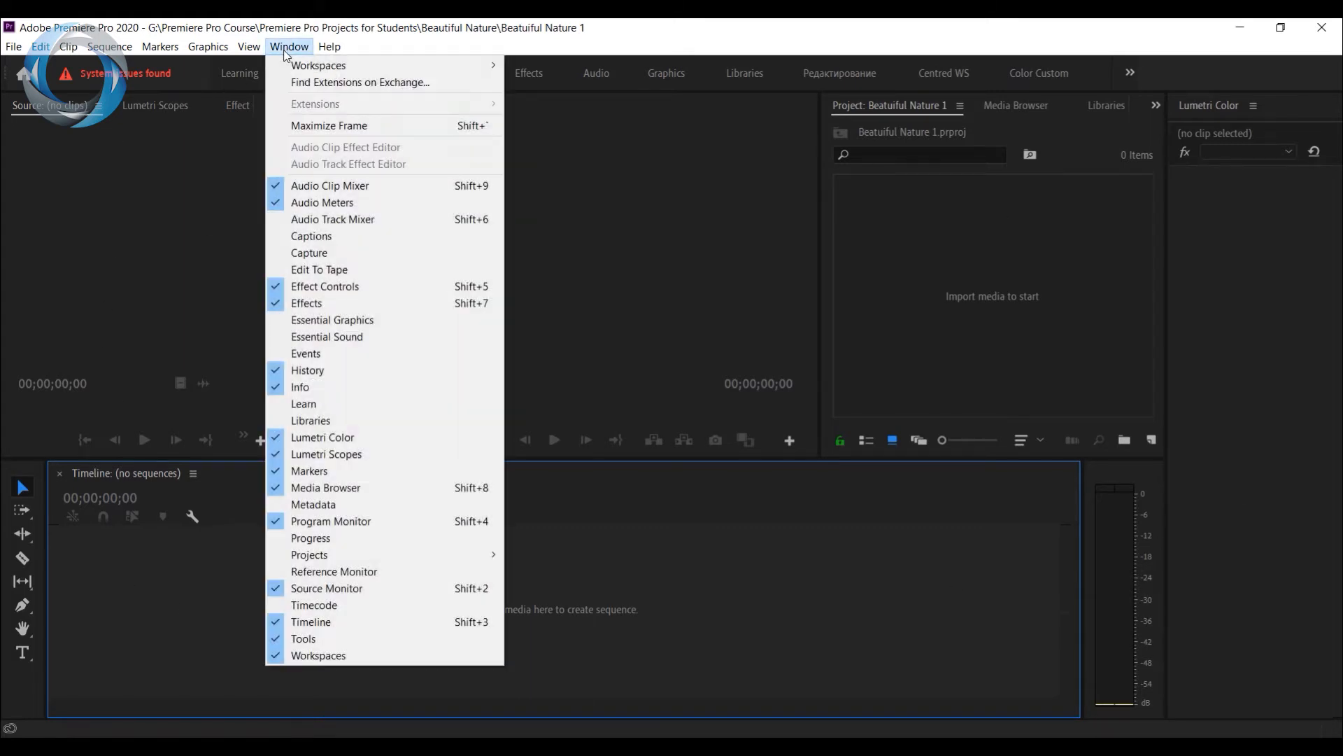
mouse_move(318, 65)
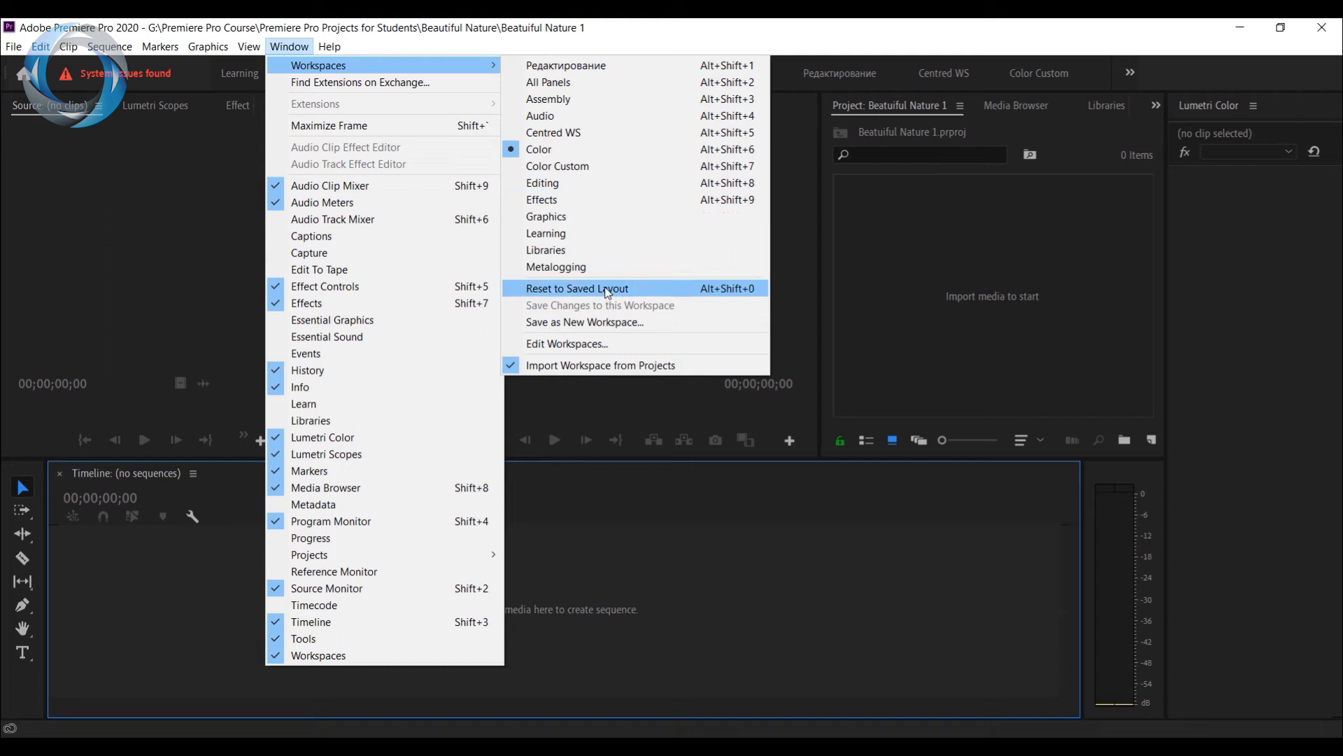
mouse_move(610, 340)
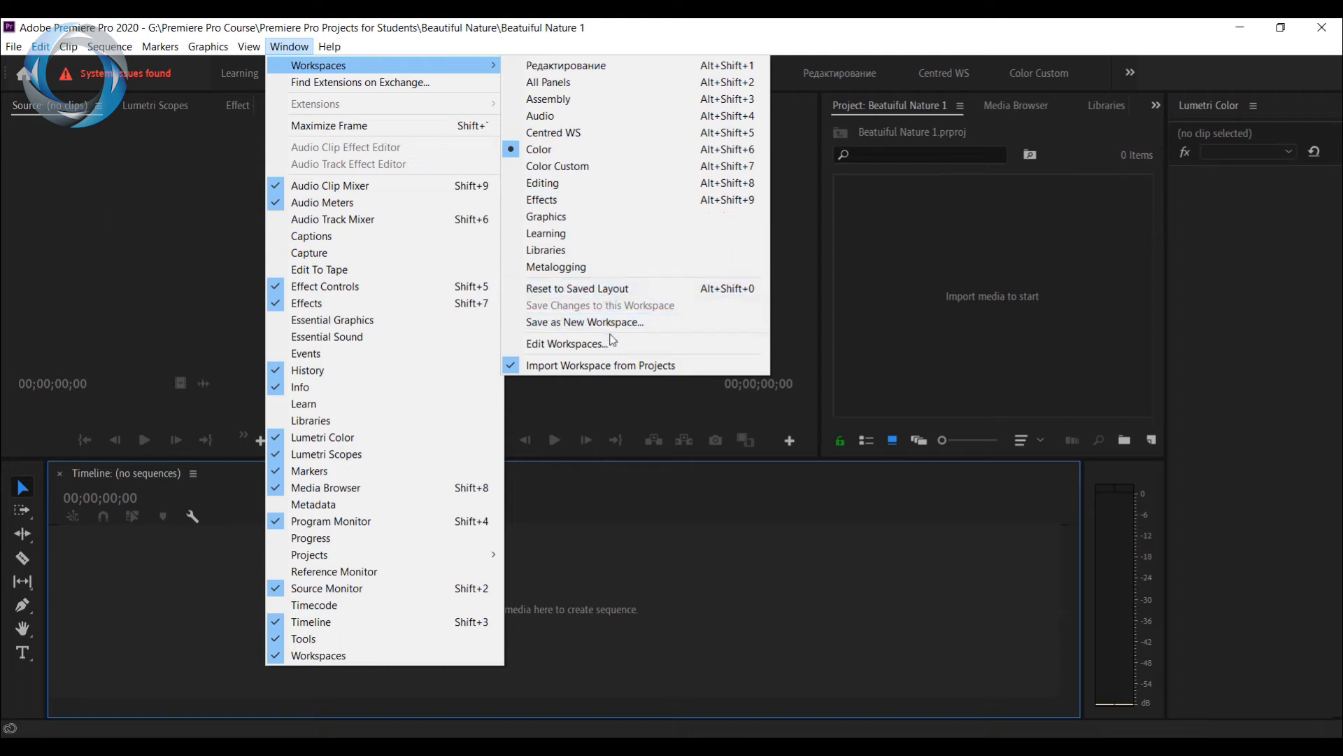
mouse_move(577, 287)
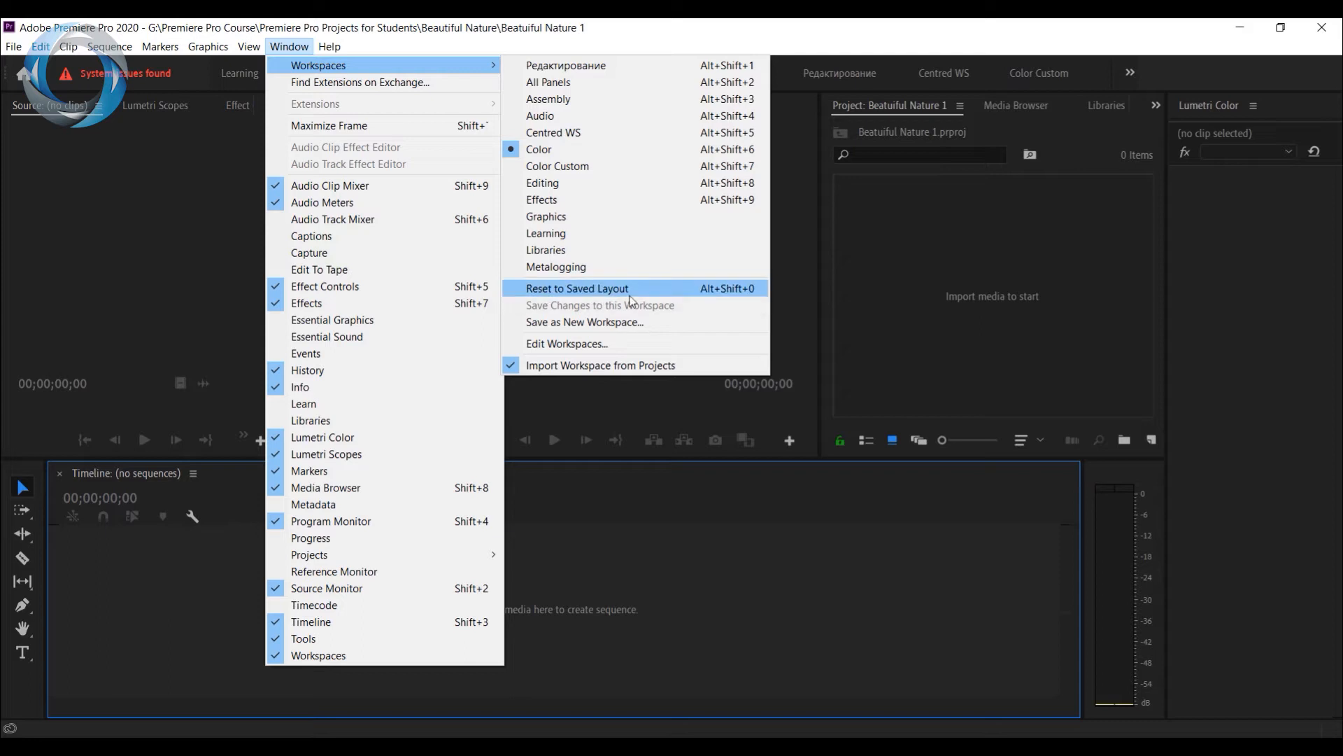
mouse_move(677, 466)
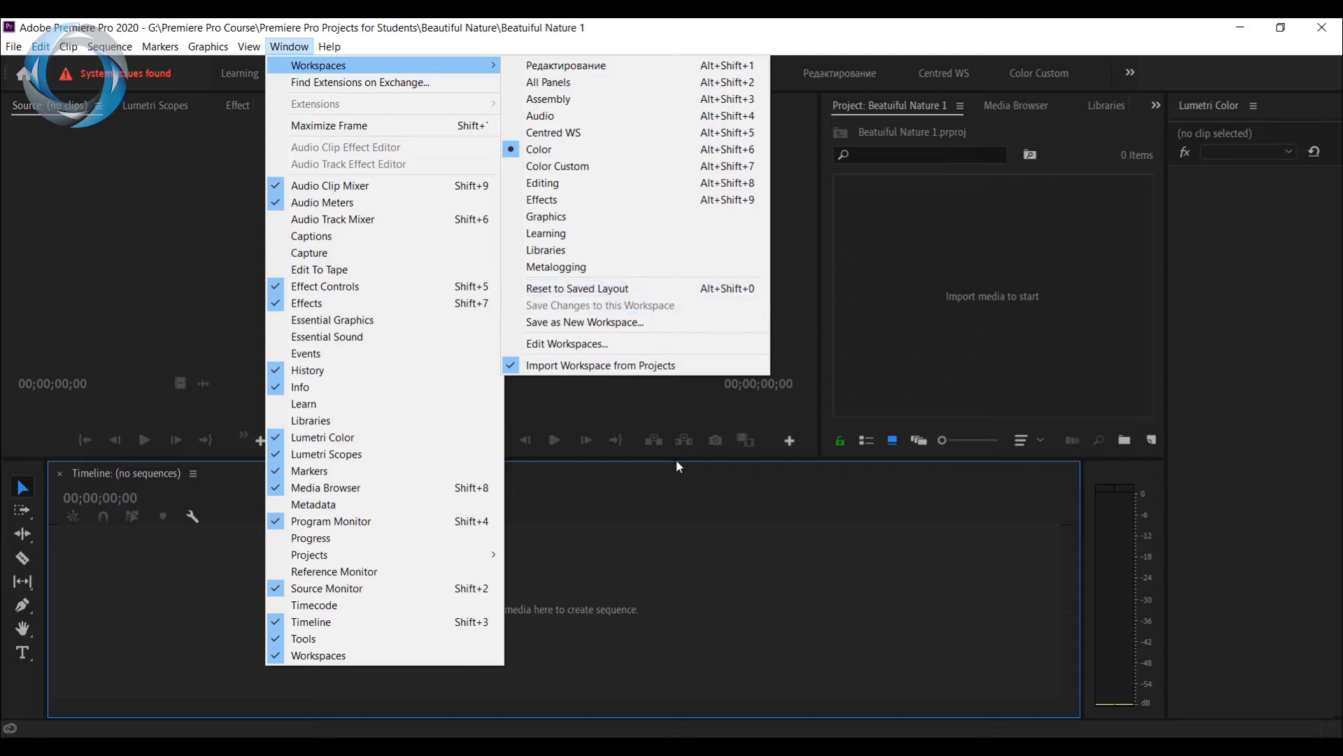
mouse_move(910, 356)
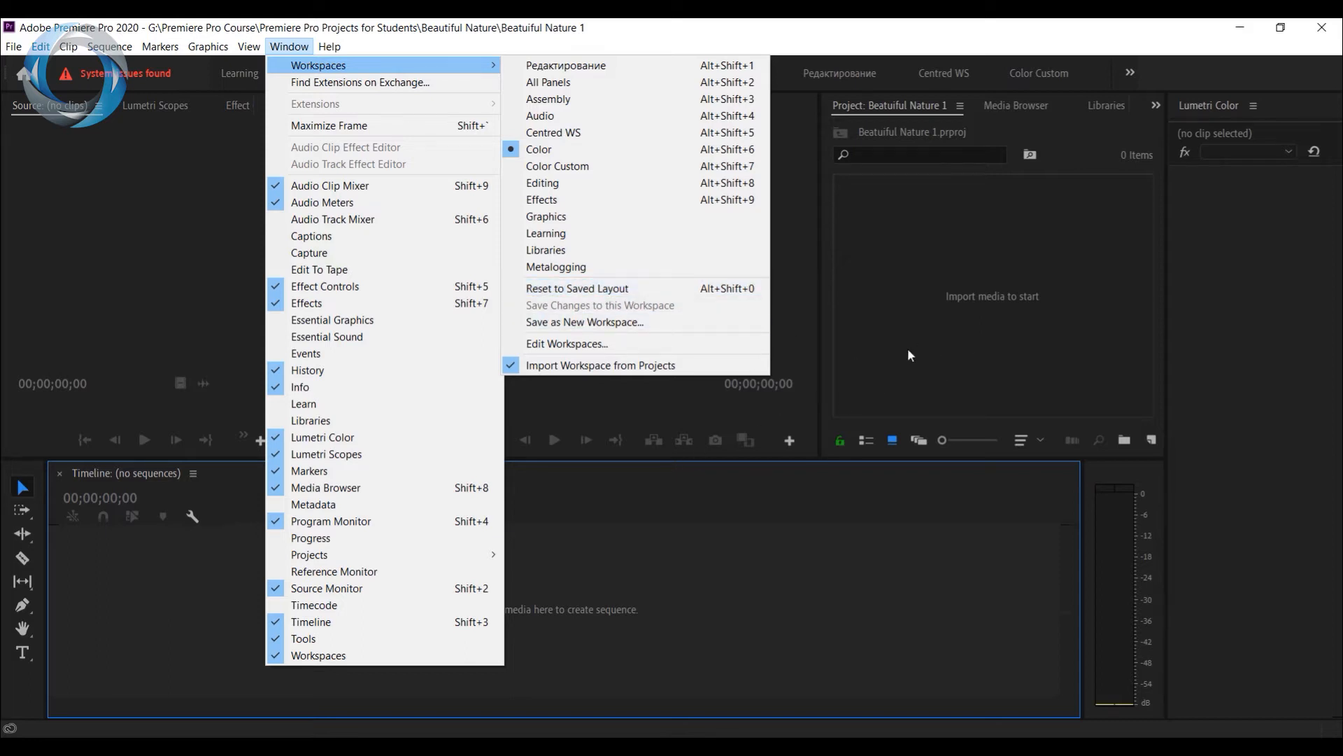
mouse_move(439, 152)
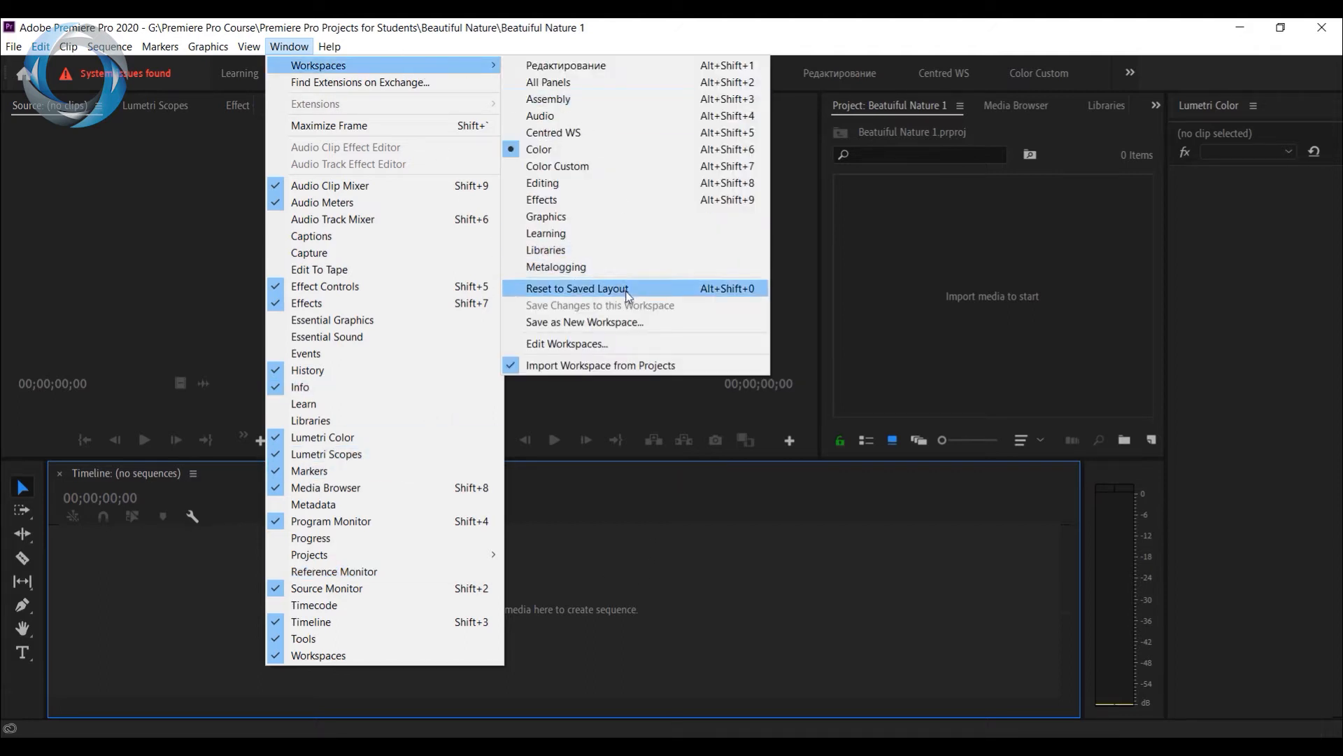
mouse_move(602, 328)
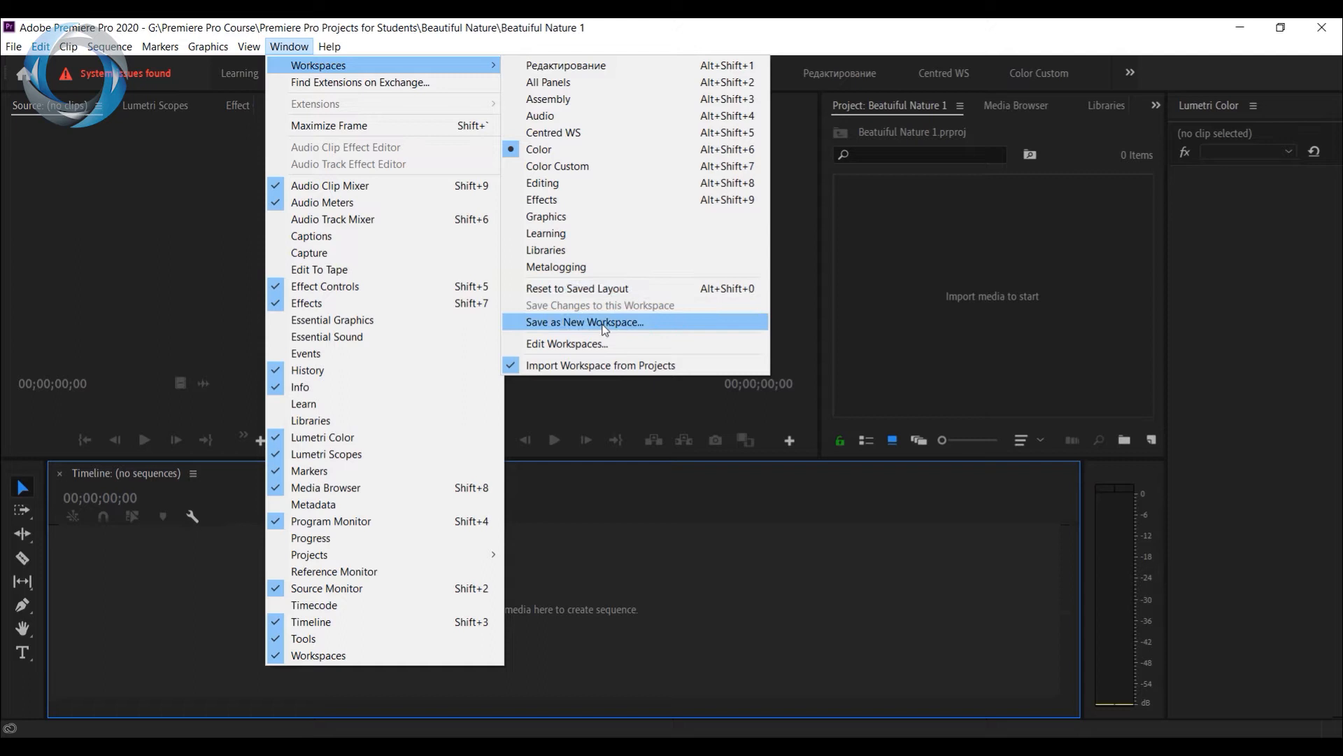
mouse_move(708, 321)
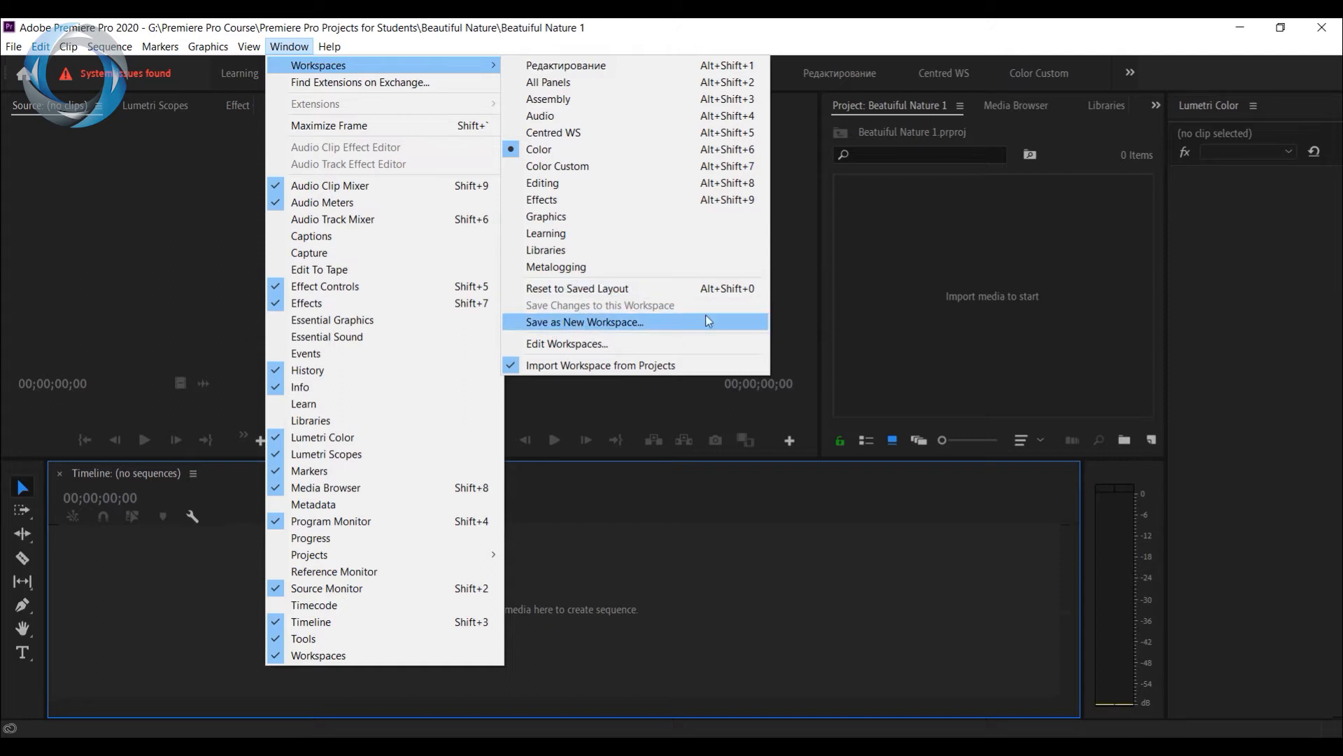
mouse_move(563, 330)
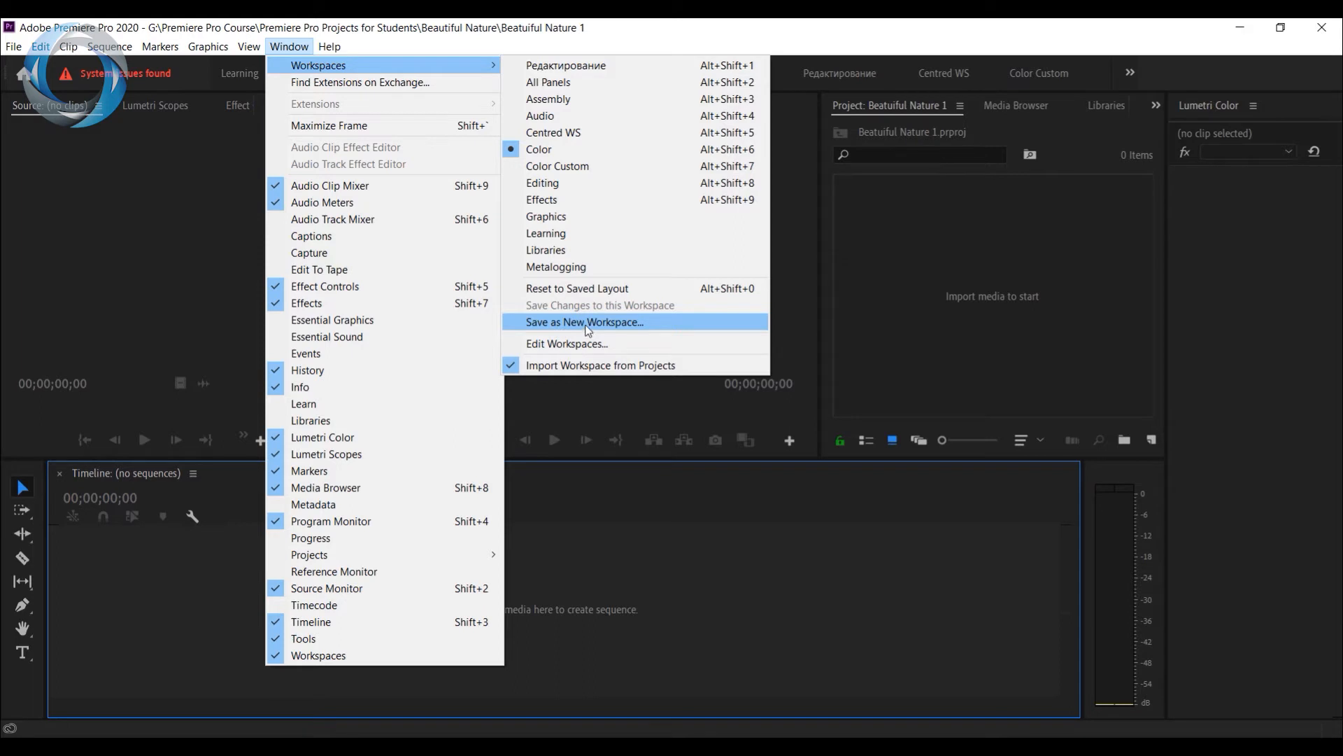
left_click(585, 321)
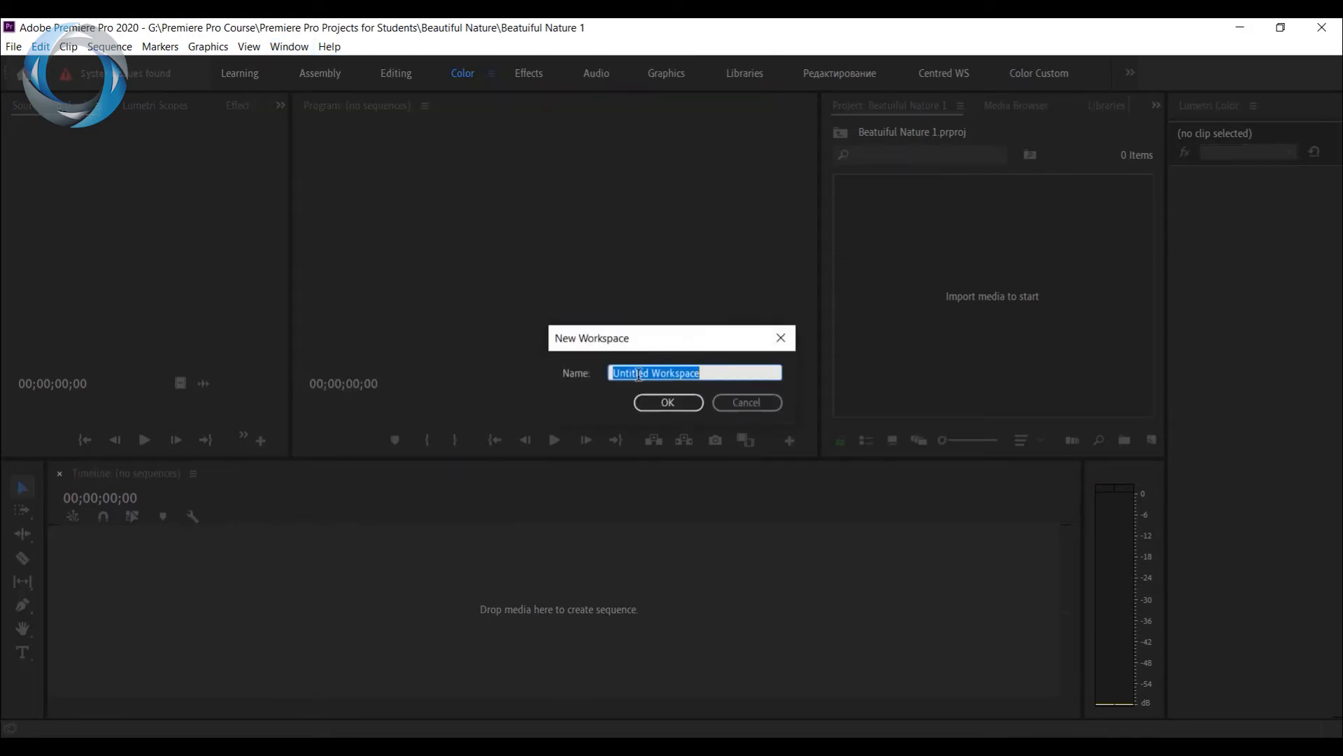
left_click(744, 403)
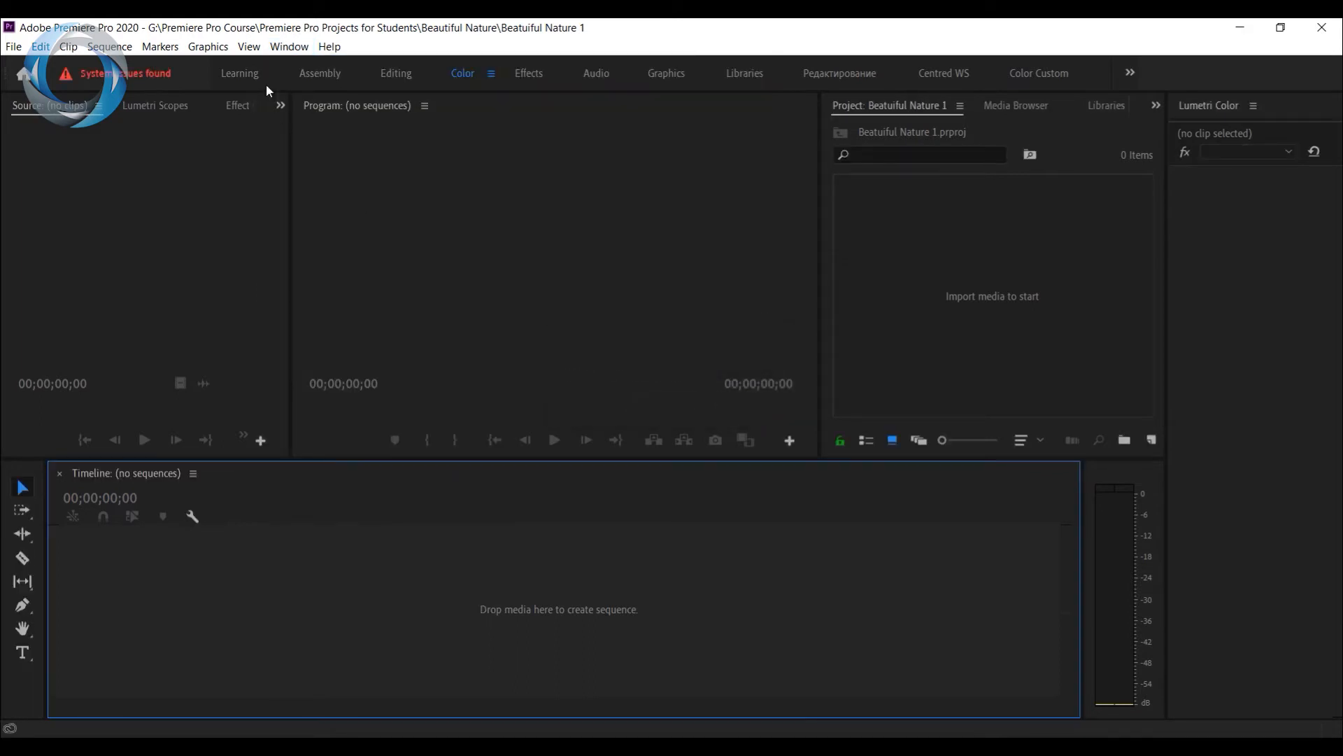
mouse_move(289, 46)
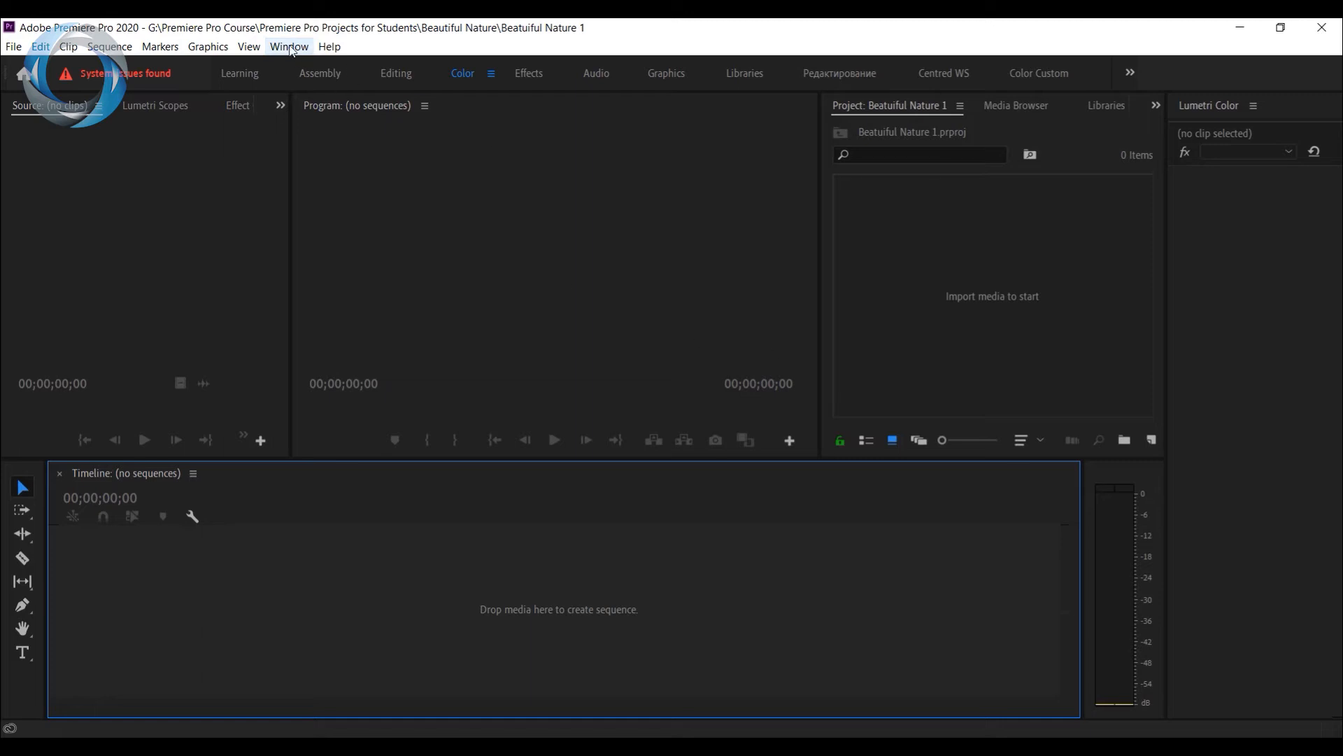
left_click(289, 46)
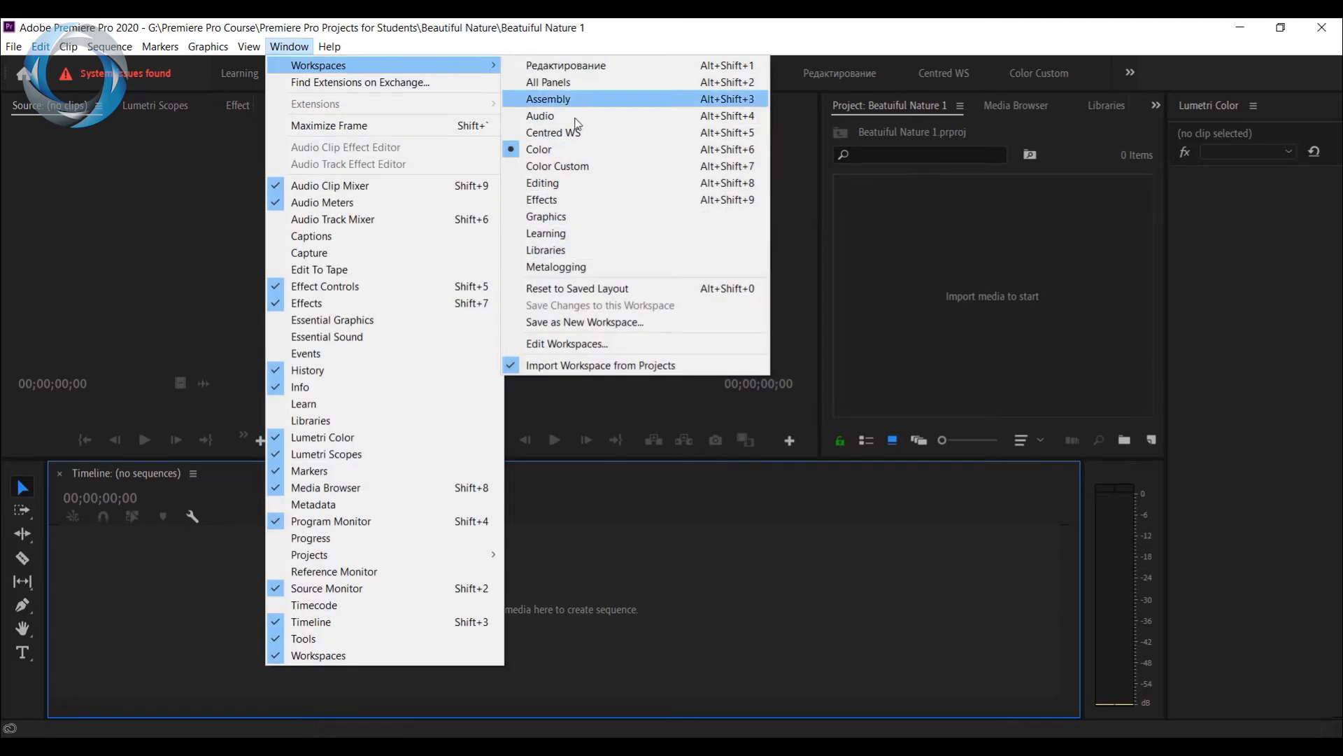
mouse_move(589, 172)
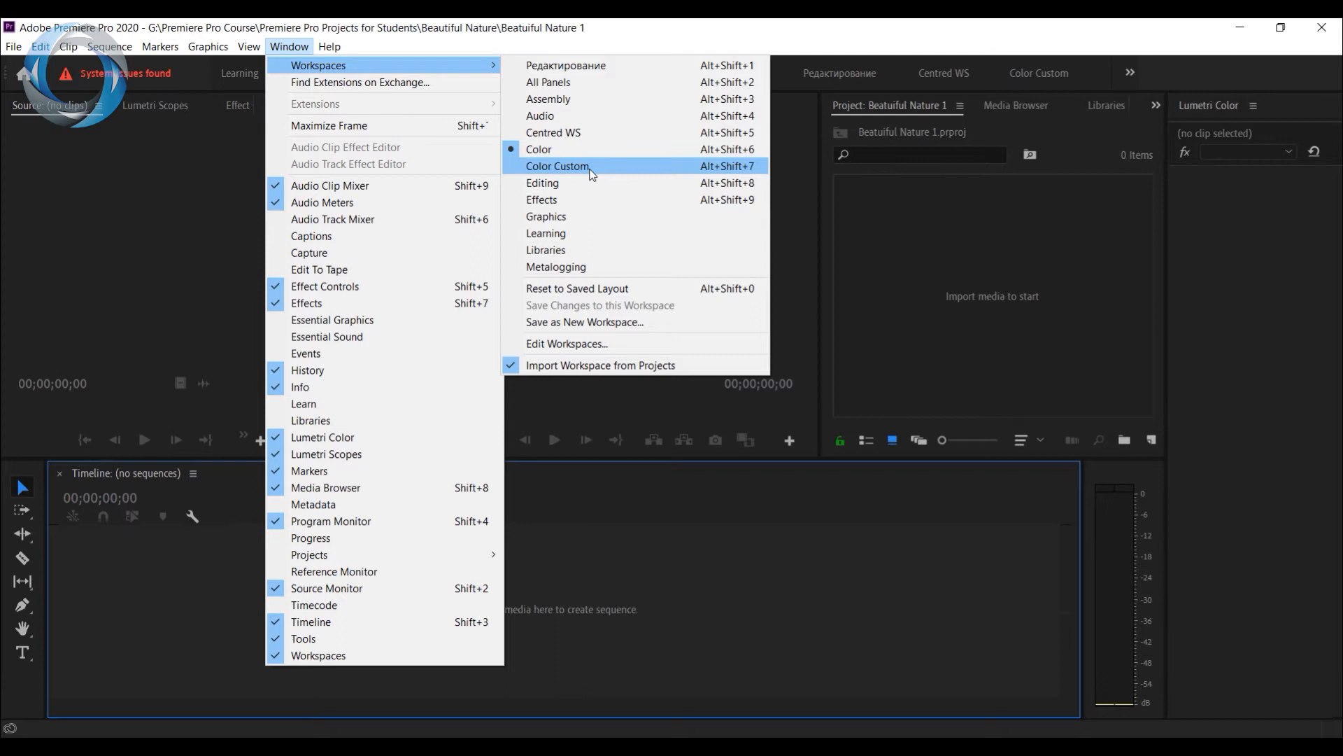
left_click(558, 165)
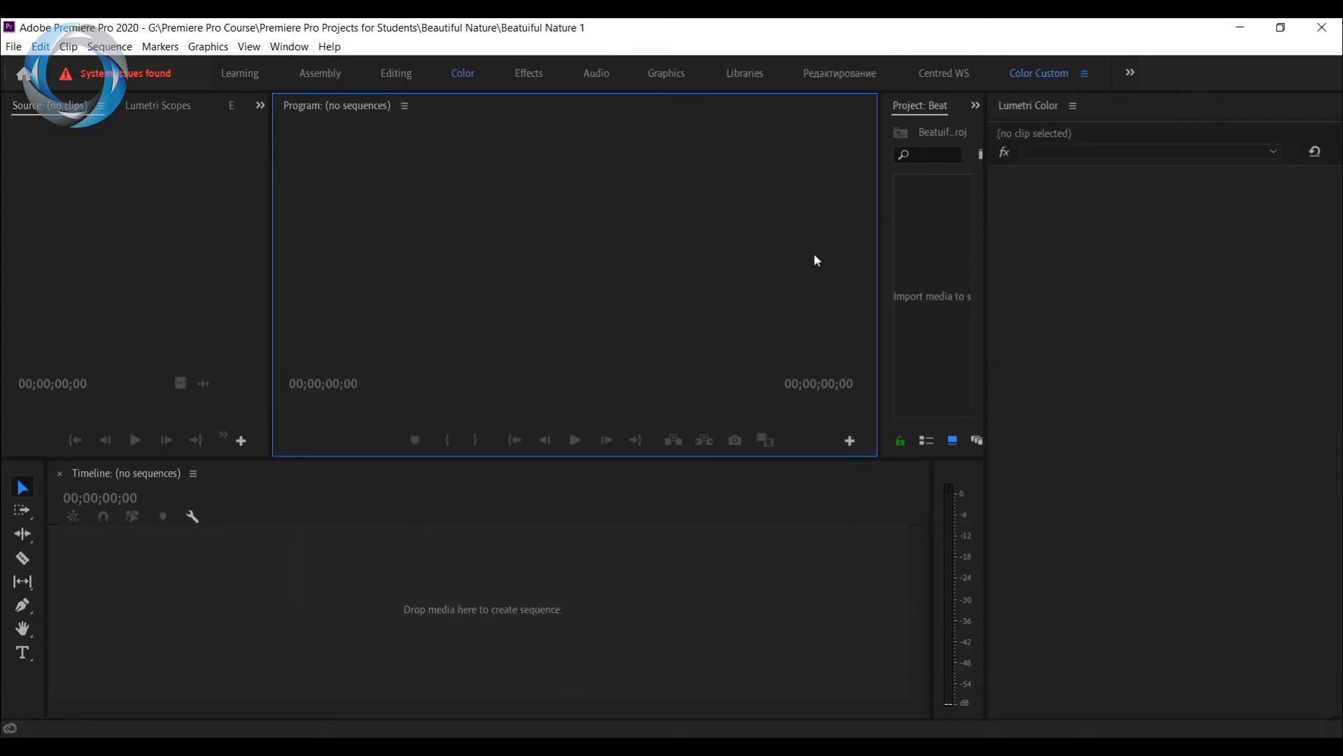
mouse_move(936, 474)
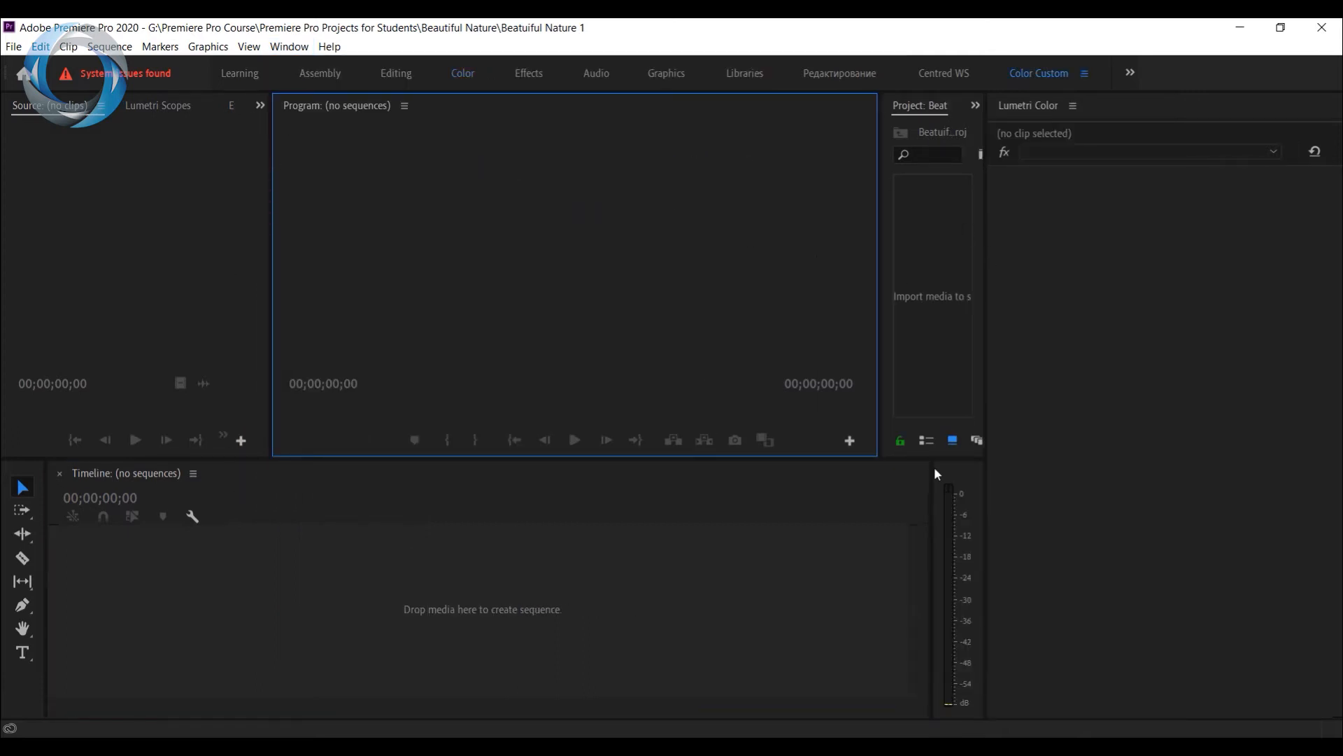
mouse_move(989, 244)
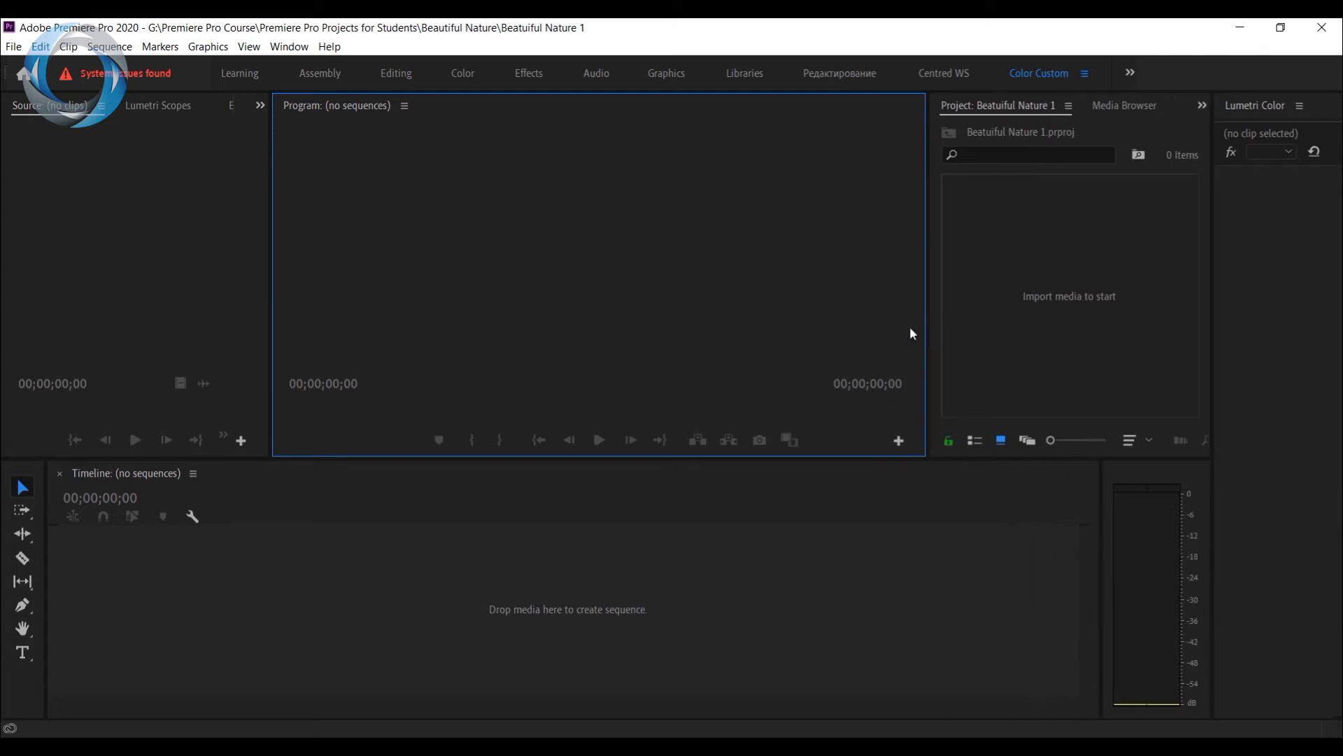
mouse_move(939, 324)
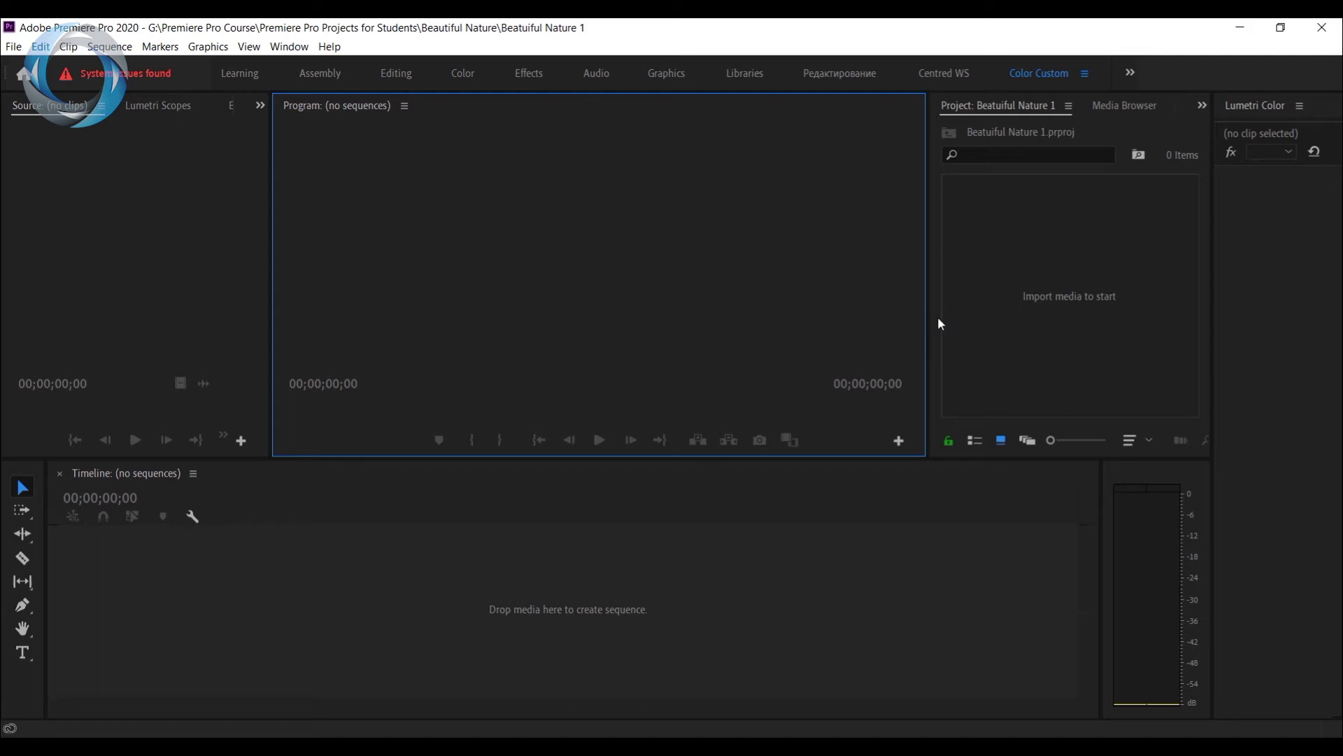
mouse_move(1088, 313)
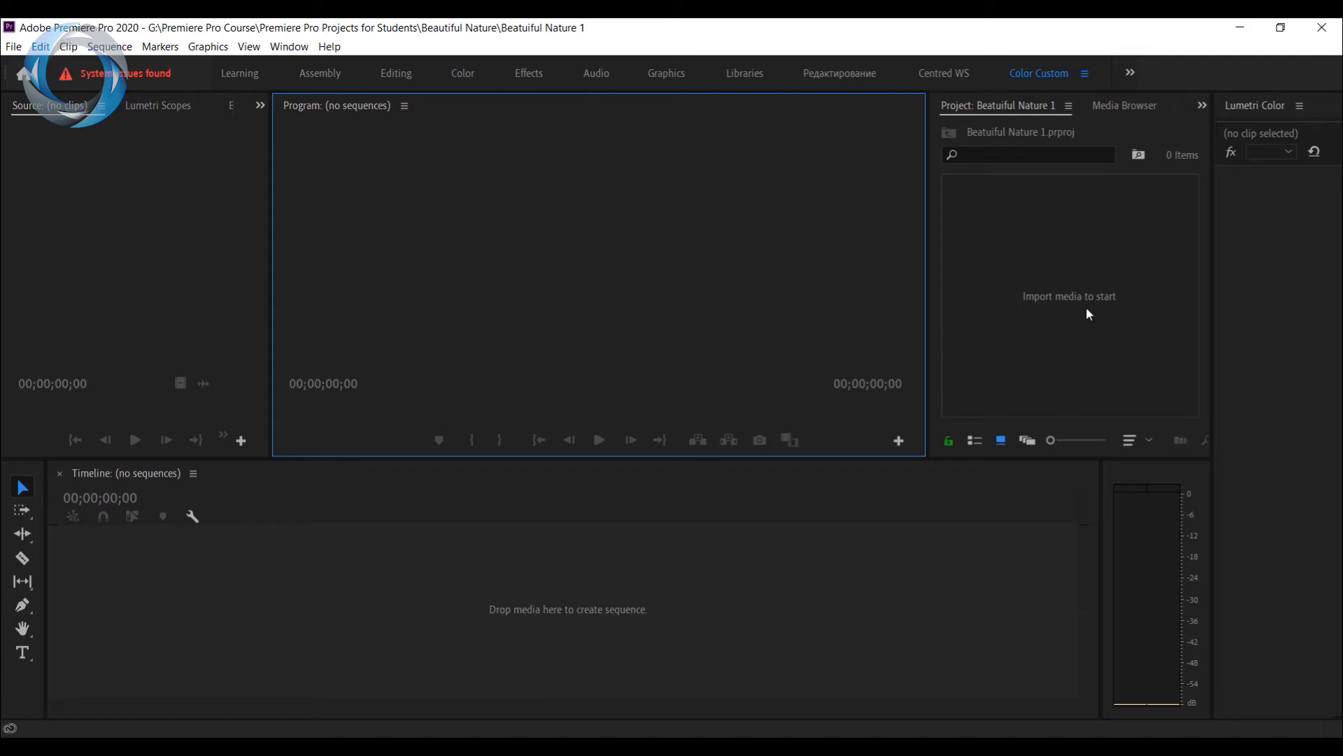
mouse_move(98, 266)
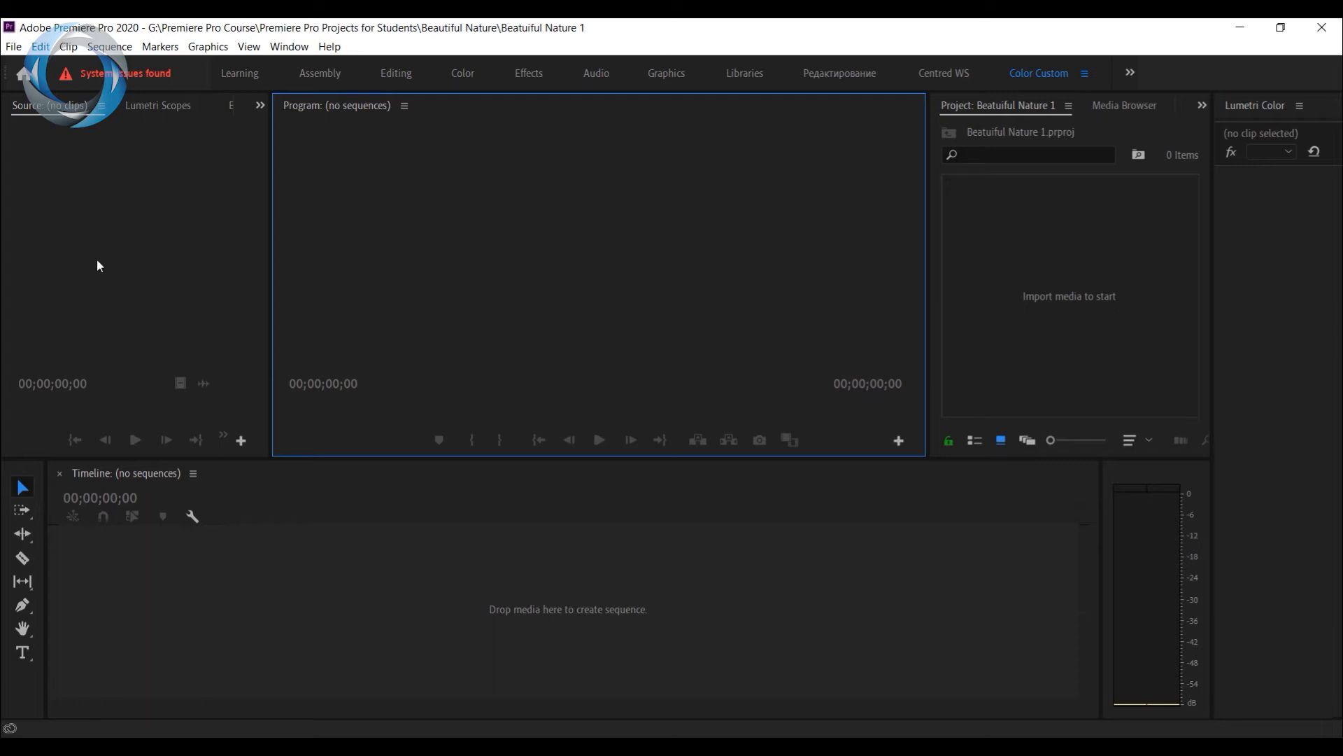
mouse_move(1073, 277)
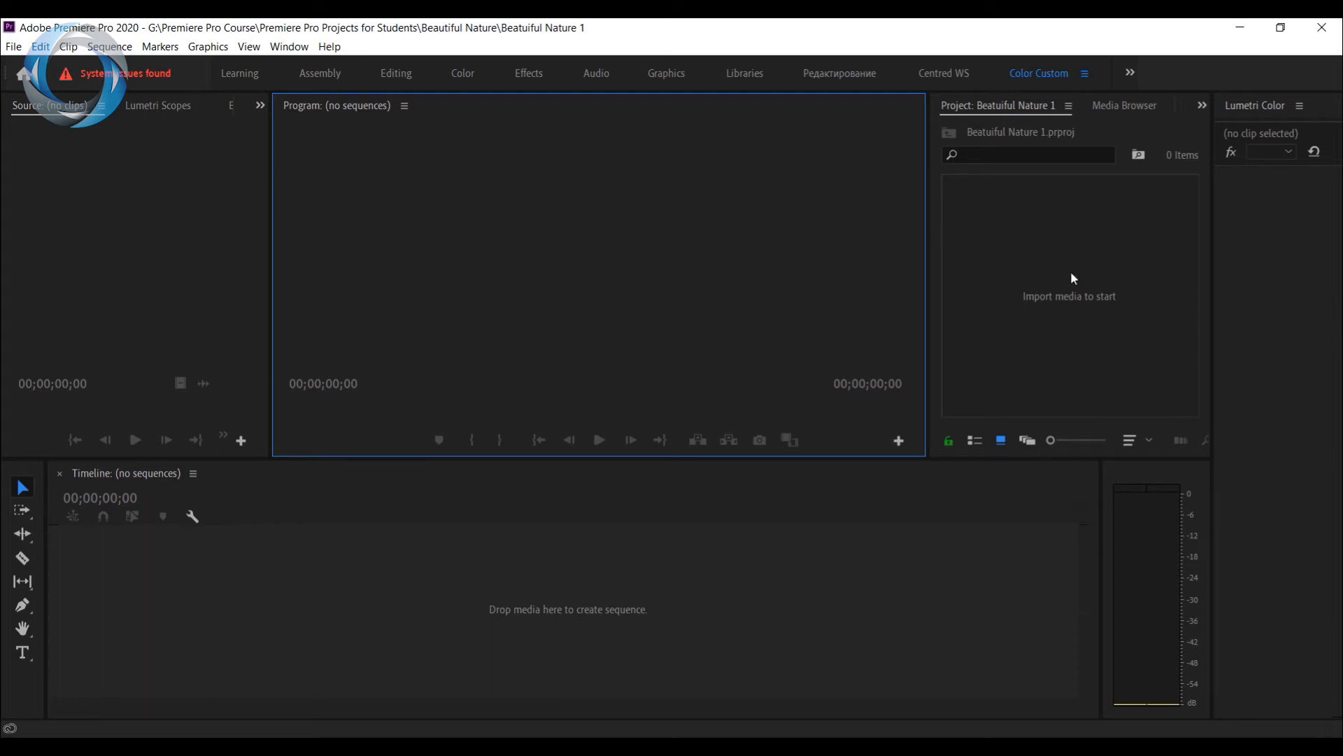
mouse_move(478, 606)
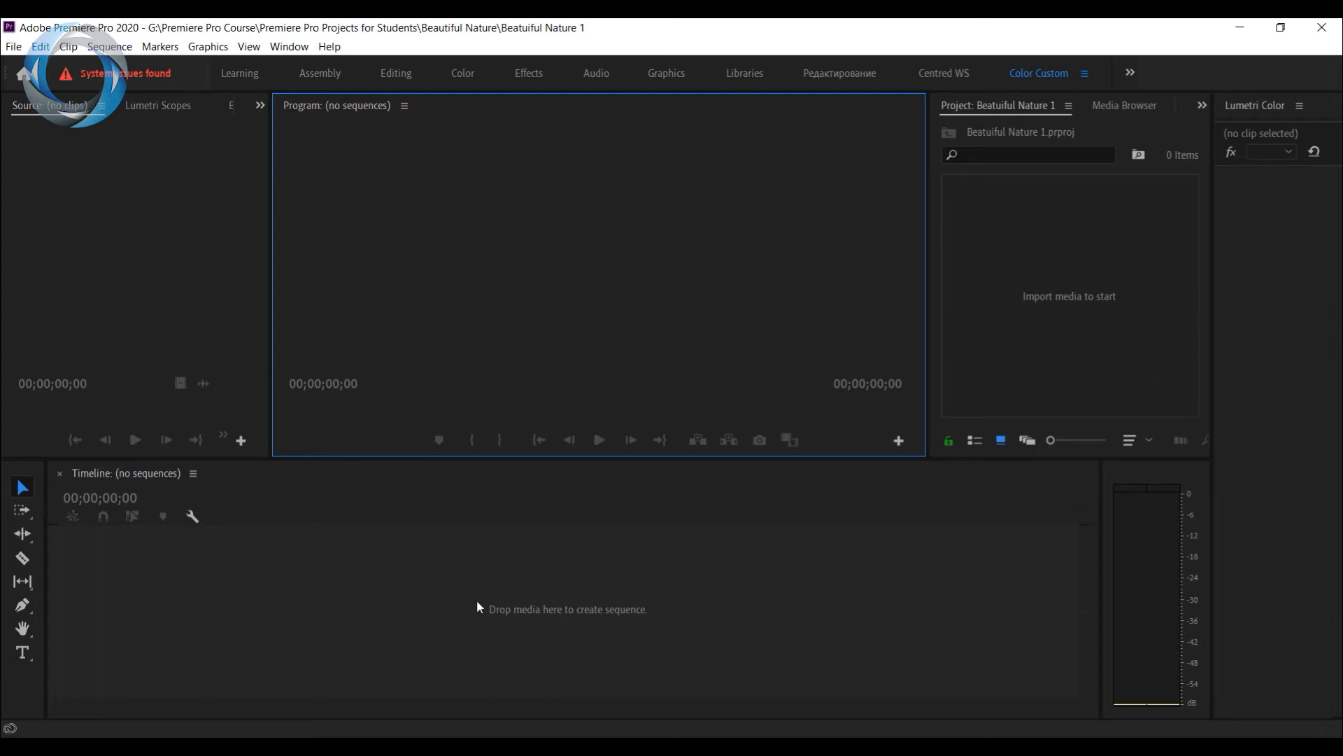
mouse_move(1175, 314)
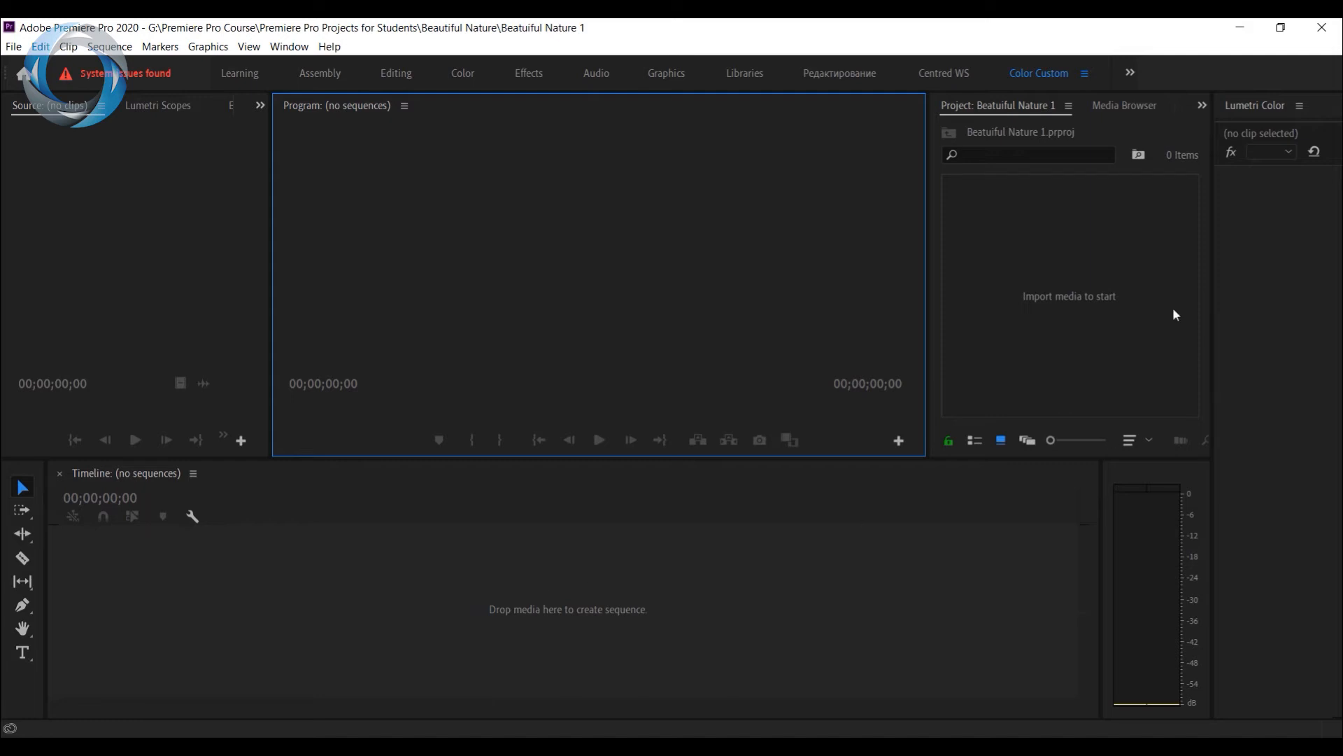
mouse_move(927, 306)
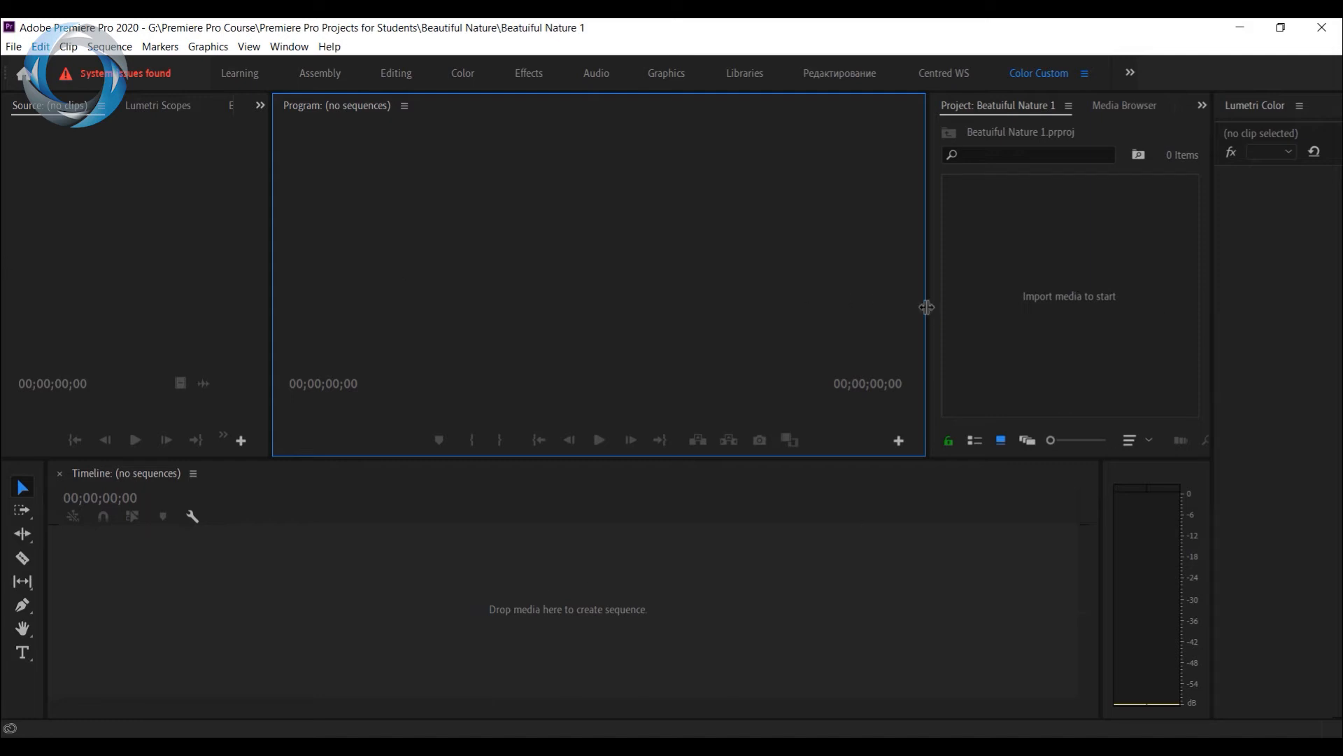
mouse_move(536, 343)
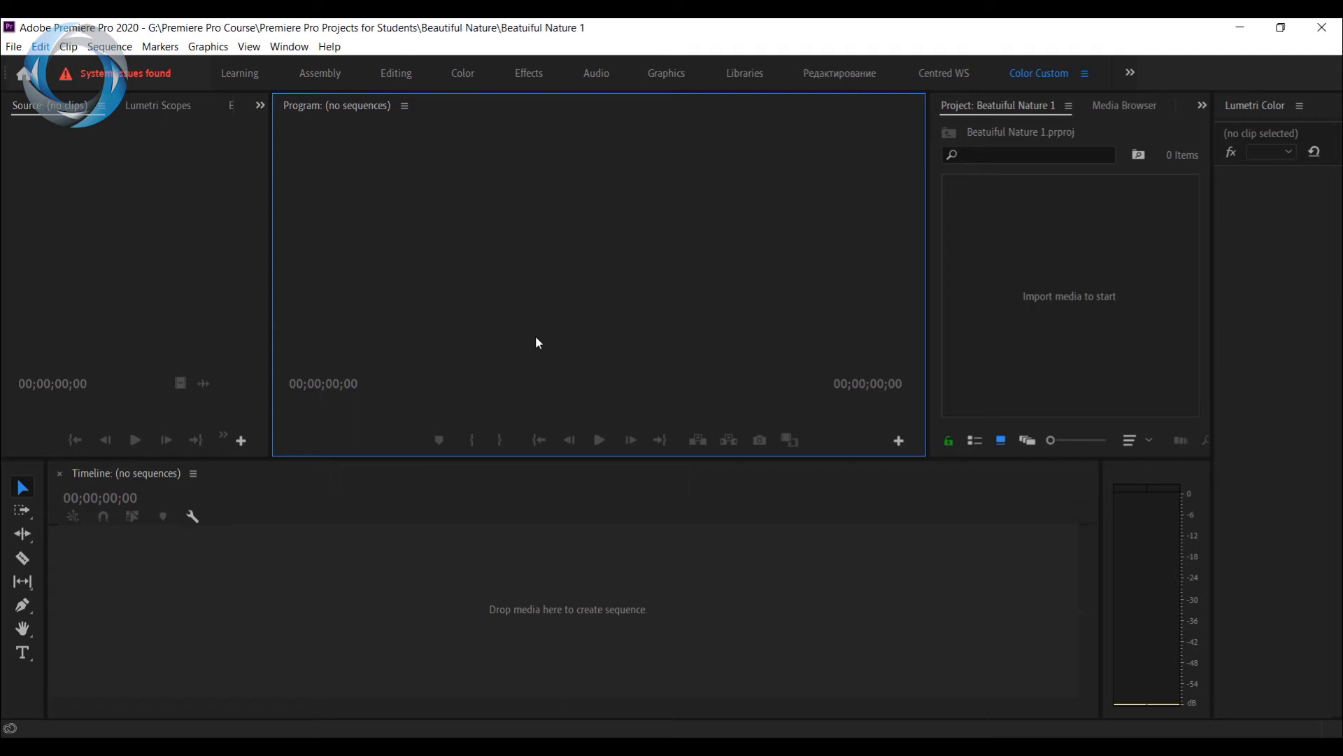
- Open the Import dialog on the Beautiful Nature folder, browsing nature1 and Shattered_Paths
key("ctrl+i")
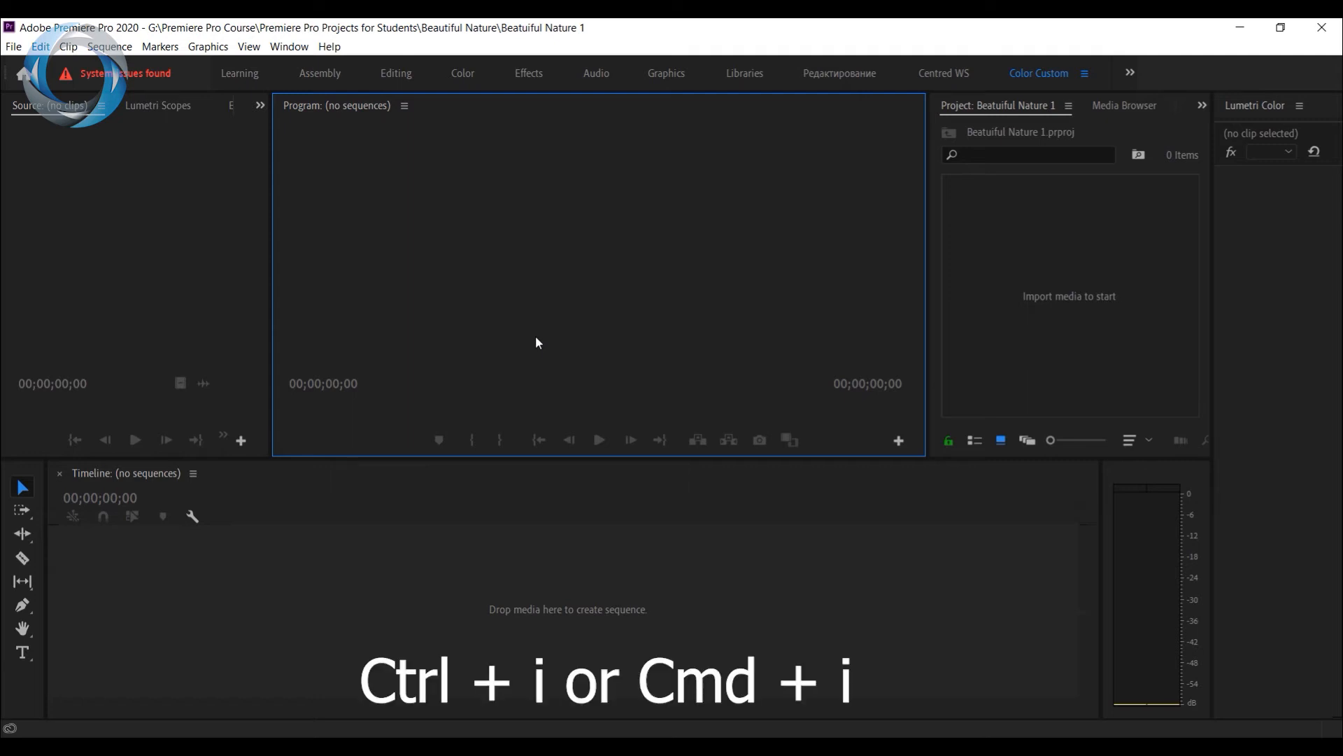
mouse_move(2, 58)
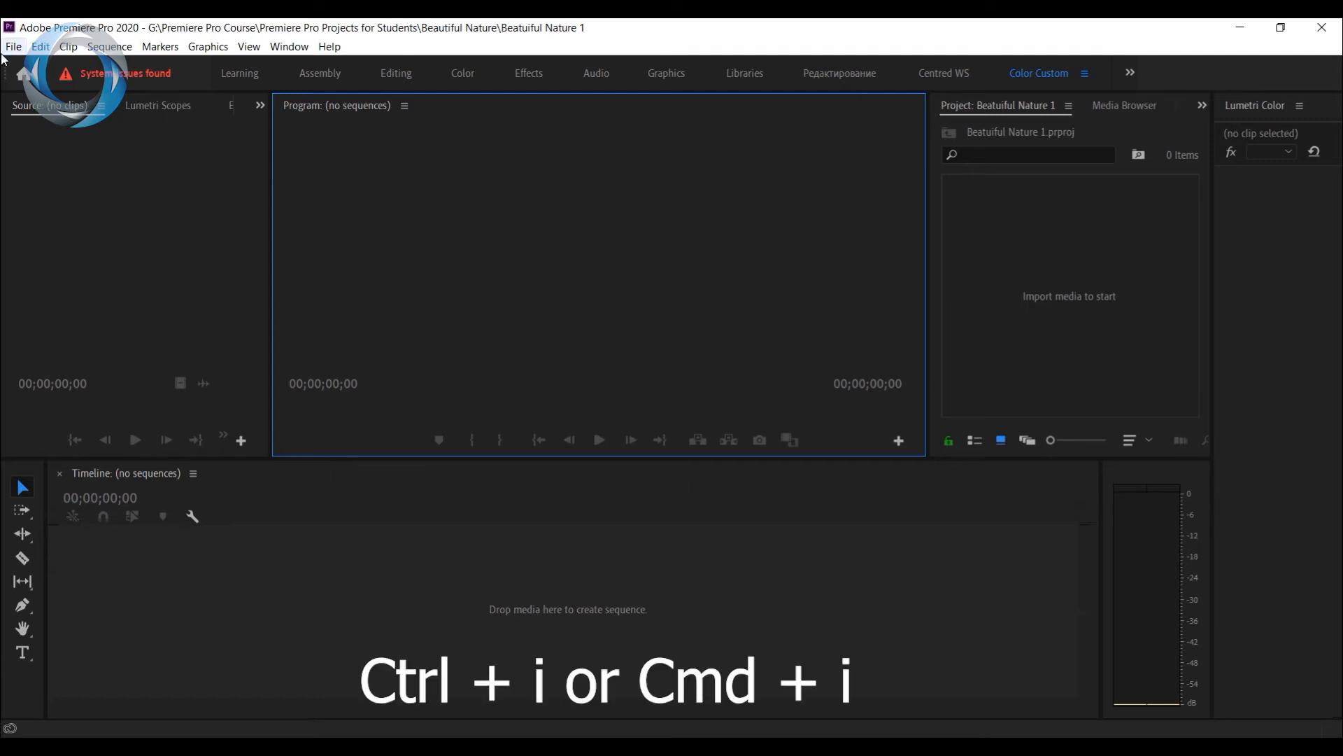
left_click(13, 46)
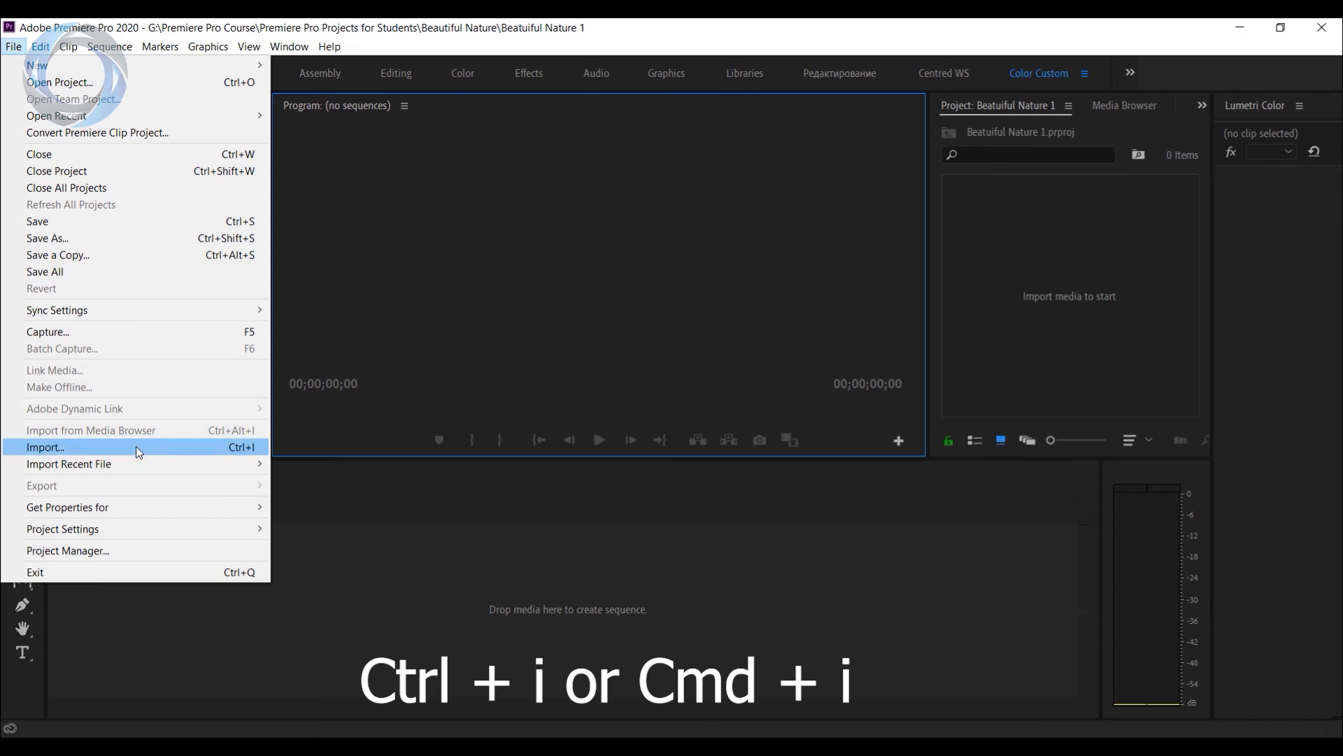
mouse_move(92, 427)
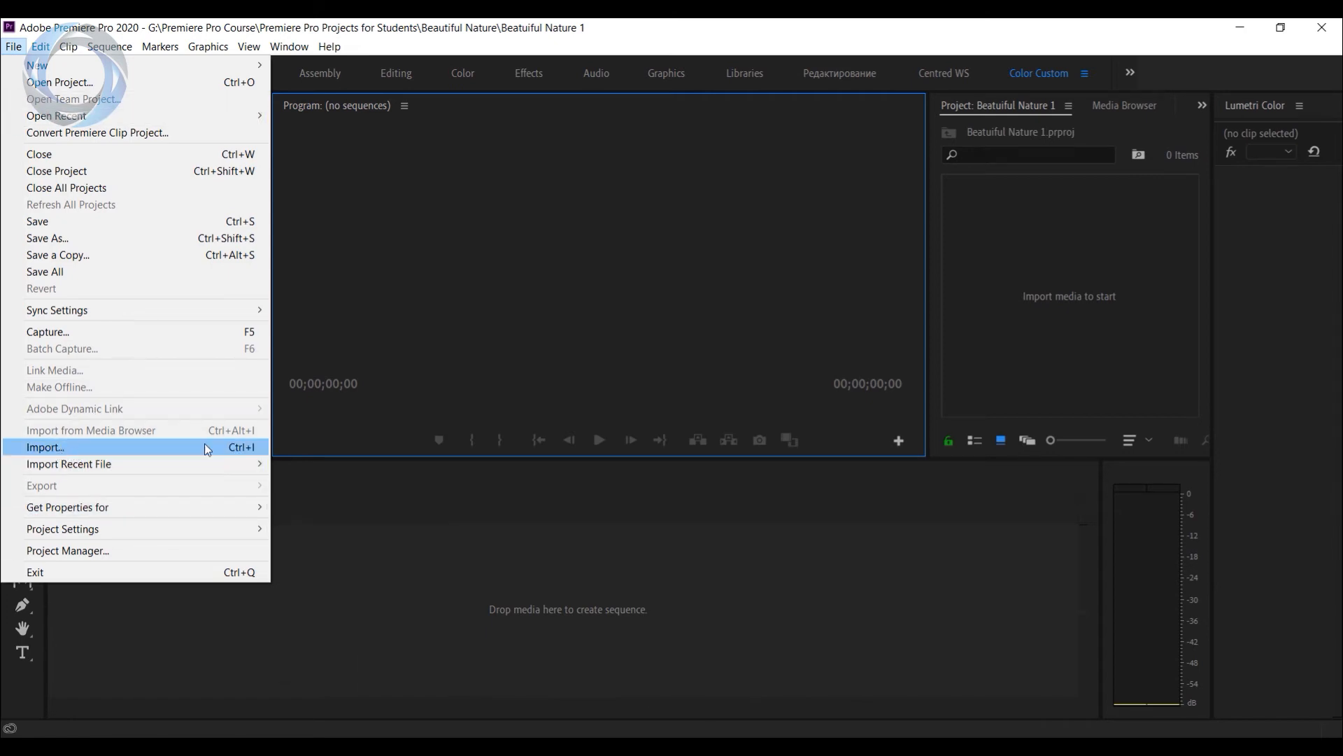
mouse_move(99, 450)
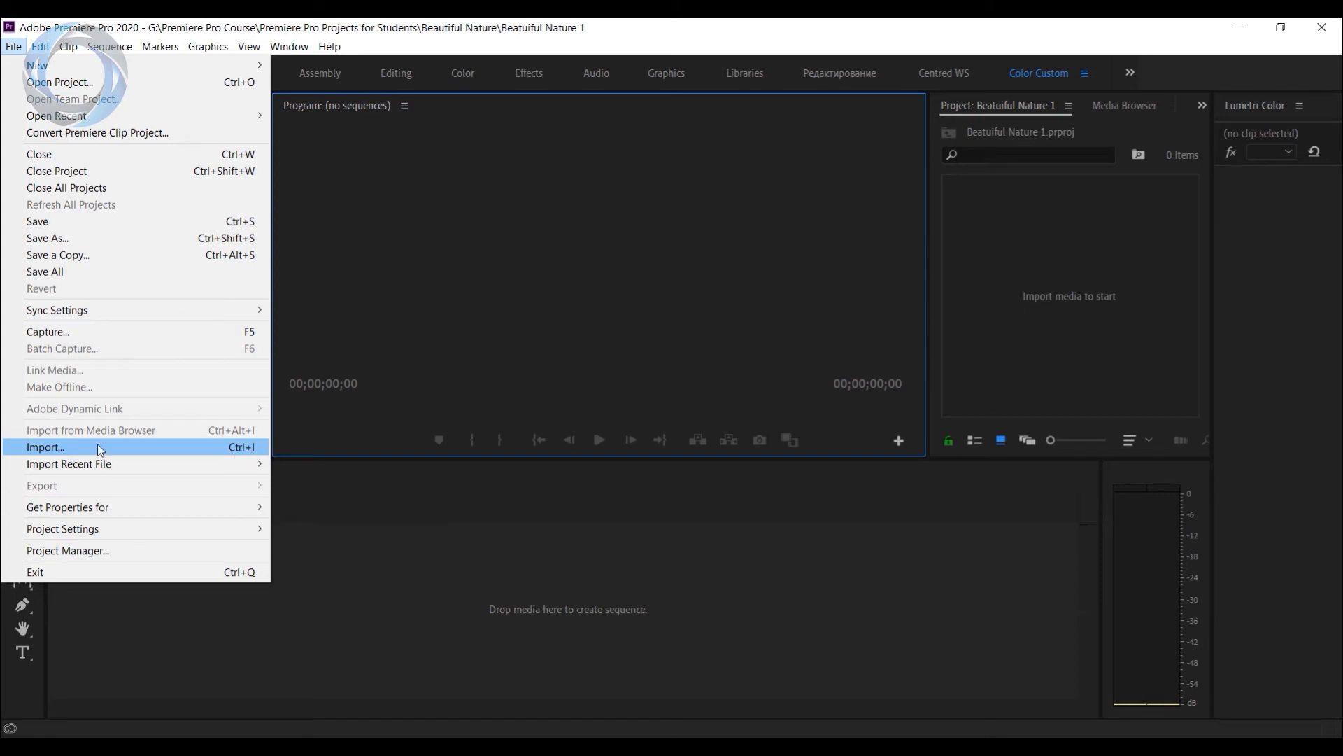
left_click(45, 446)
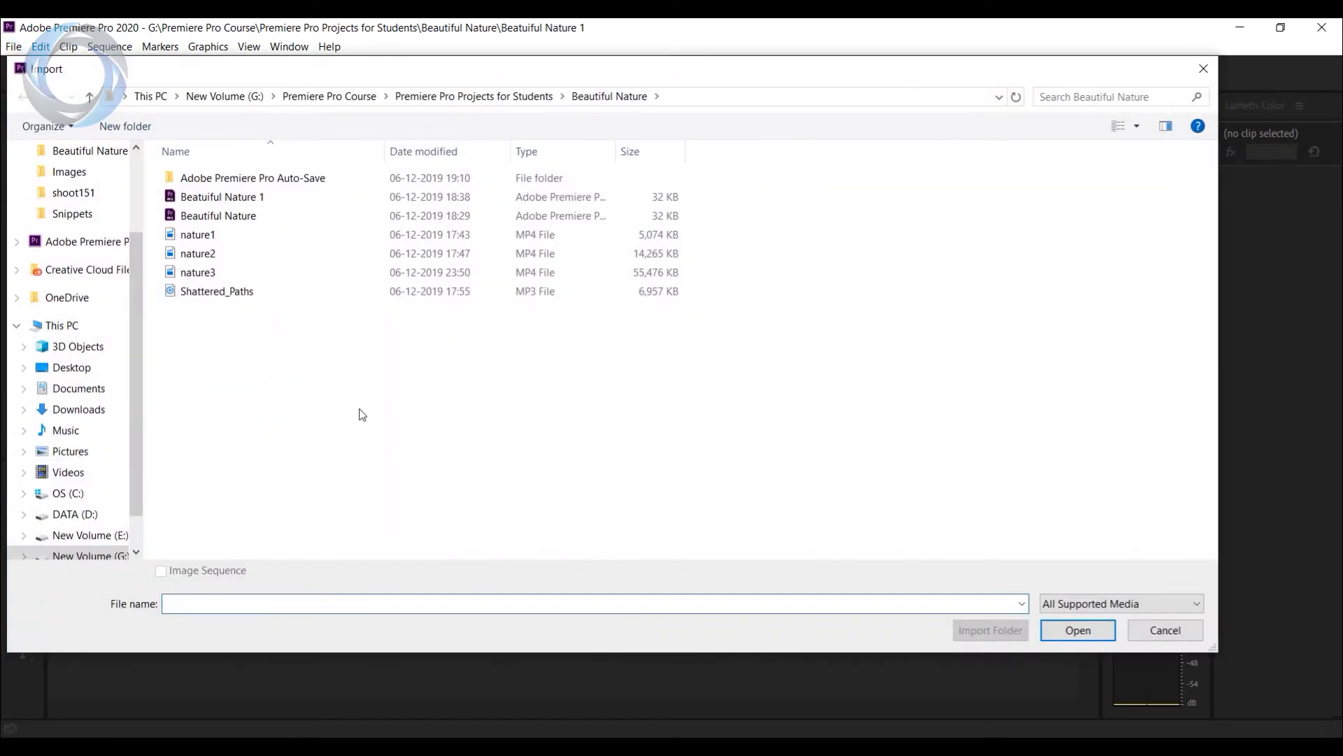
mouse_move(722, 249)
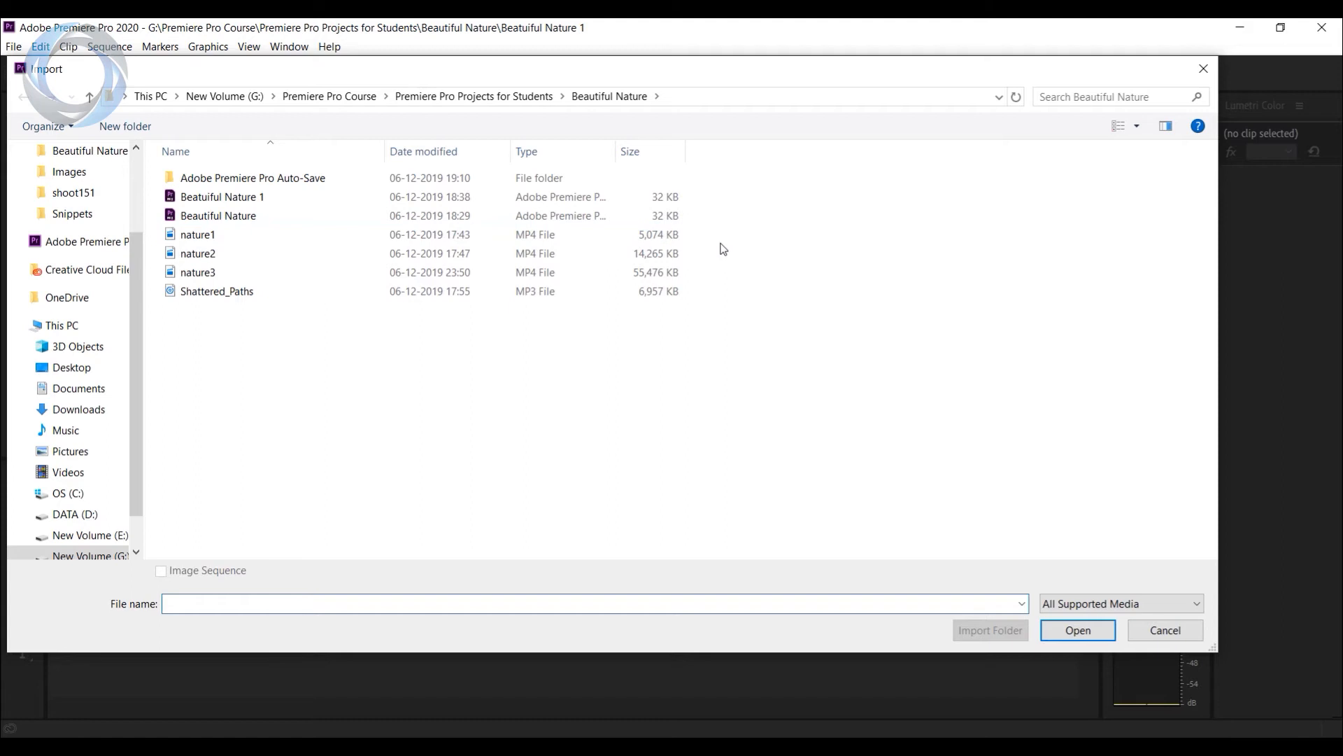
left_click(198, 234)
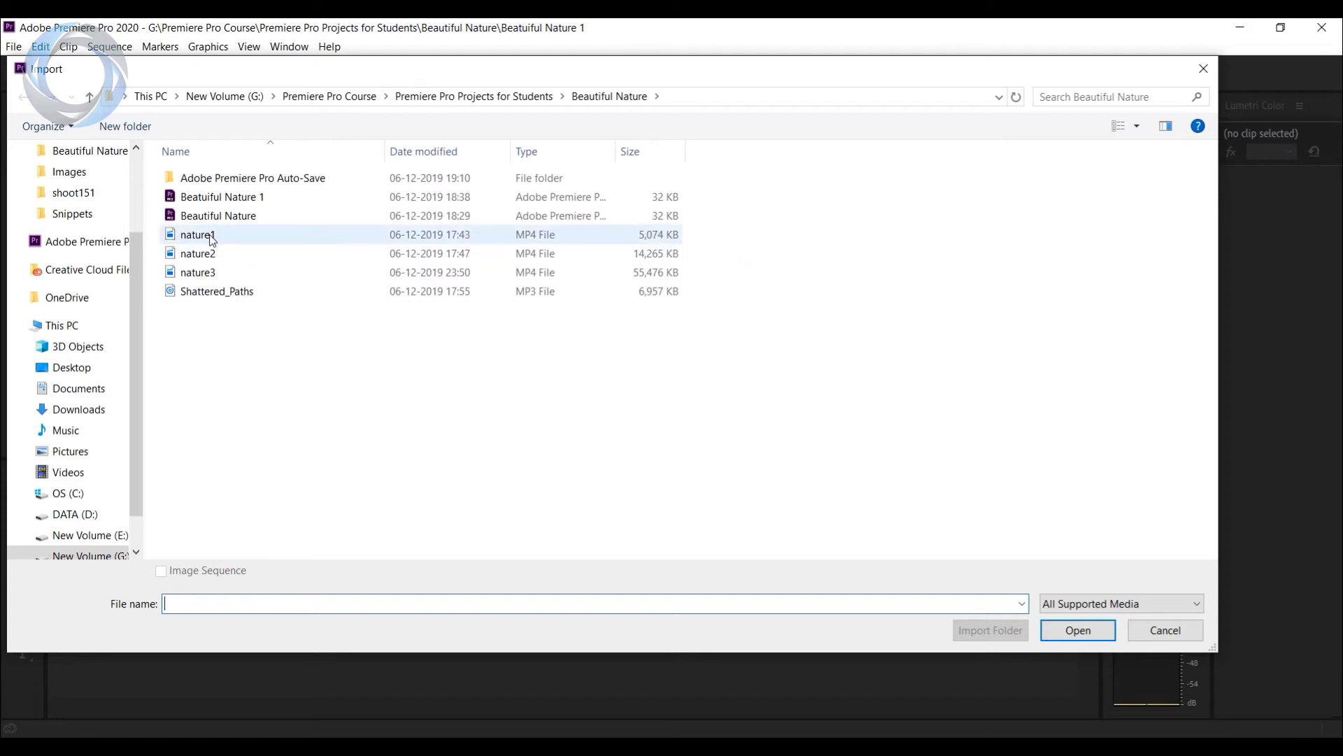
left_click(260, 333)
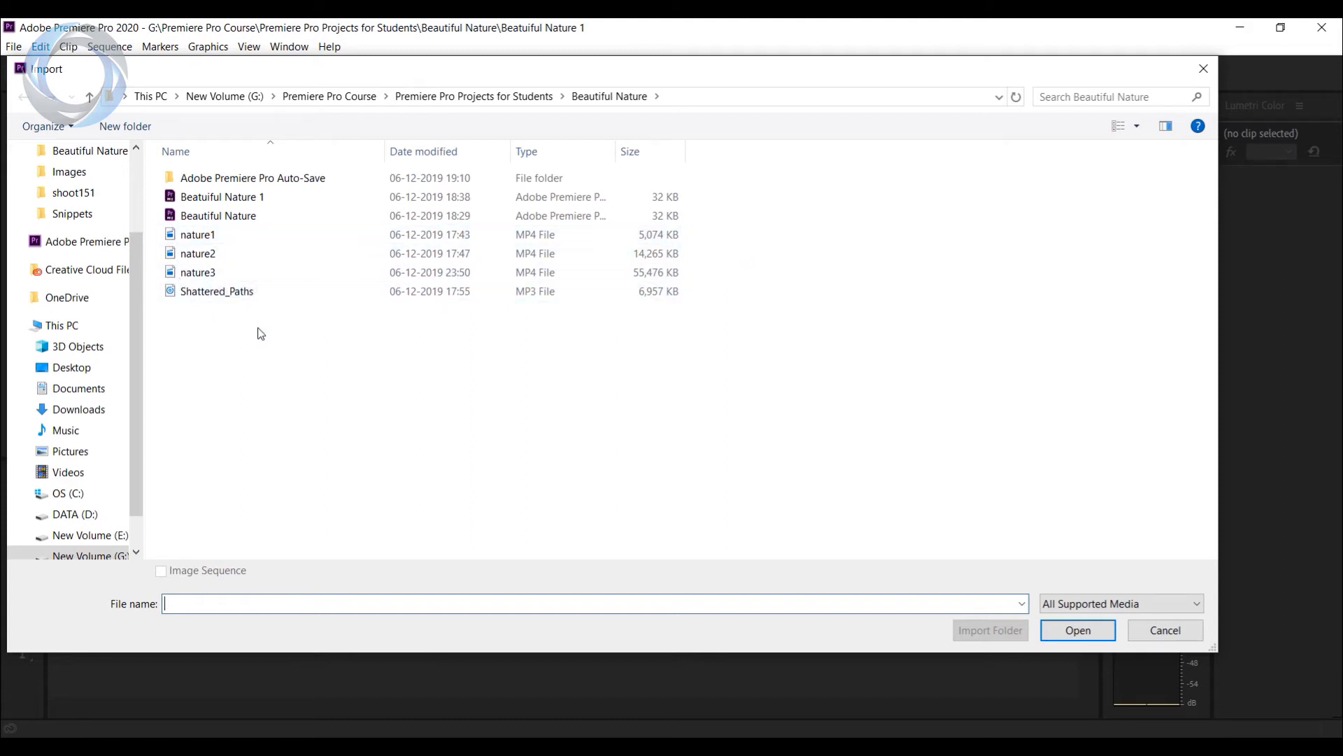
left_click(217, 290)
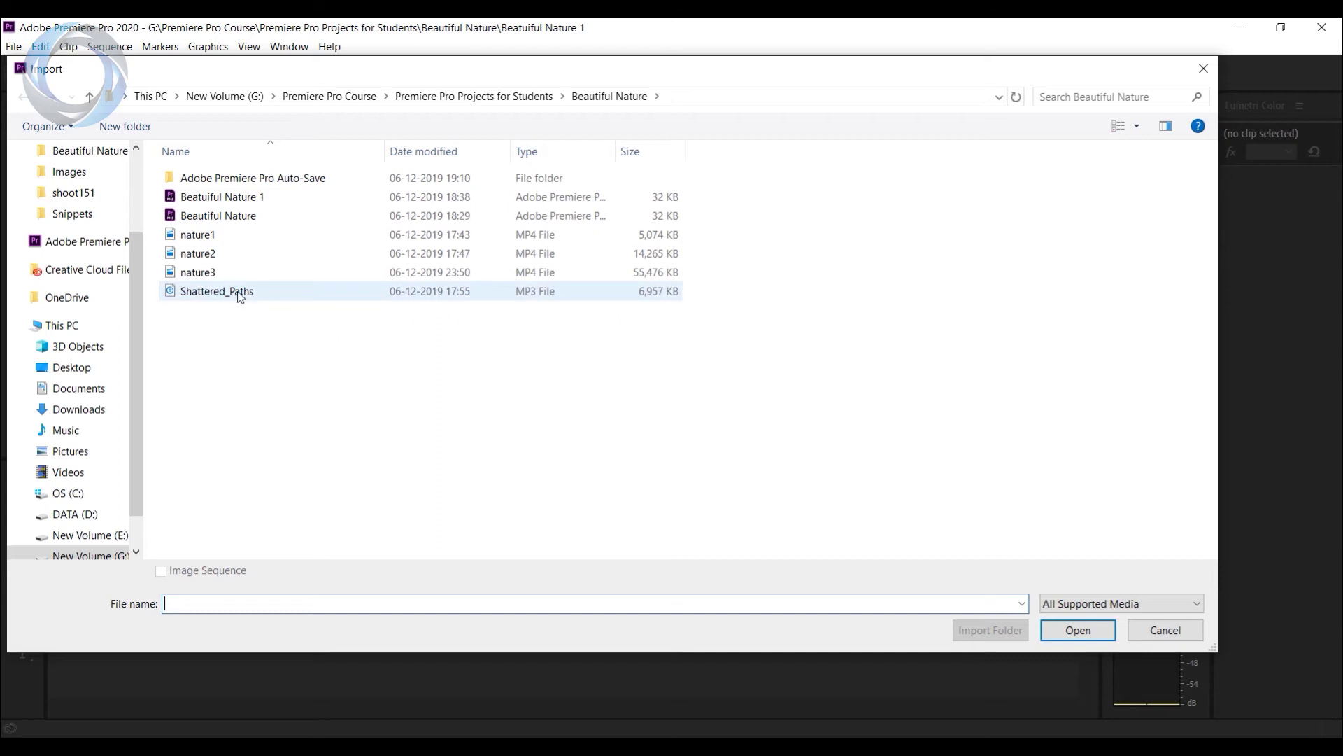
mouse_move(496, 286)
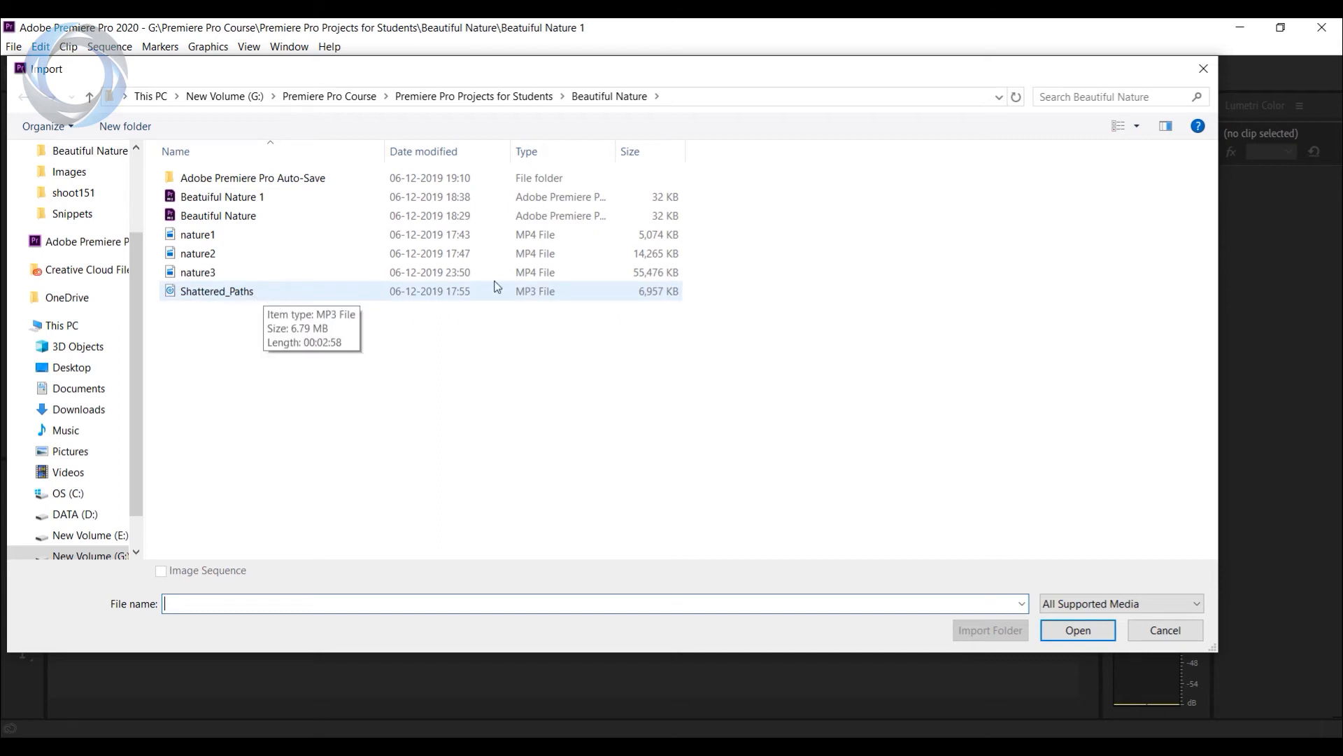
mouse_move(274, 253)
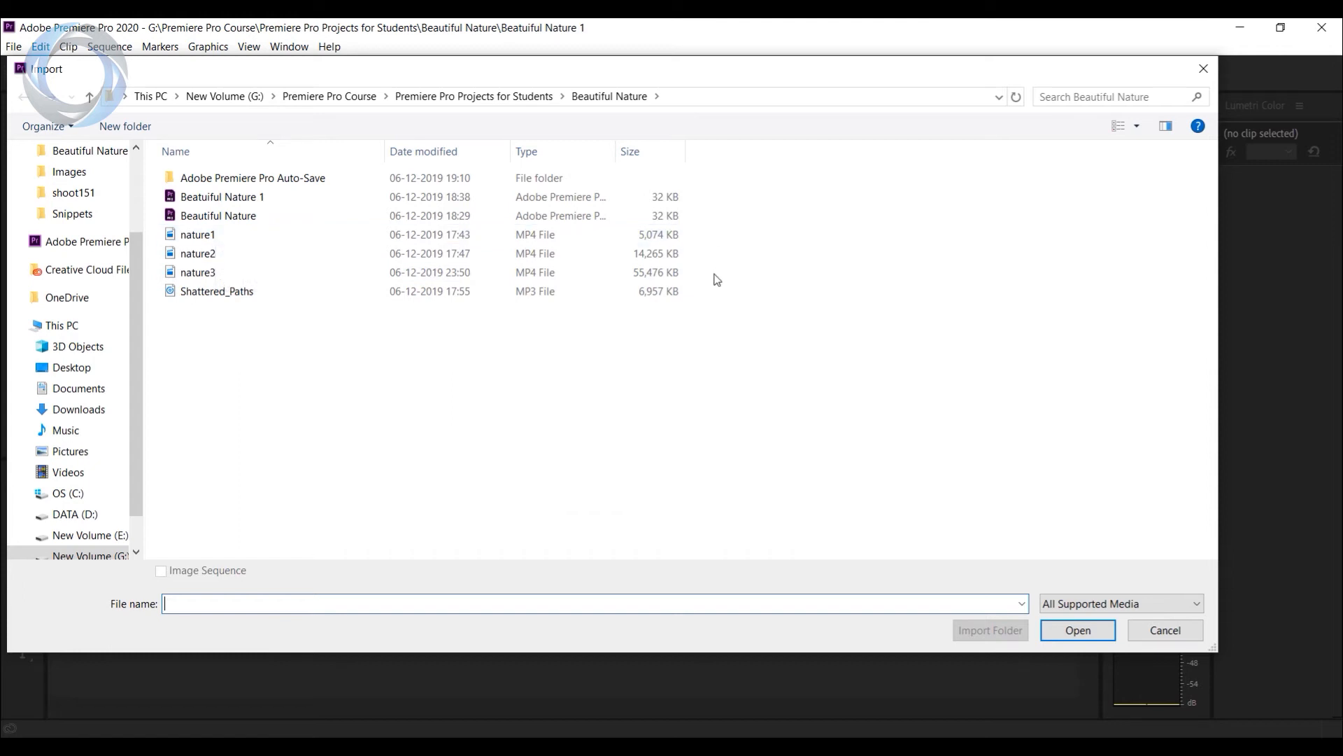
- Marquee-select nature1, nature2 and nature3 and import them
left_click_drag(197, 233, 198, 271)
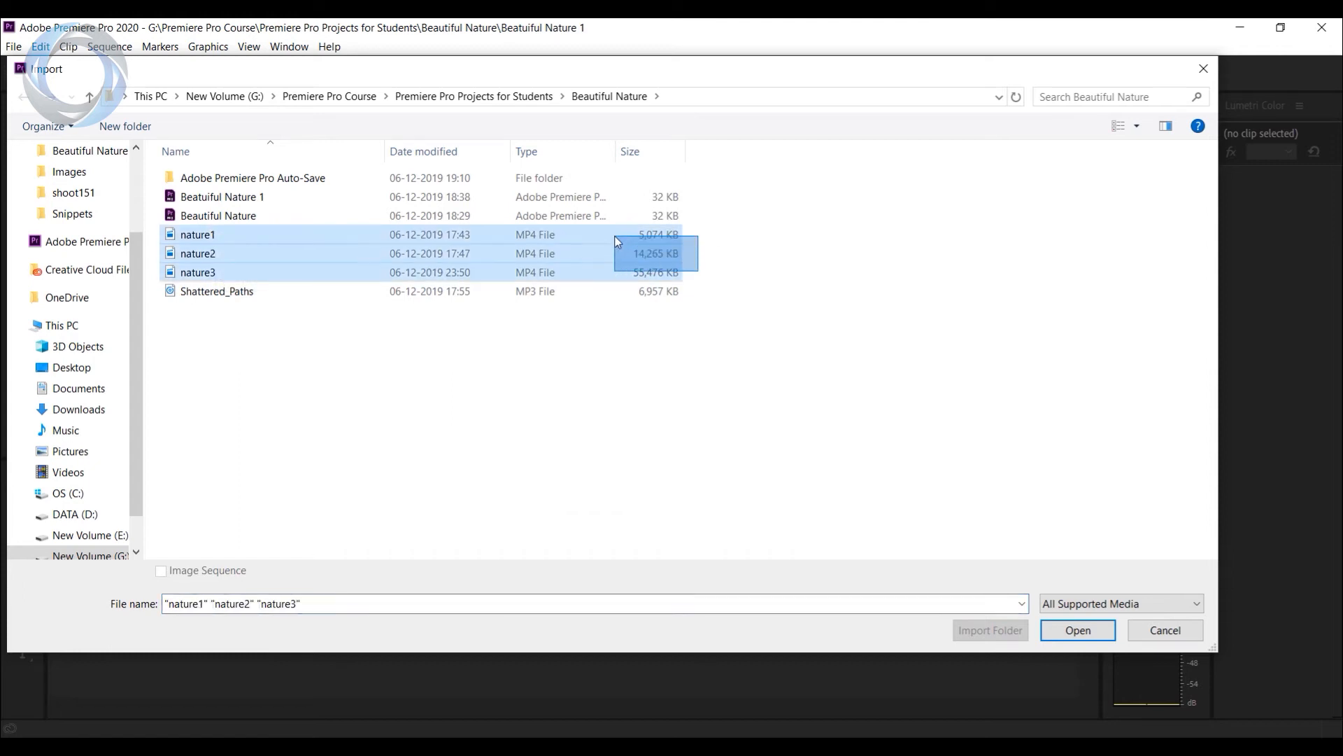
mouse_move(1078, 630)
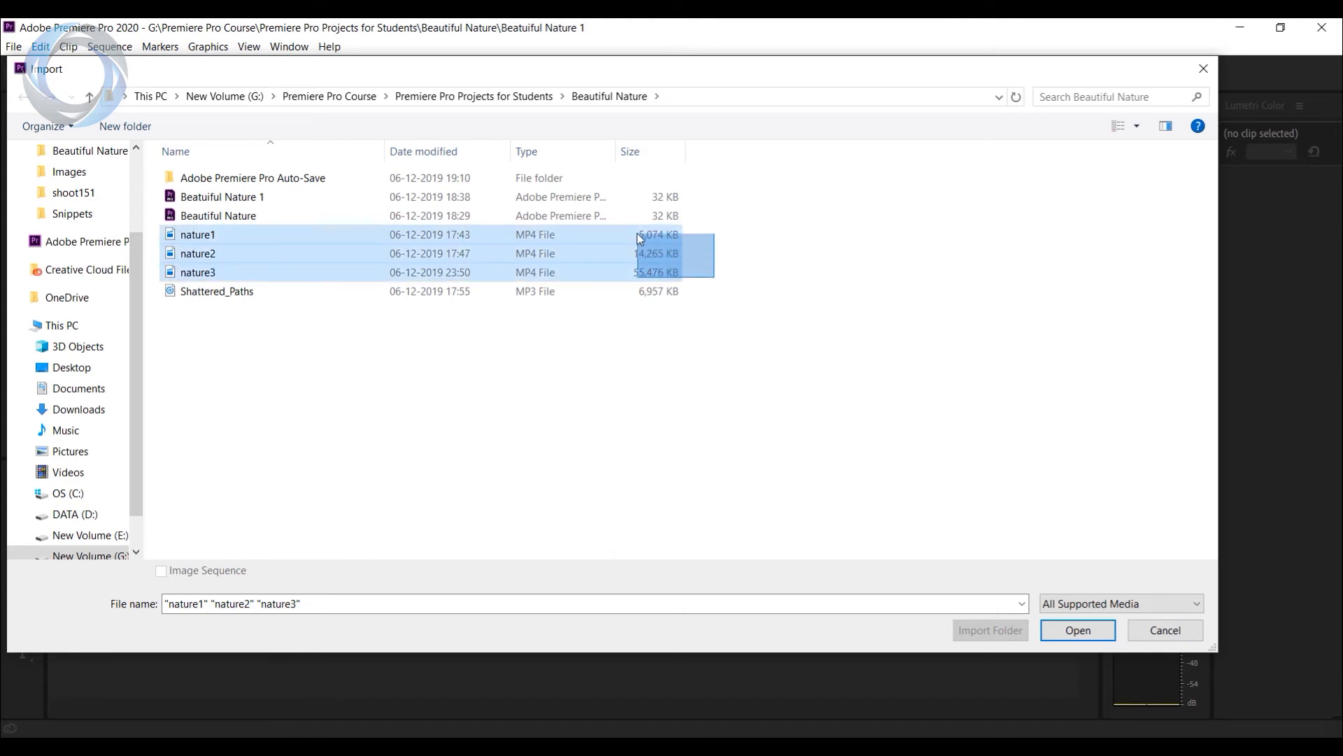
left_click(1077, 630)
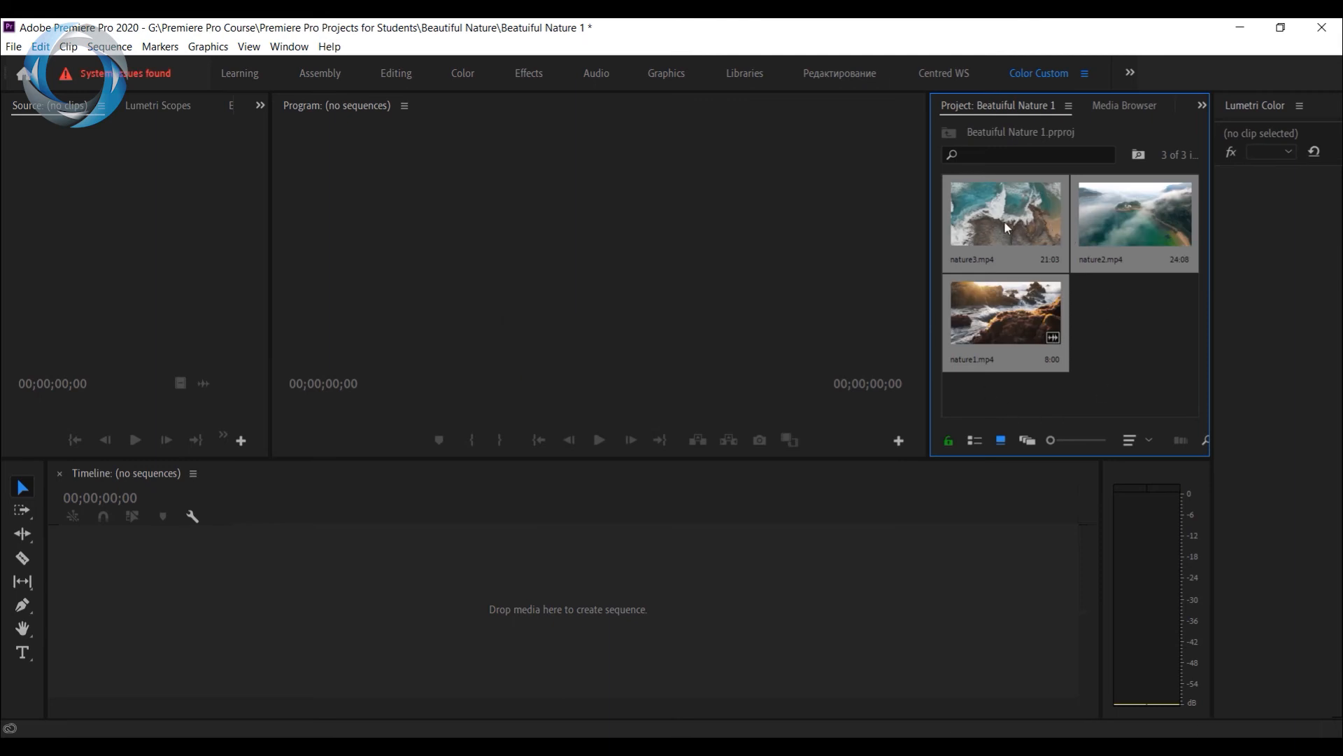
mouse_move(1104, 323)
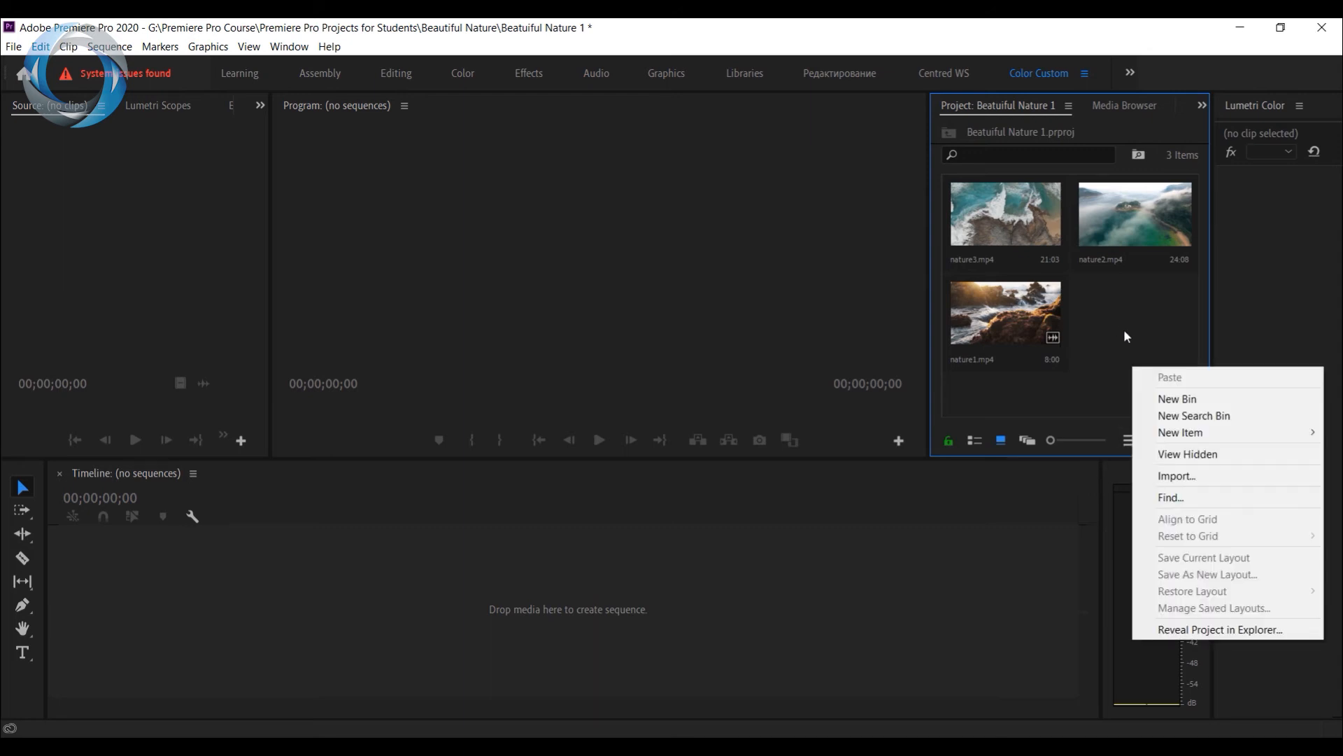
mouse_move(1177, 398)
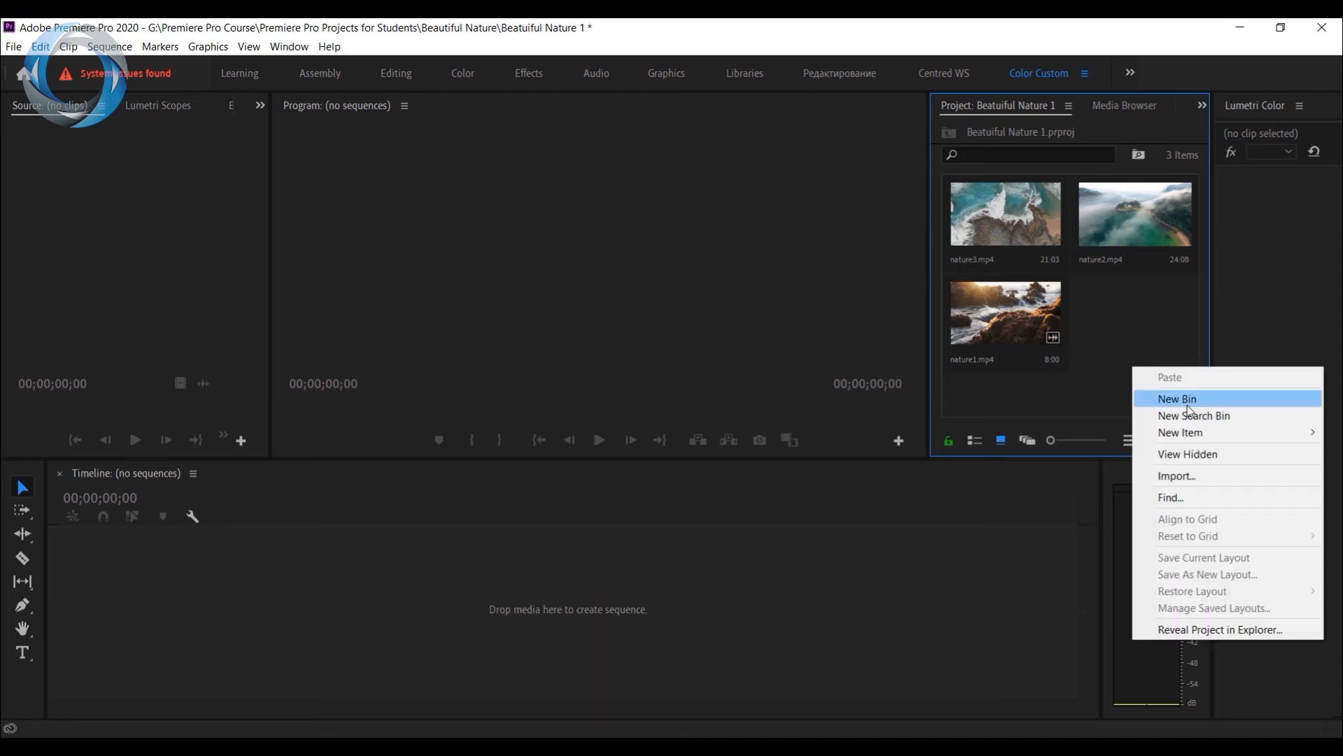
- Create a new bin and name it Footage
left_click(1176, 398)
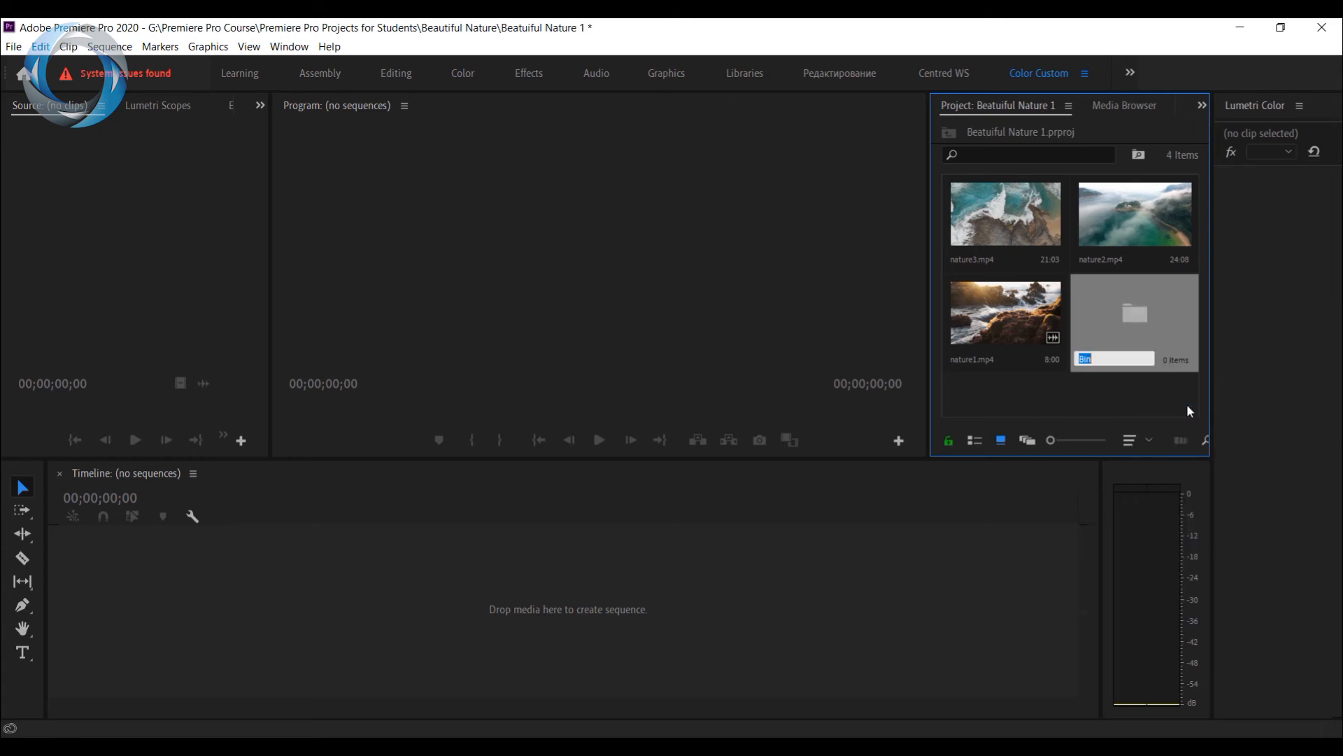
mouse_move(1141, 340)
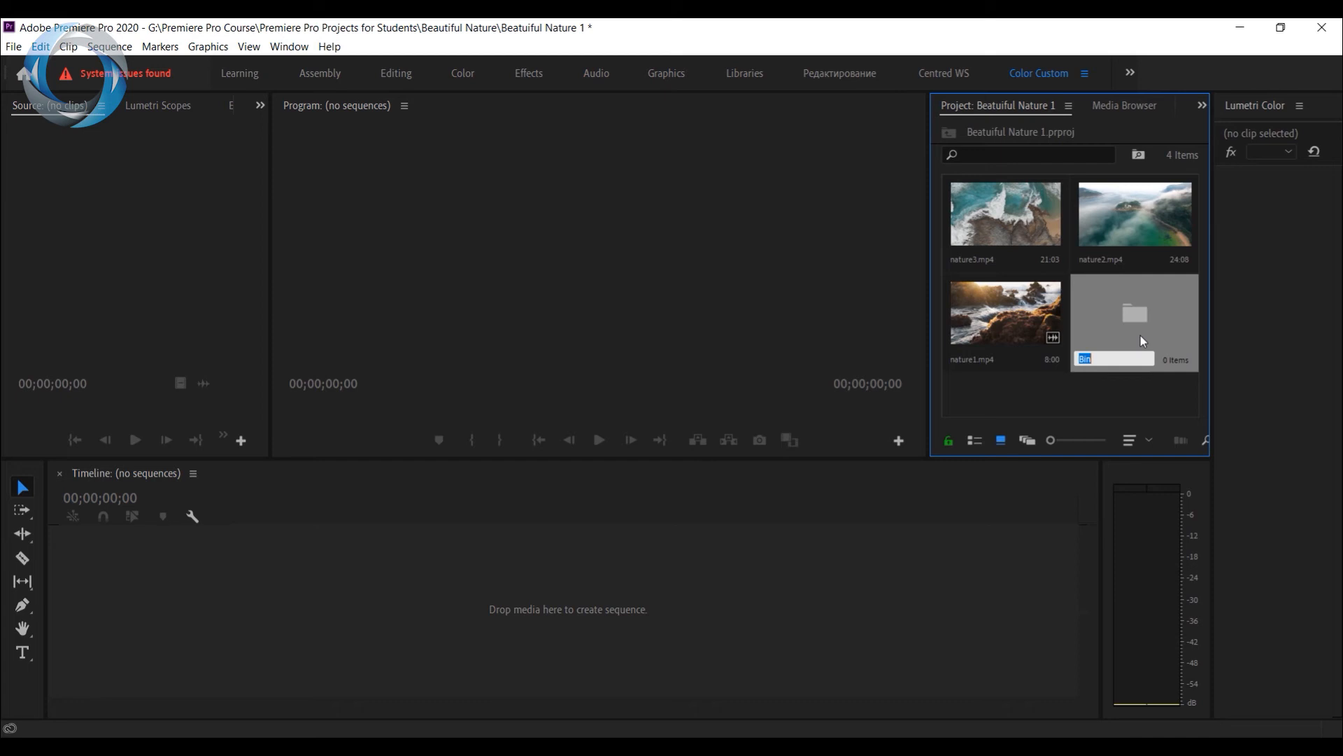
type("Footage")
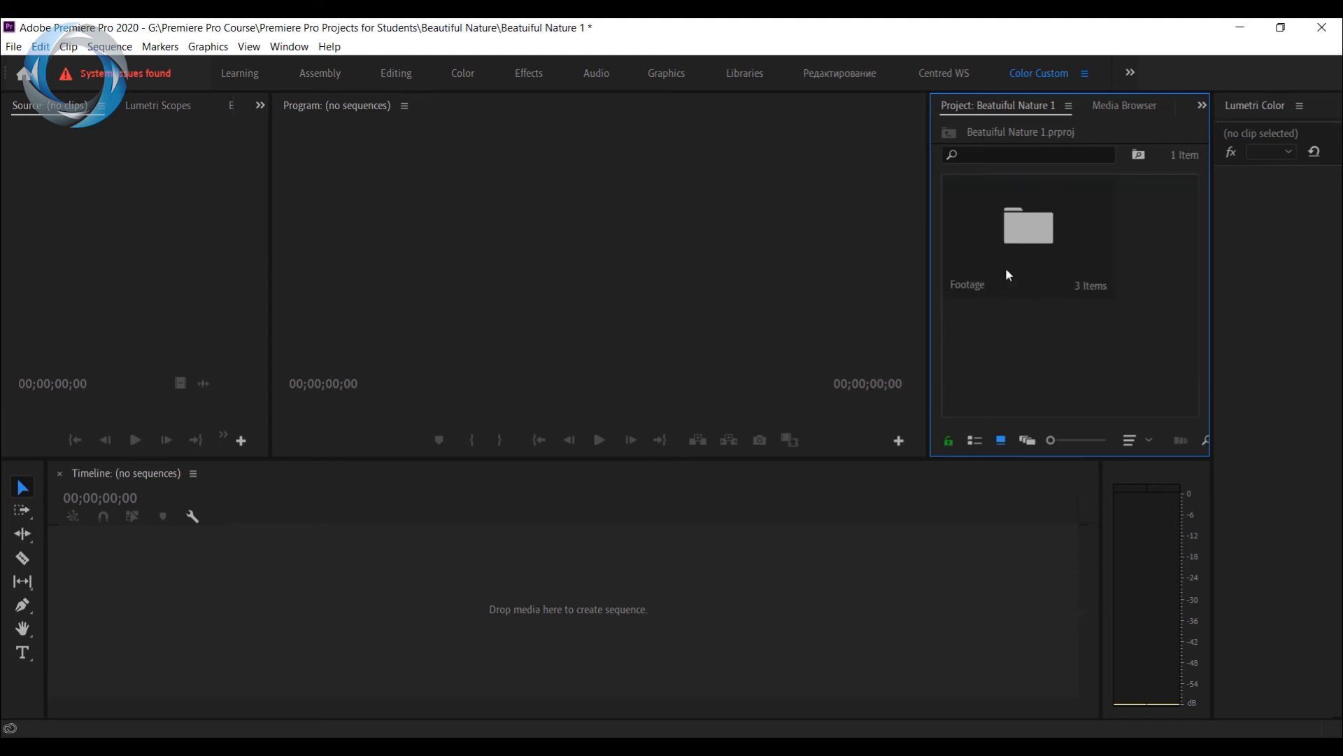
mouse_move(1035, 270)
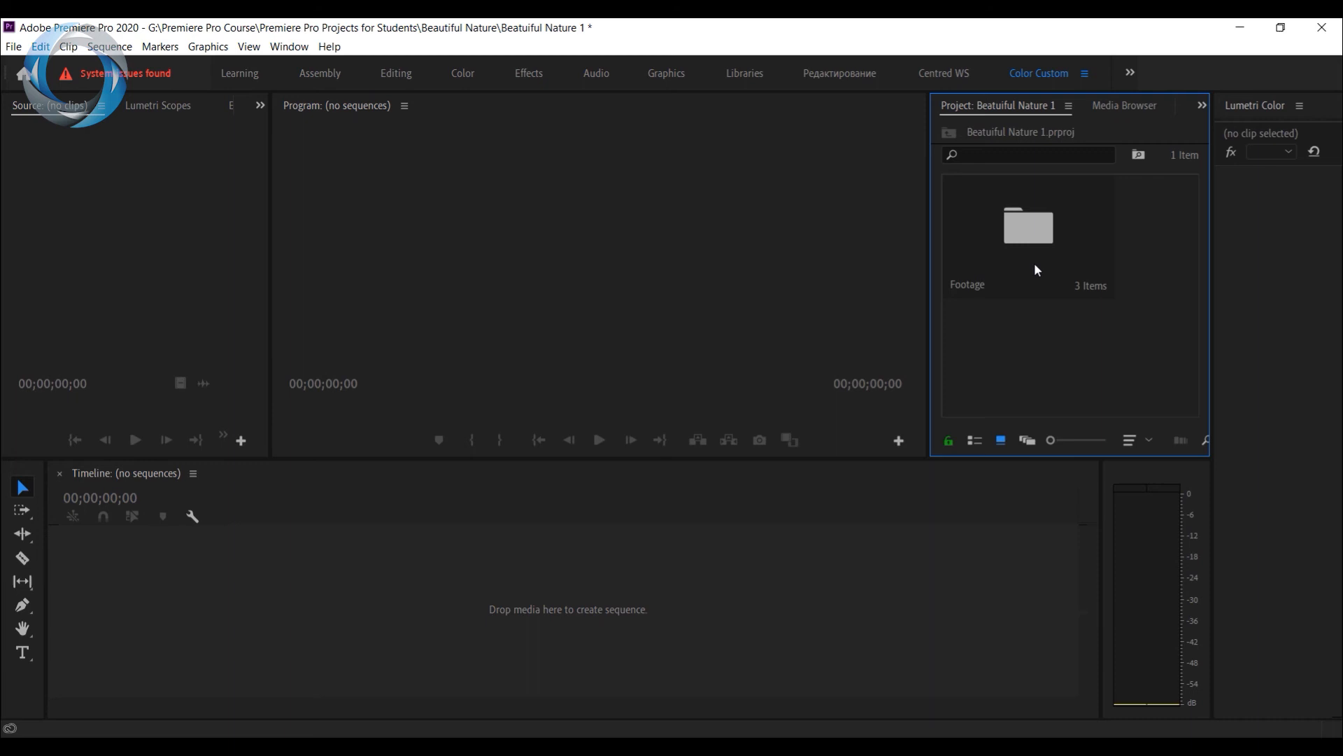
mouse_move(1045, 302)
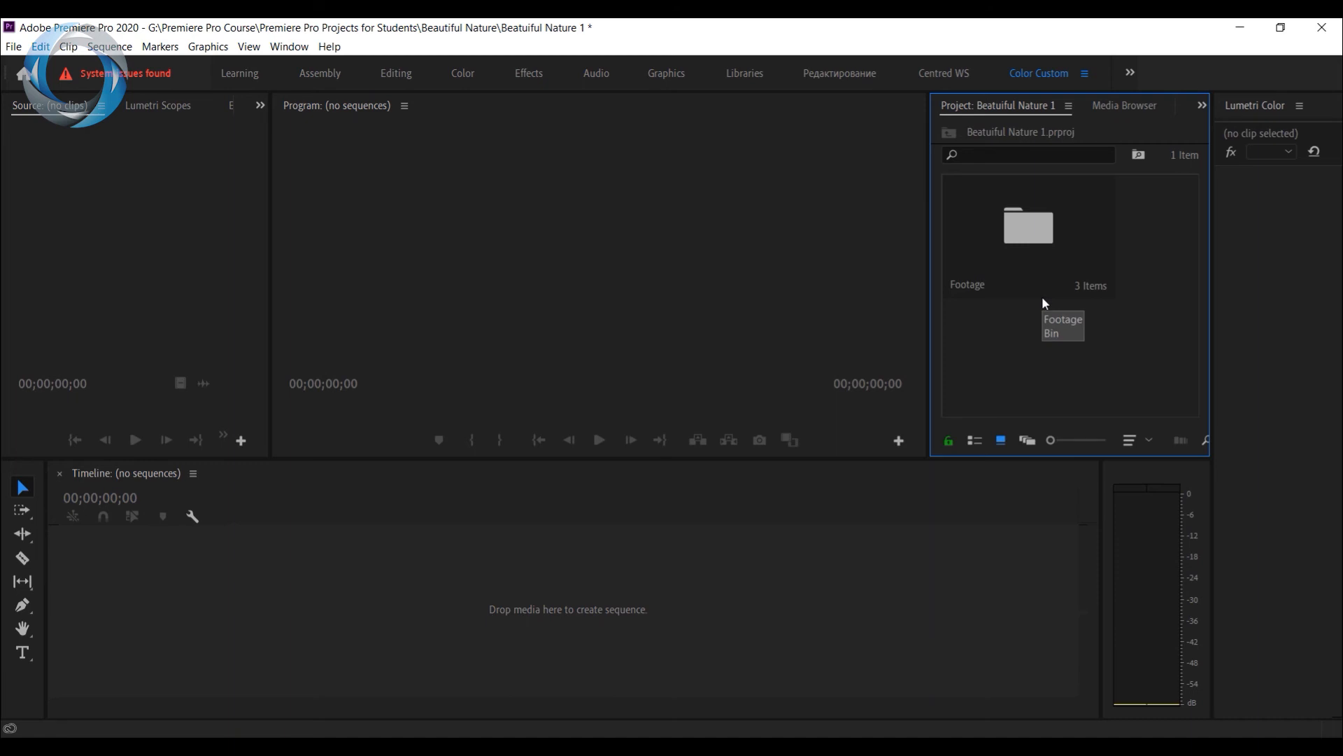
mouse_move(1066, 357)
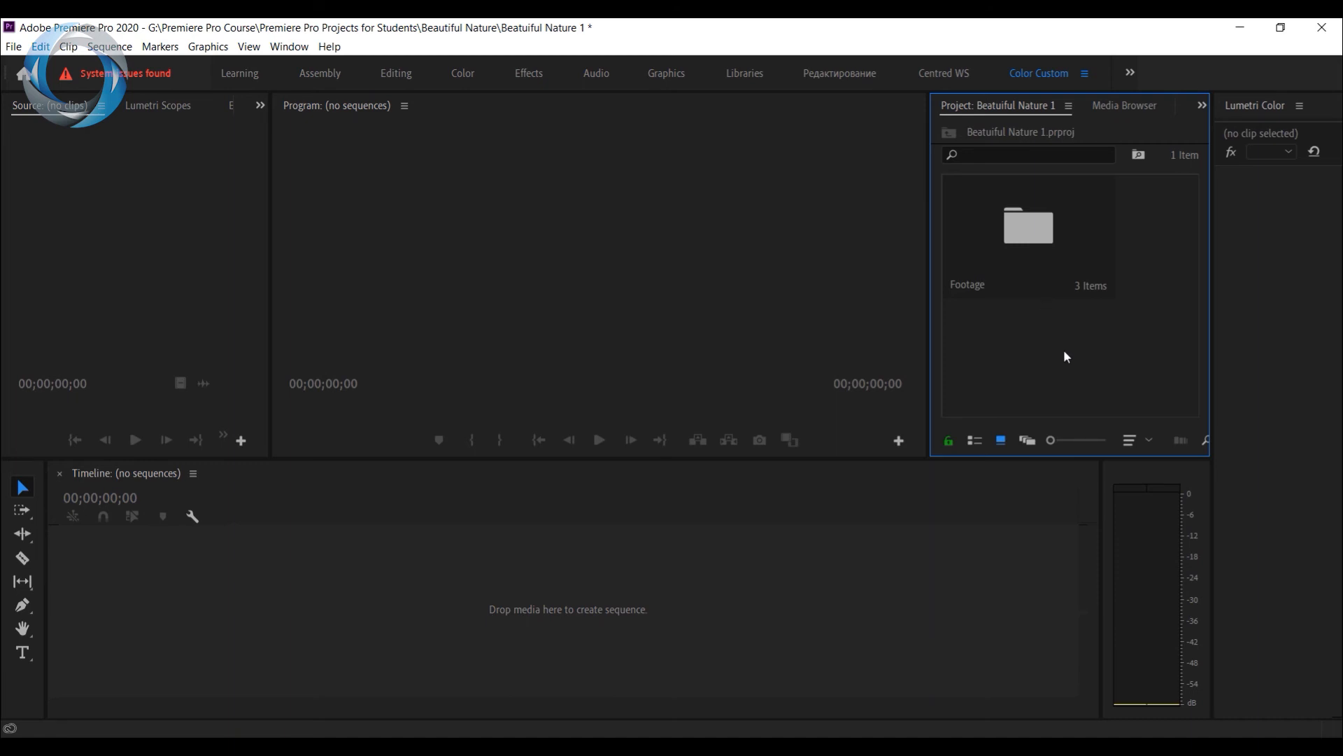
mouse_move(1059, 354)
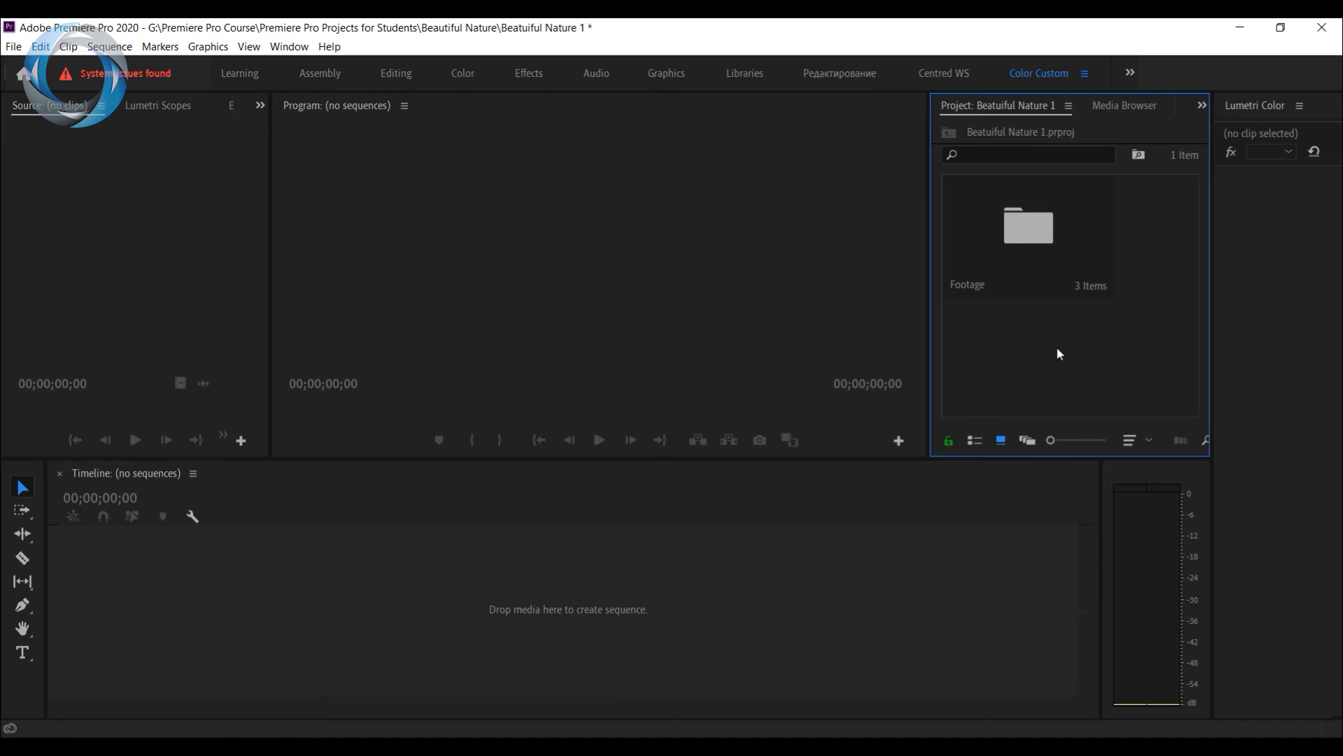
mouse_move(1054, 385)
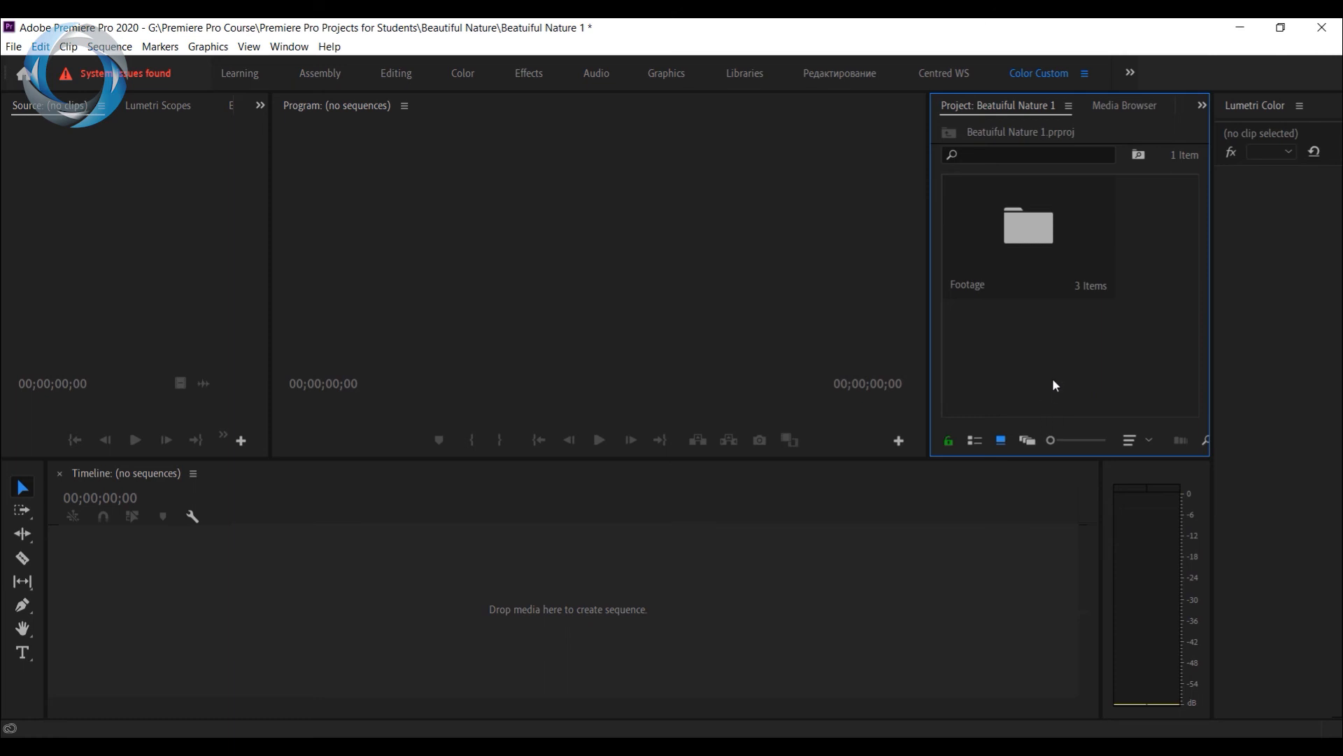
mouse_move(731, 610)
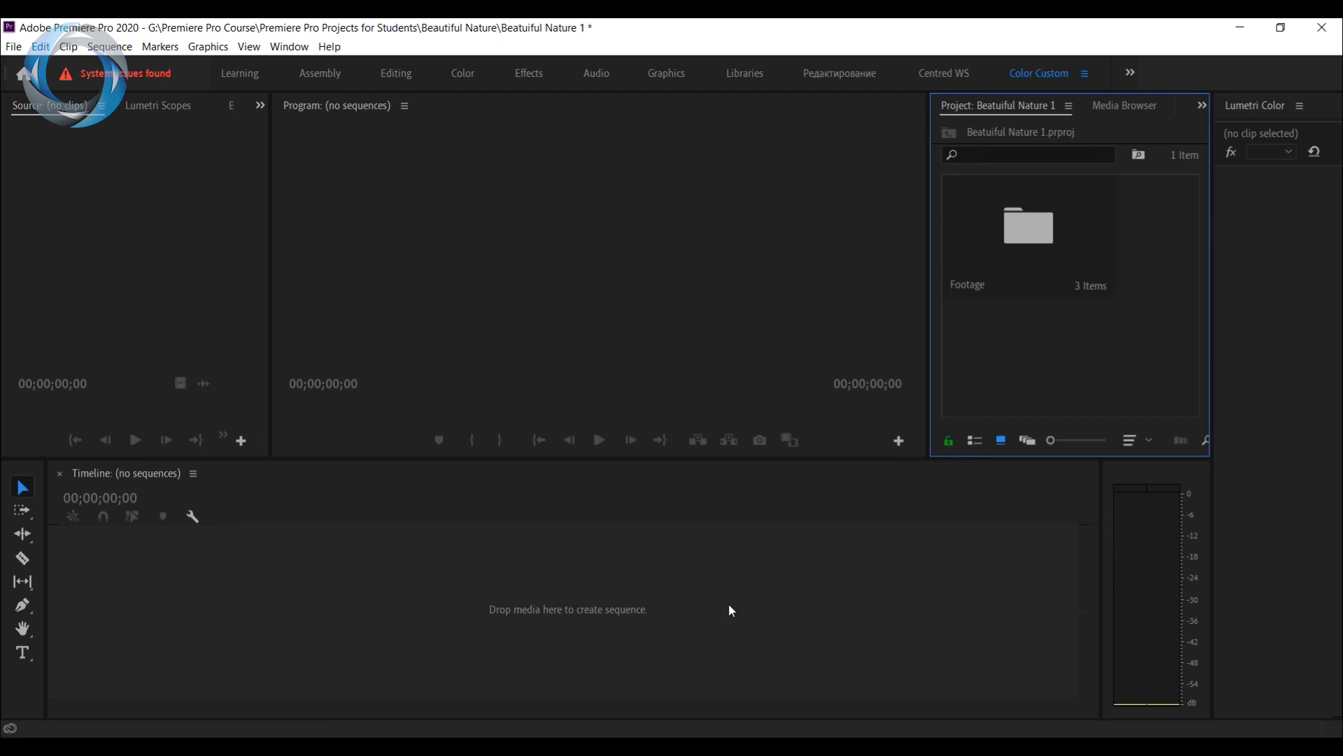
mouse_move(1060, 388)
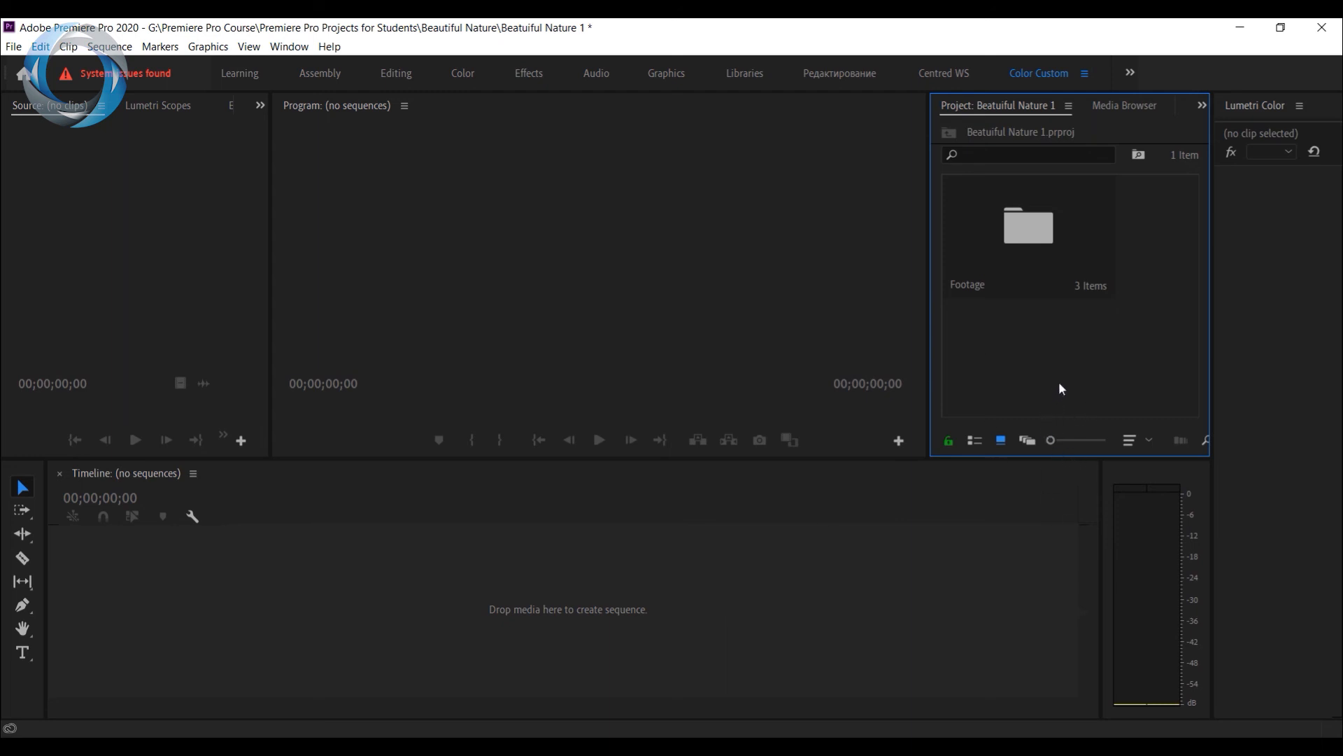
mouse_move(1069, 369)
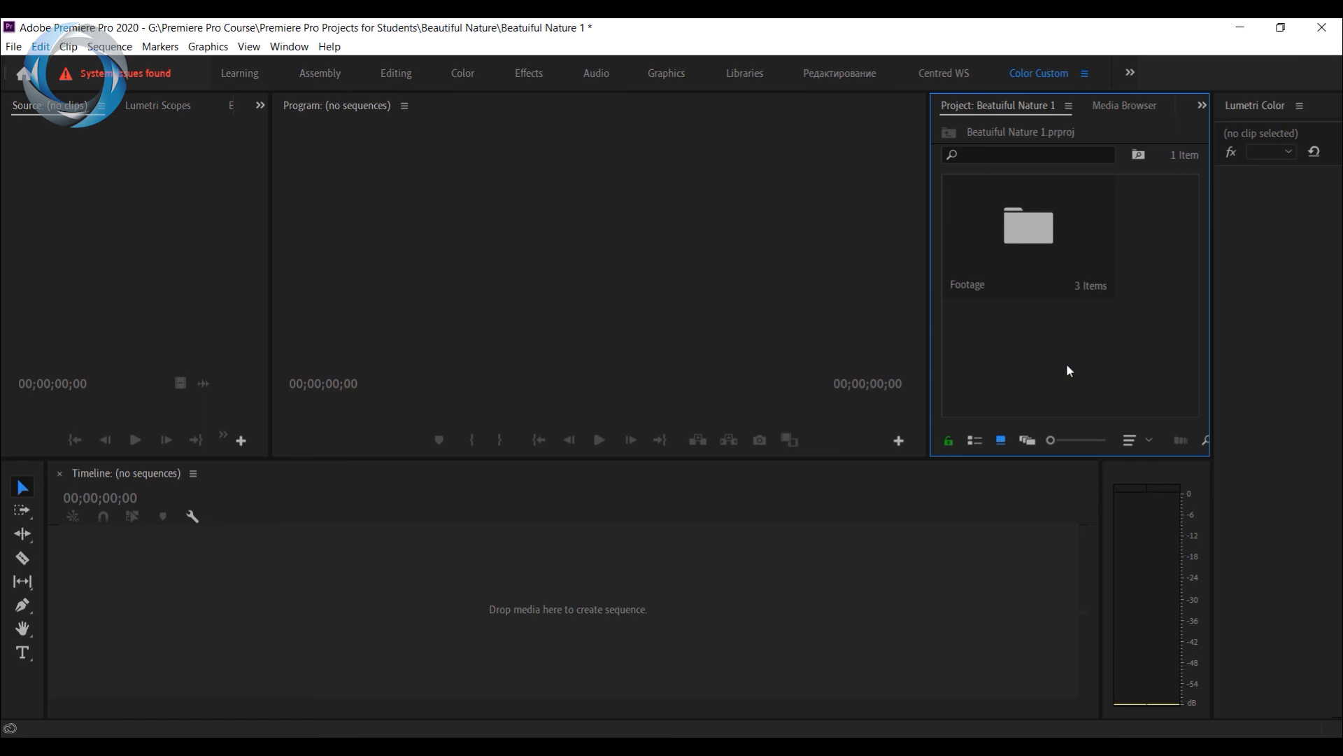
right_click(1068, 370)
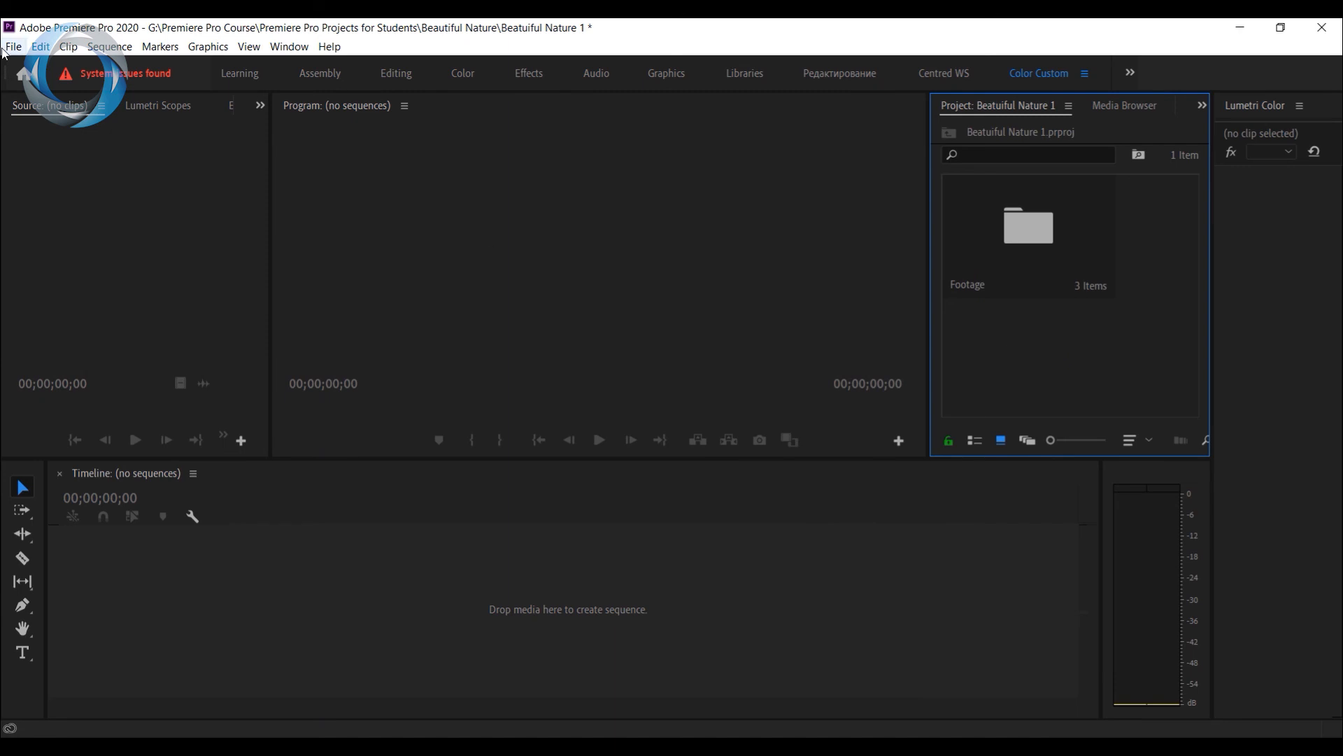
- Import Shattered_Paths.mp3 through File > Import
left_click(12, 46)
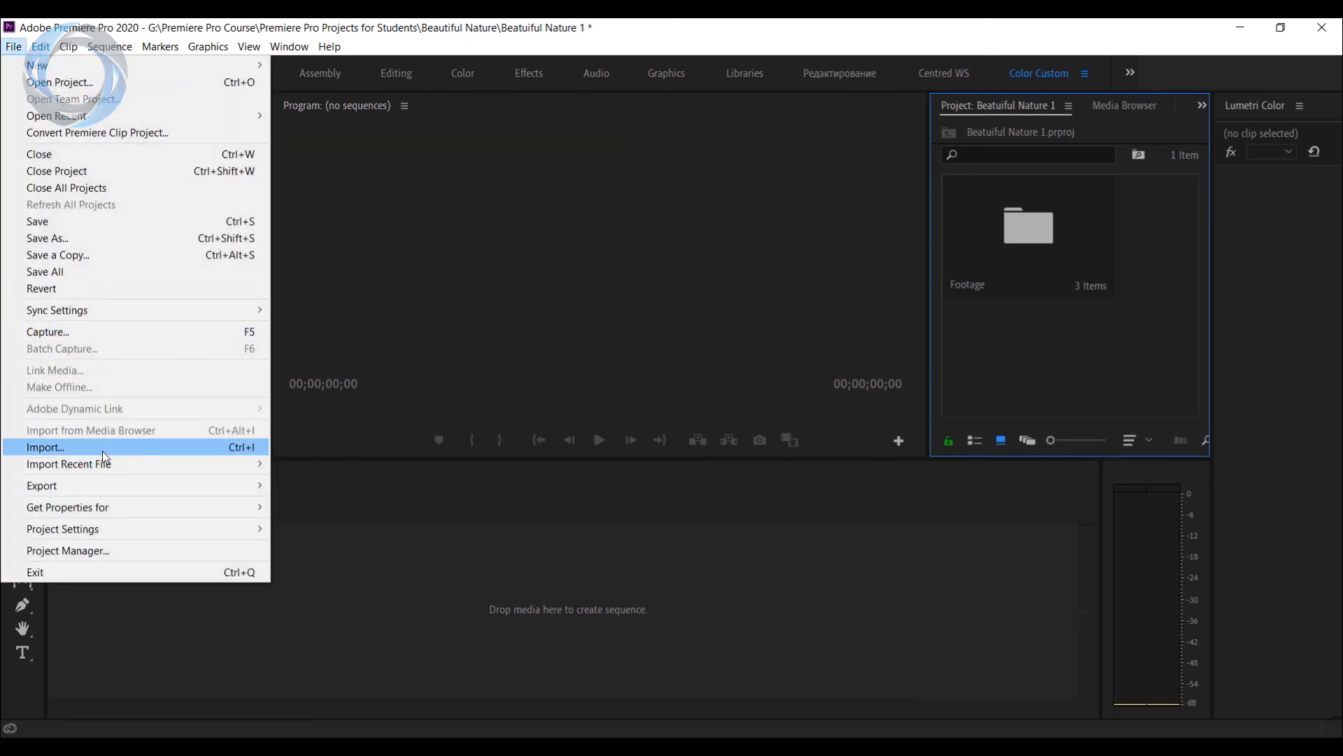
left_click(43, 446)
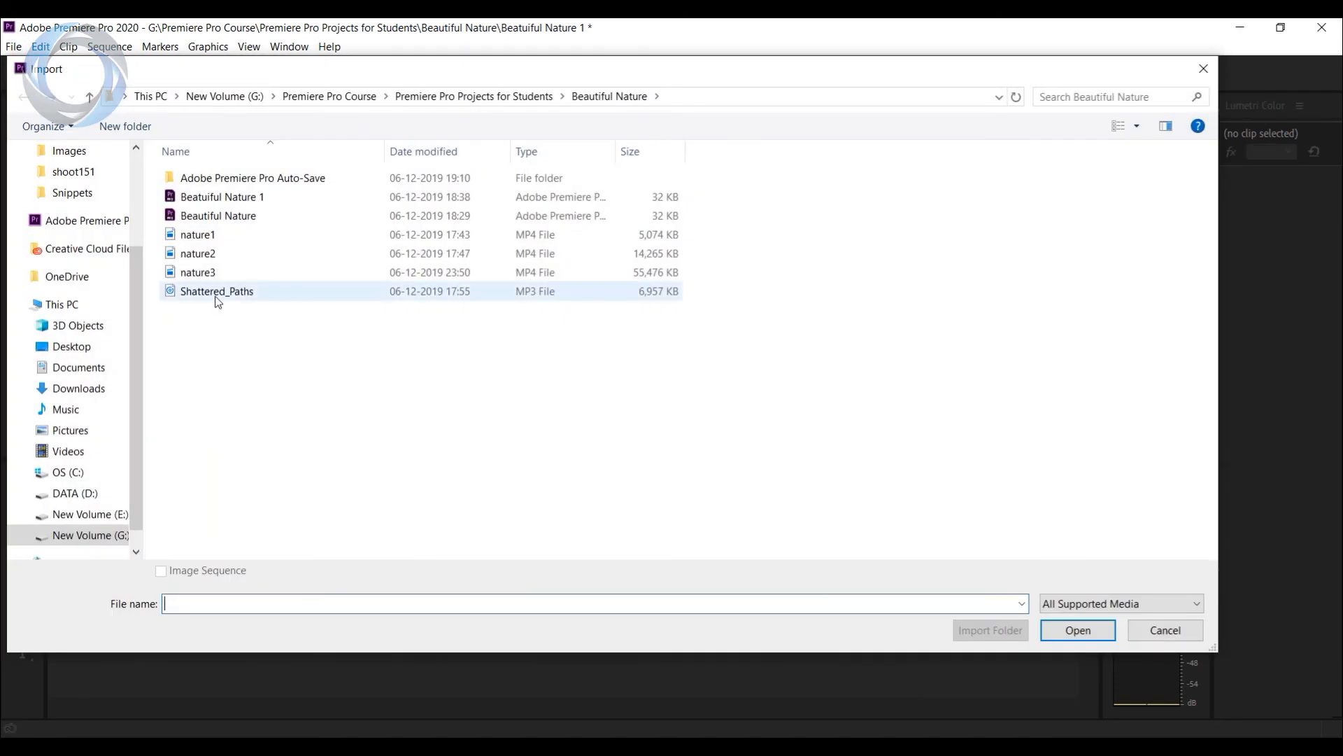
left_click(1077, 630)
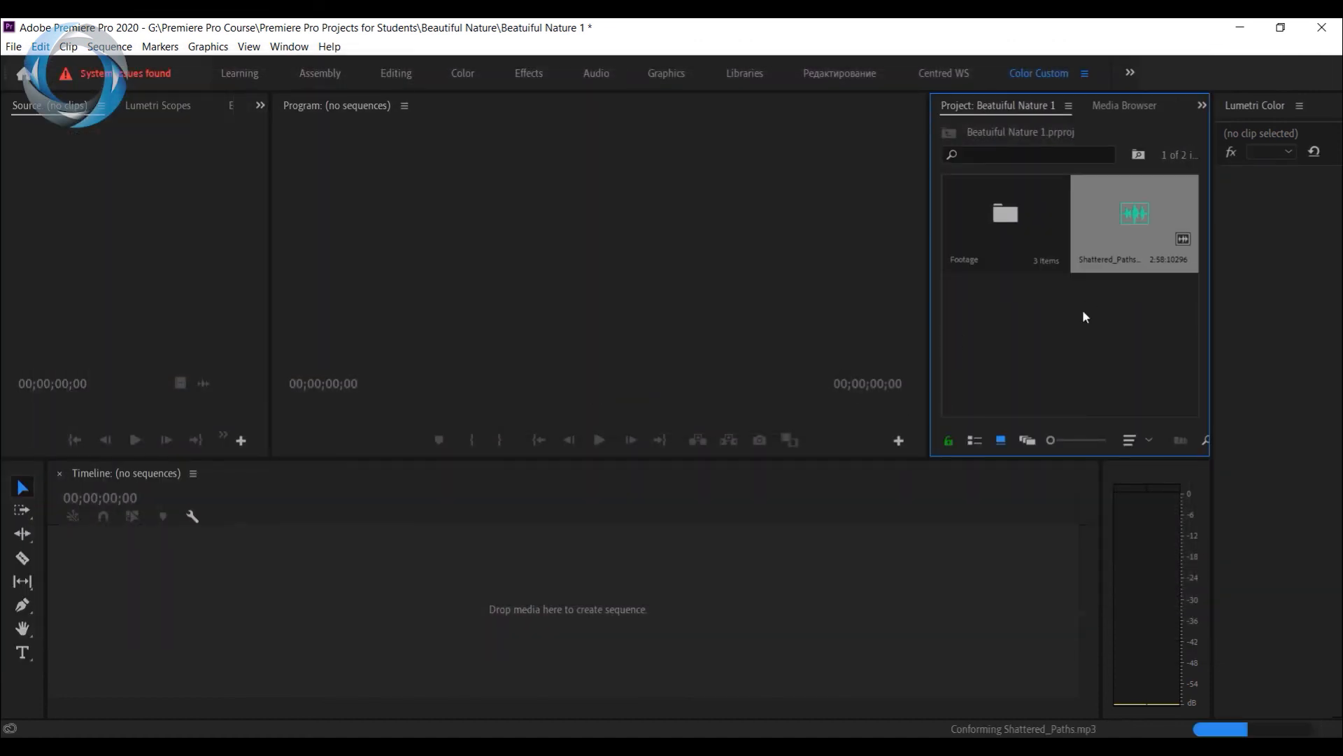
- Create a new bin named Music in the Project panel
right_click(1084, 317)
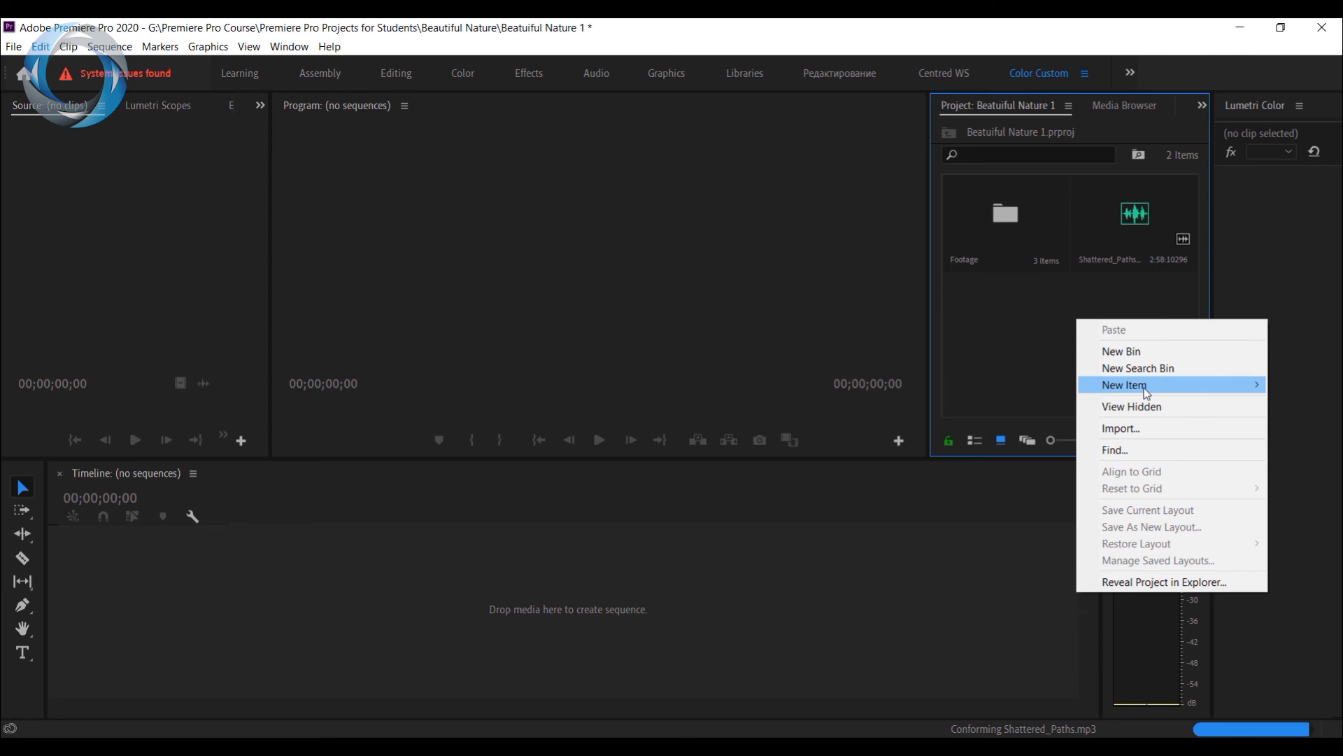
mouse_move(1121, 351)
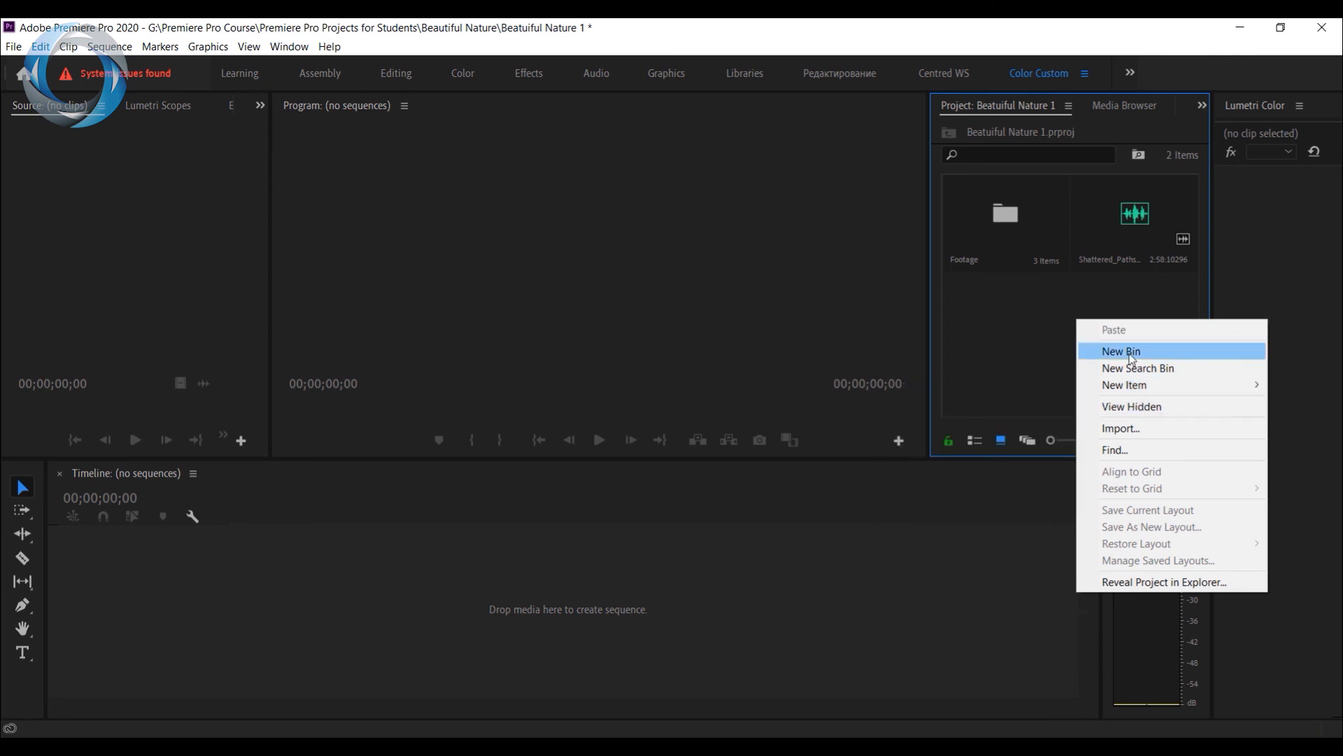
left_click(1121, 351)
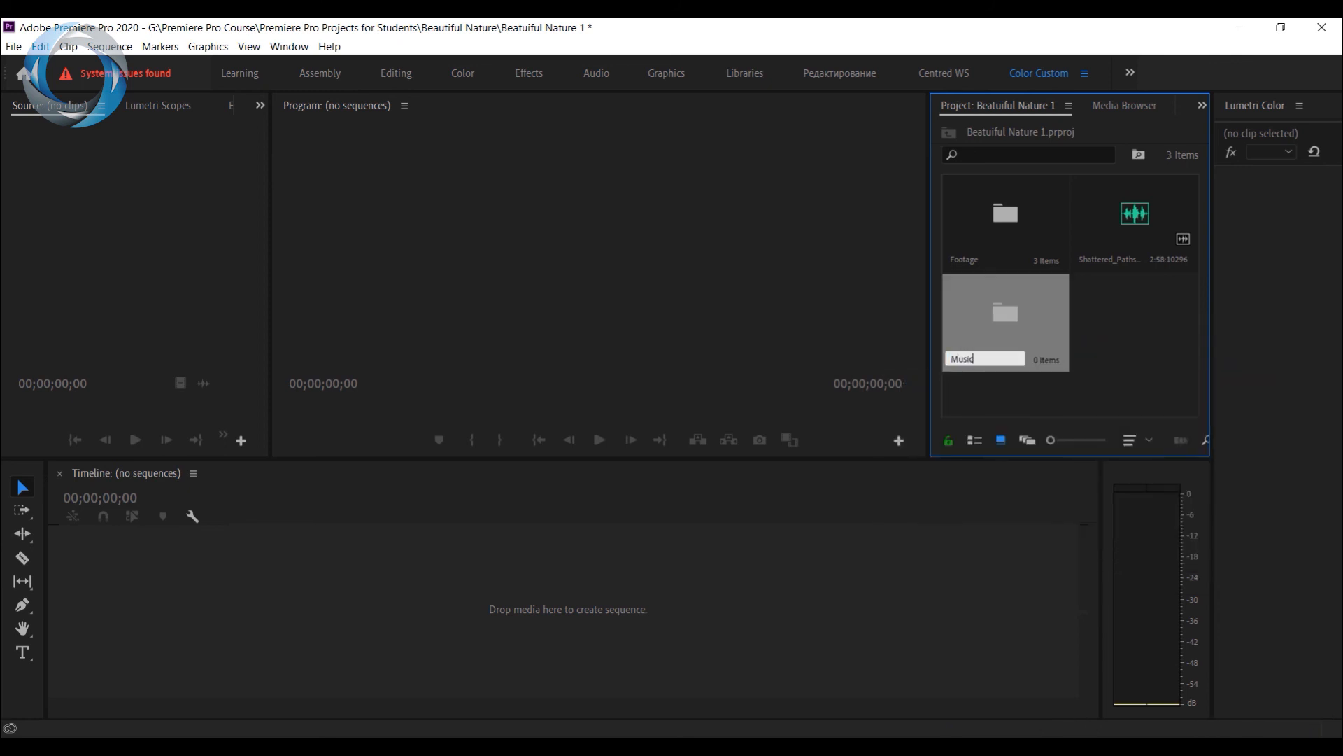
left_click(1134, 212)
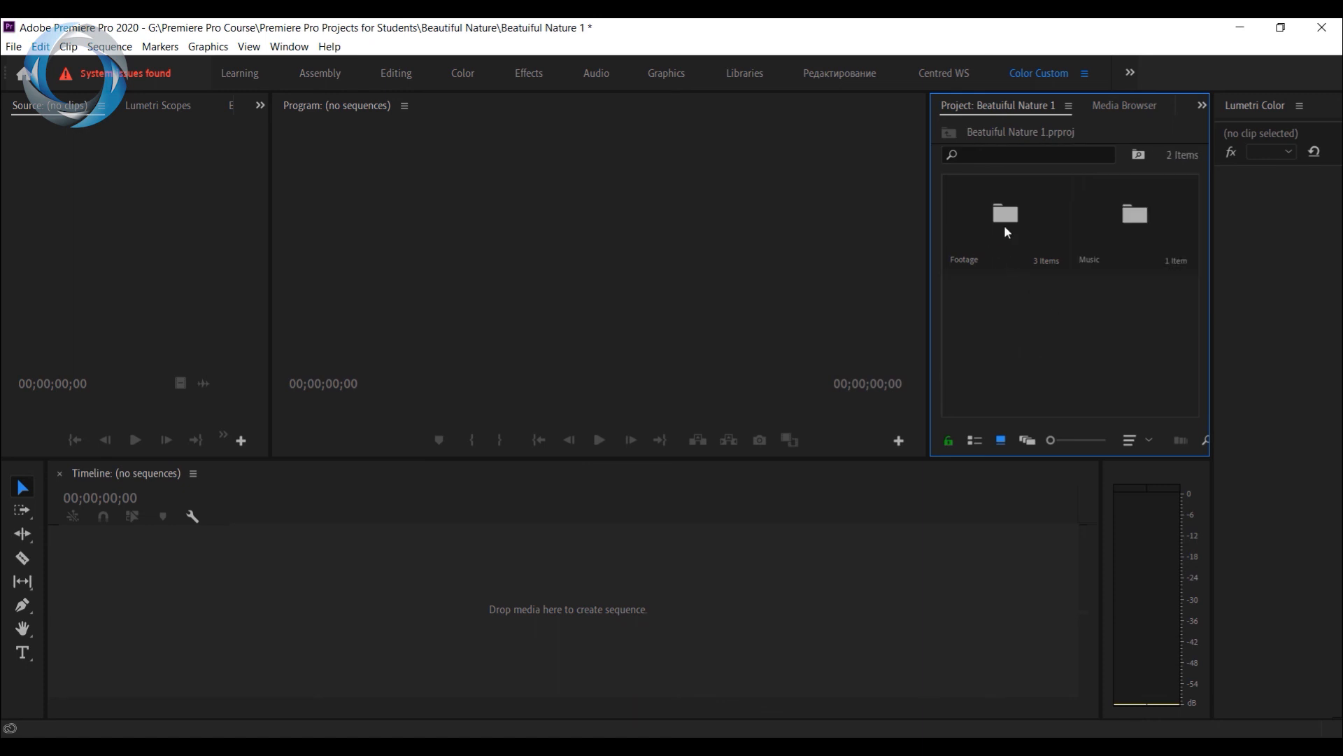
left_click(1004, 222)
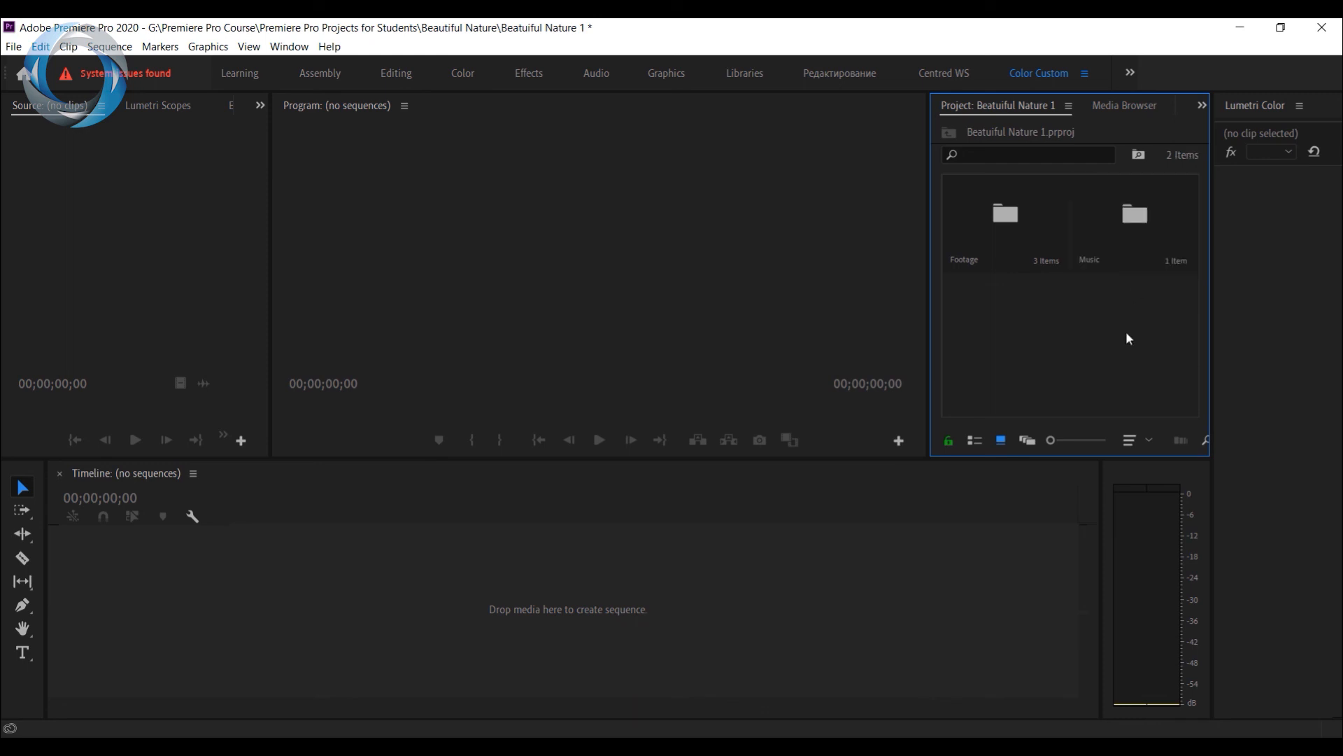
mouse_move(1066, 314)
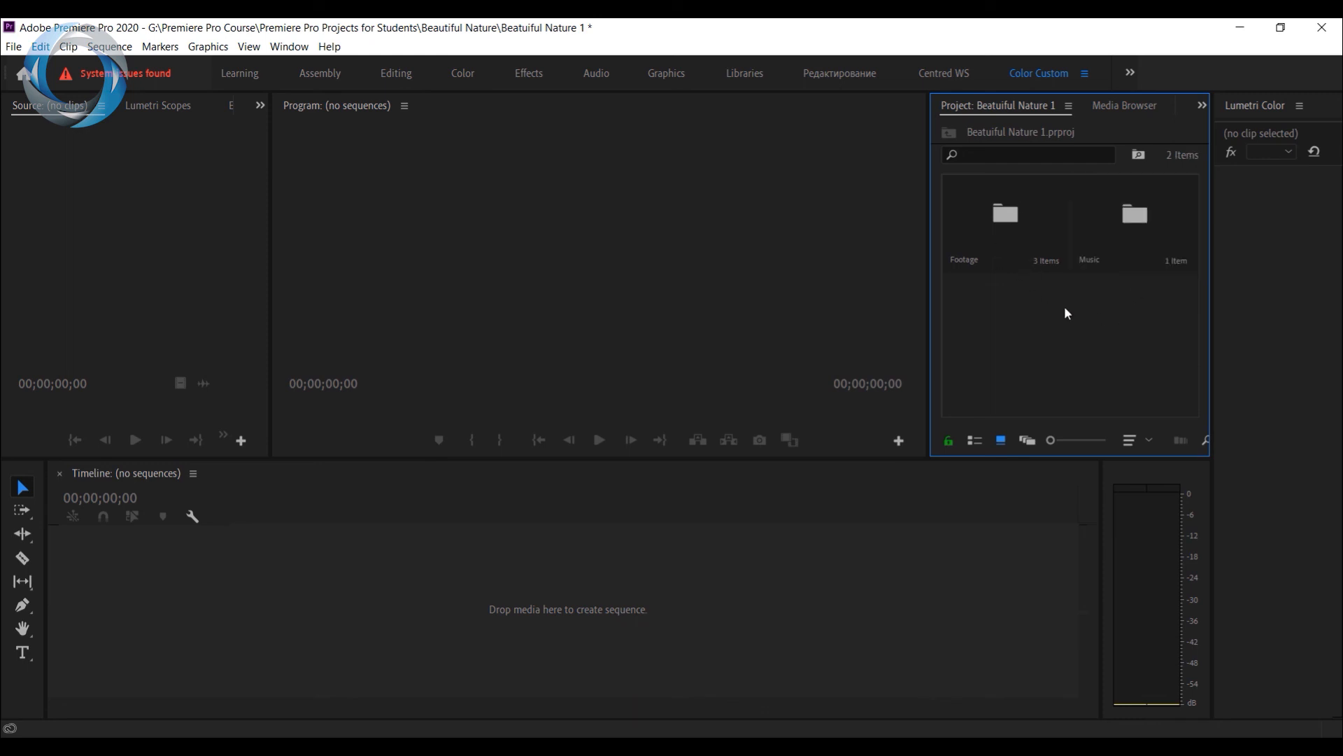
mouse_move(1088, 263)
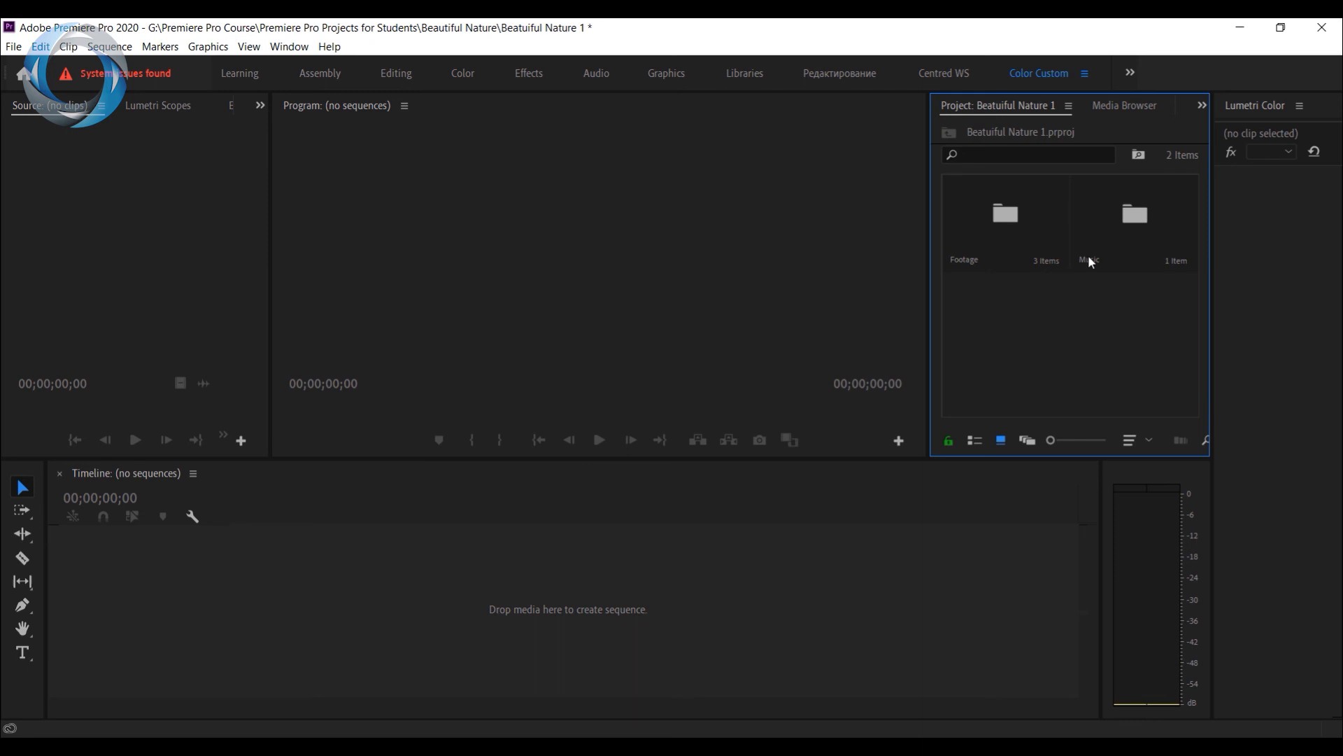
mouse_move(1076, 317)
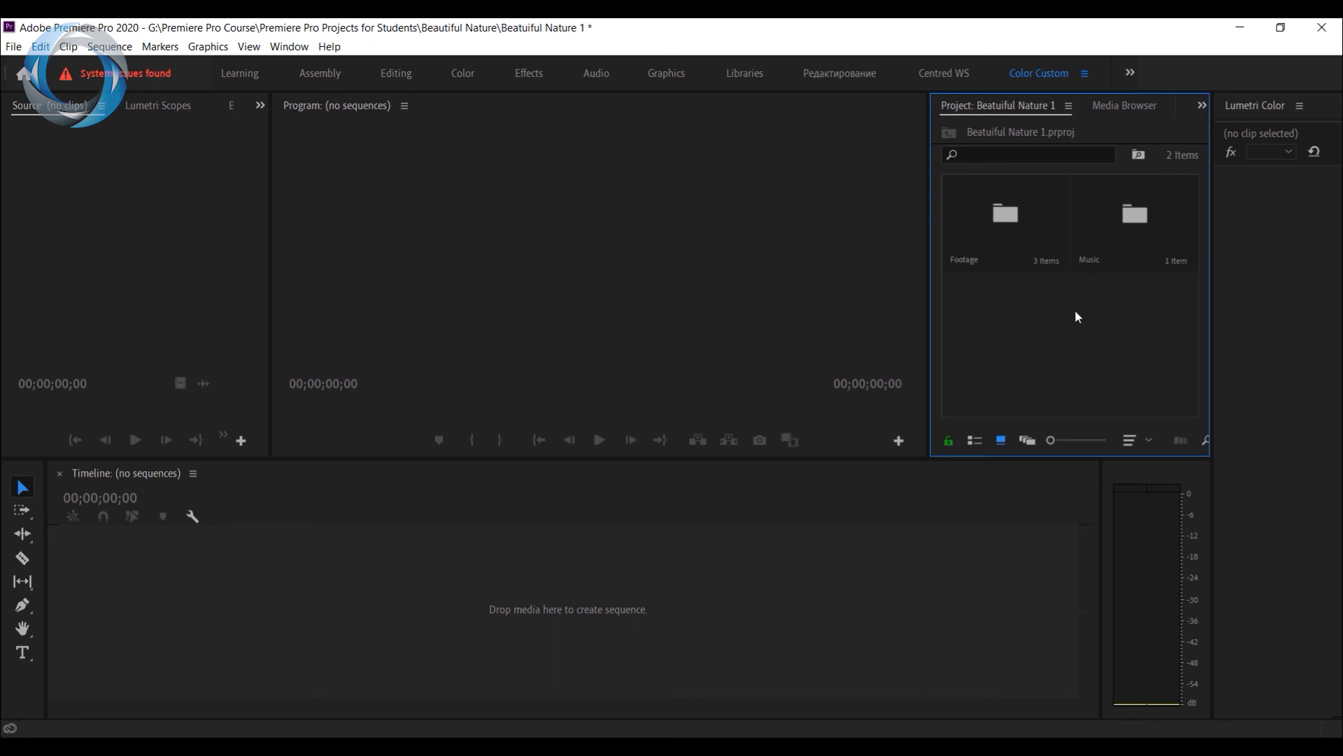
mouse_move(1153, 581)
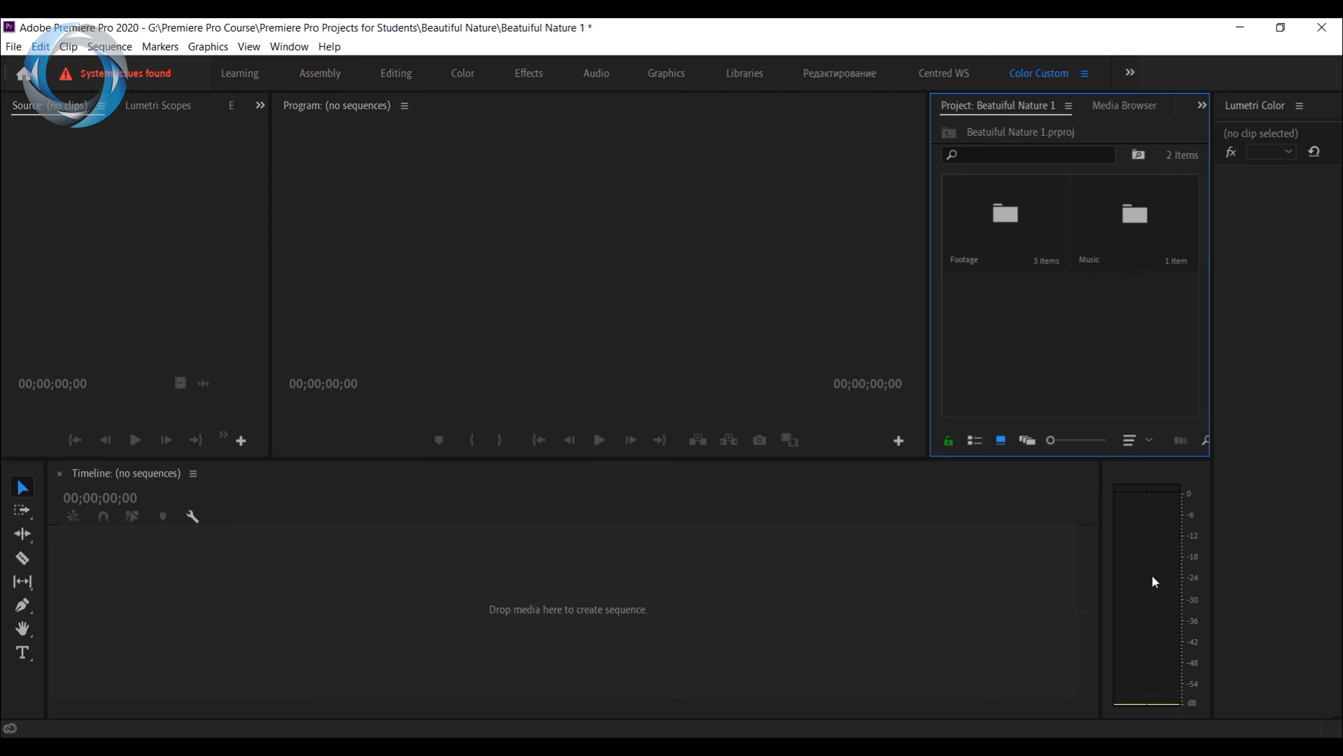
mouse_move(565, 218)
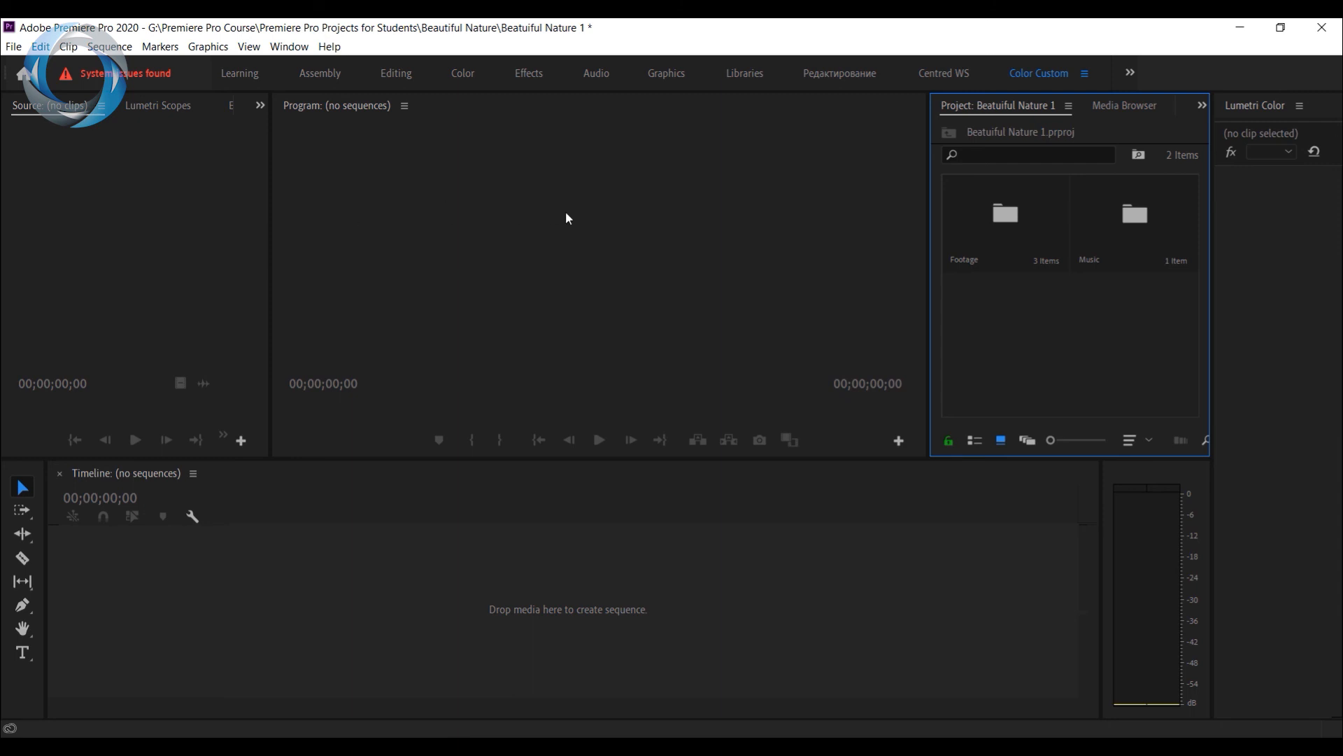